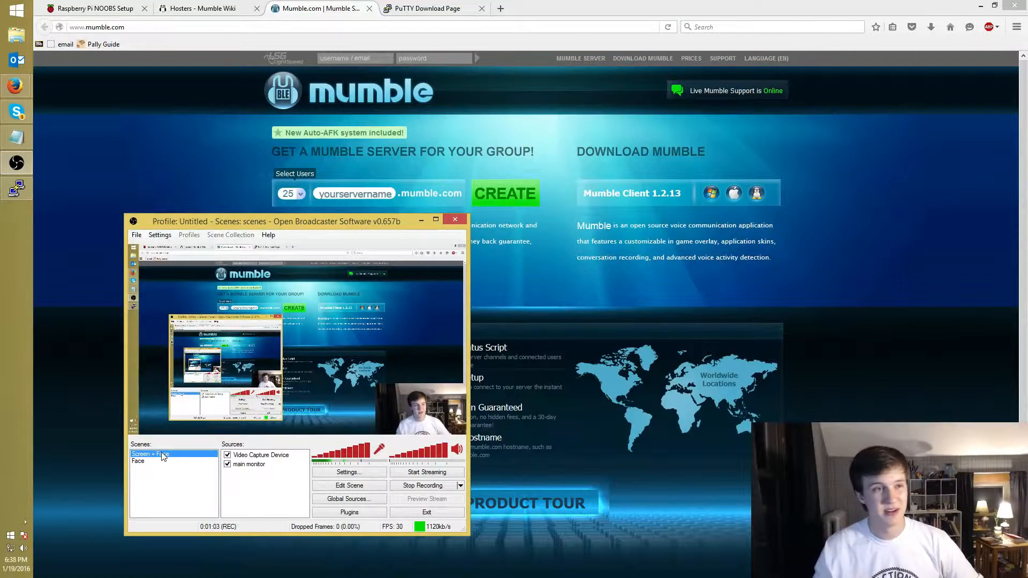
Step: Bring the Raspberry Pi NOOBS Setup page back into view in Firefox
click(95, 8)
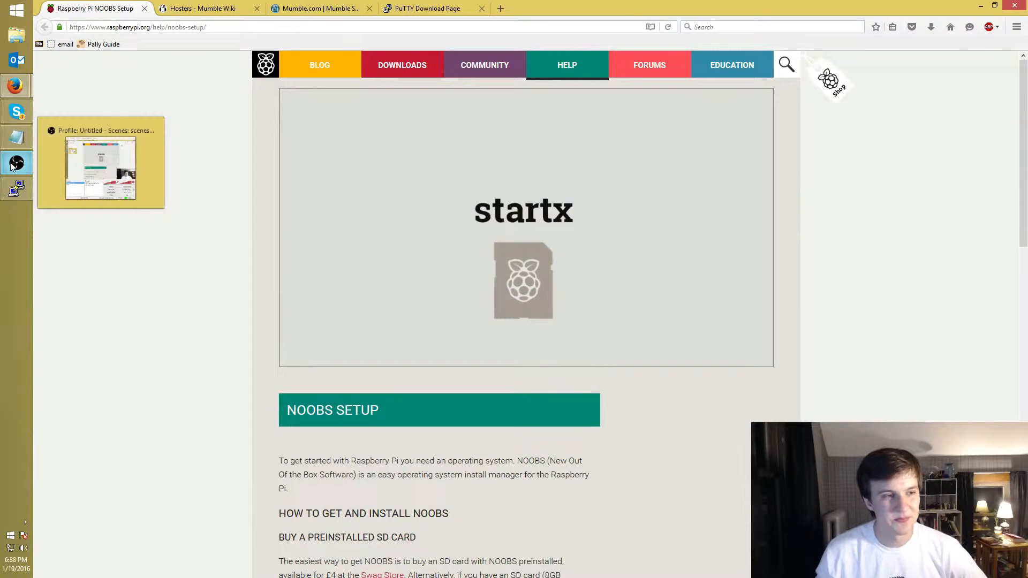
mouse_move(89, 94)
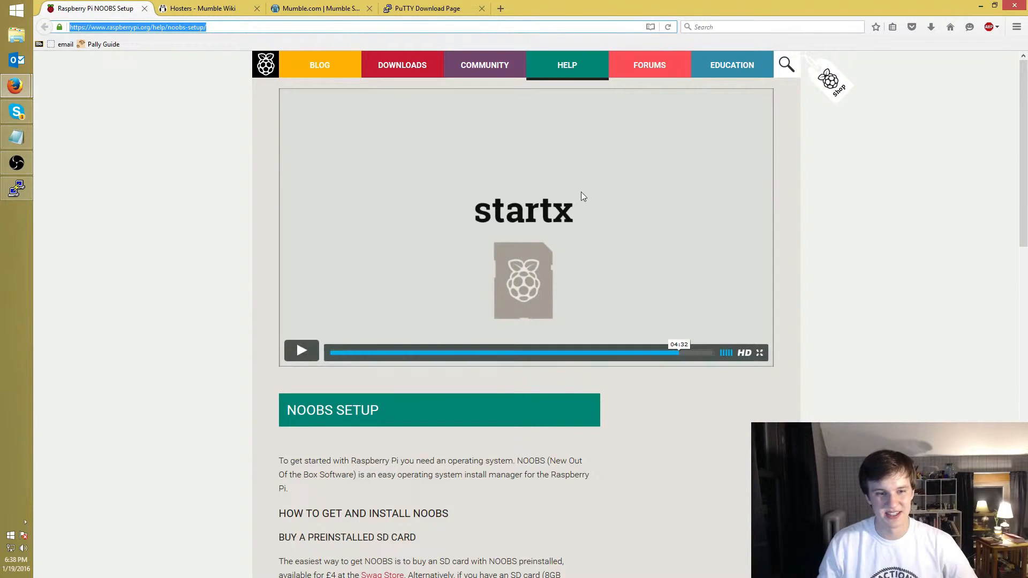
mouse_move(112, 89)
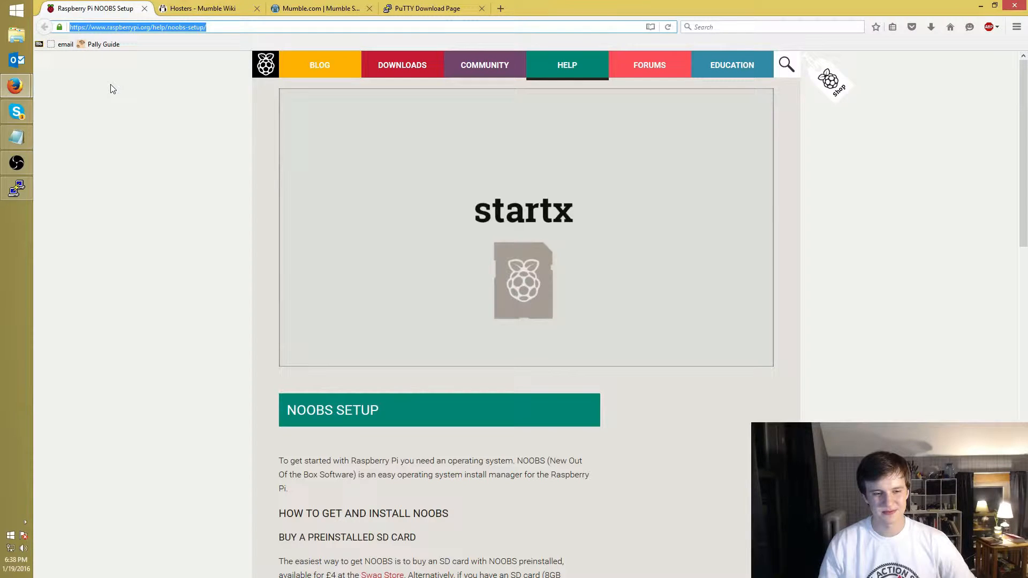
mouse_move(560, 231)
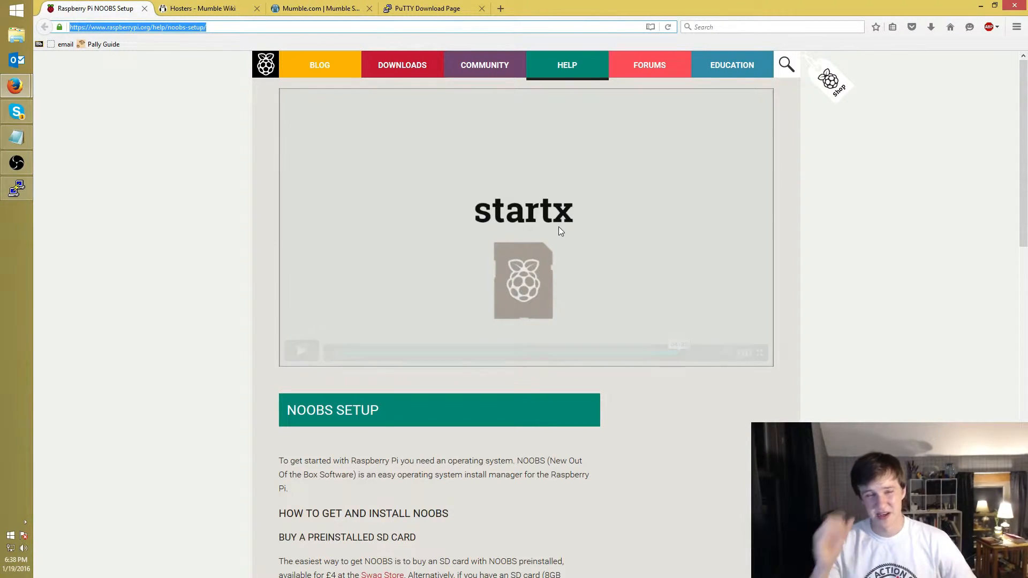
mouse_move(166, 194)
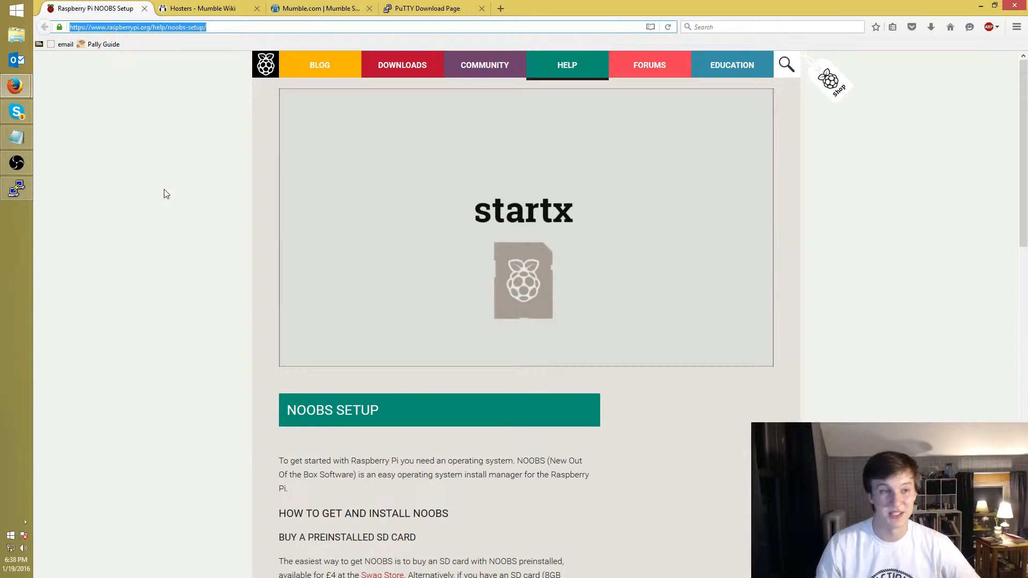
mouse_move(322, 8)
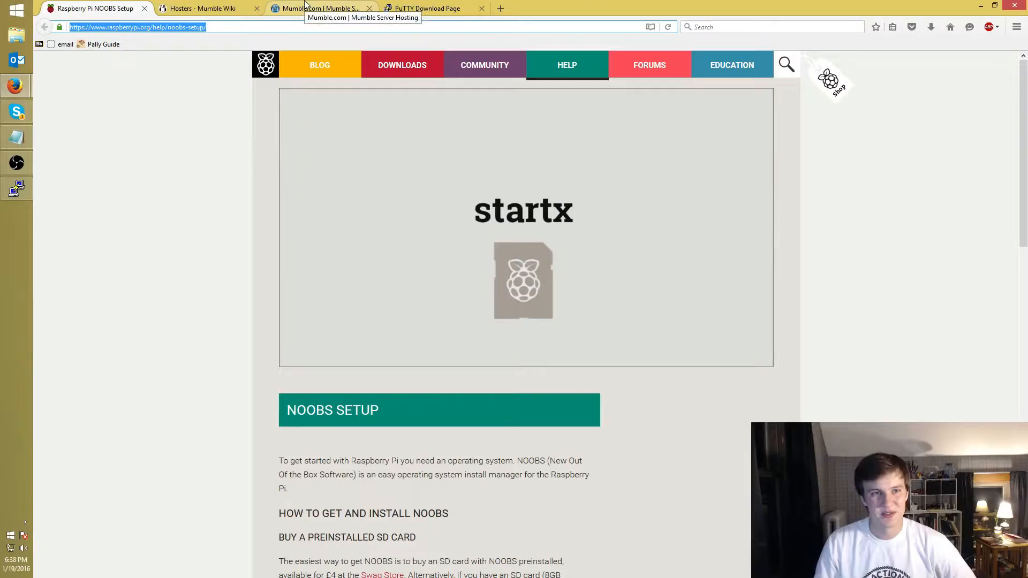
Step: Show the Mumble Wiki Hosters page and scroll through its table of server providers
click(203, 8)
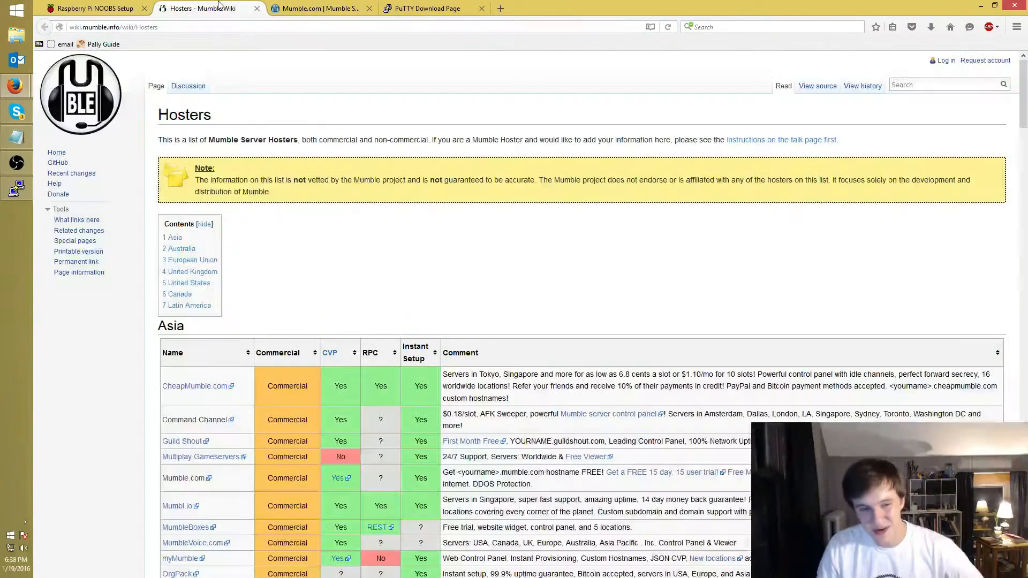
scroll(down, 3)
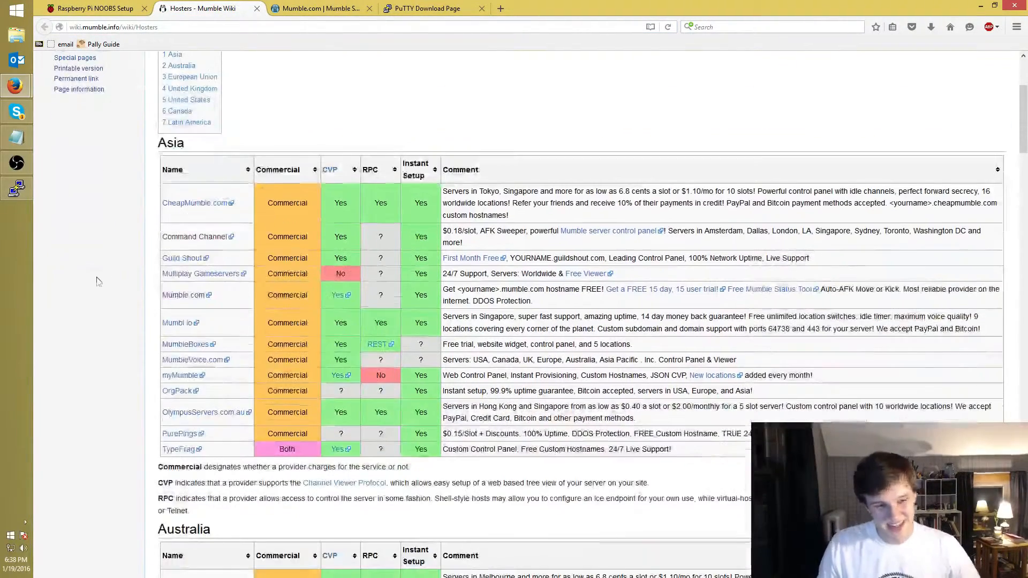
scroll(up, 3)
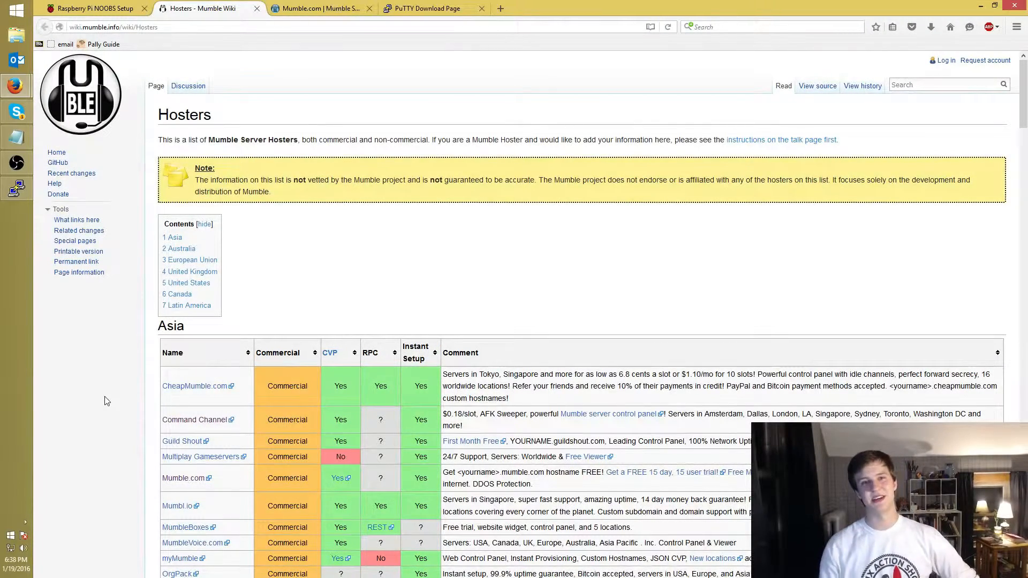
scroll(down, 3)
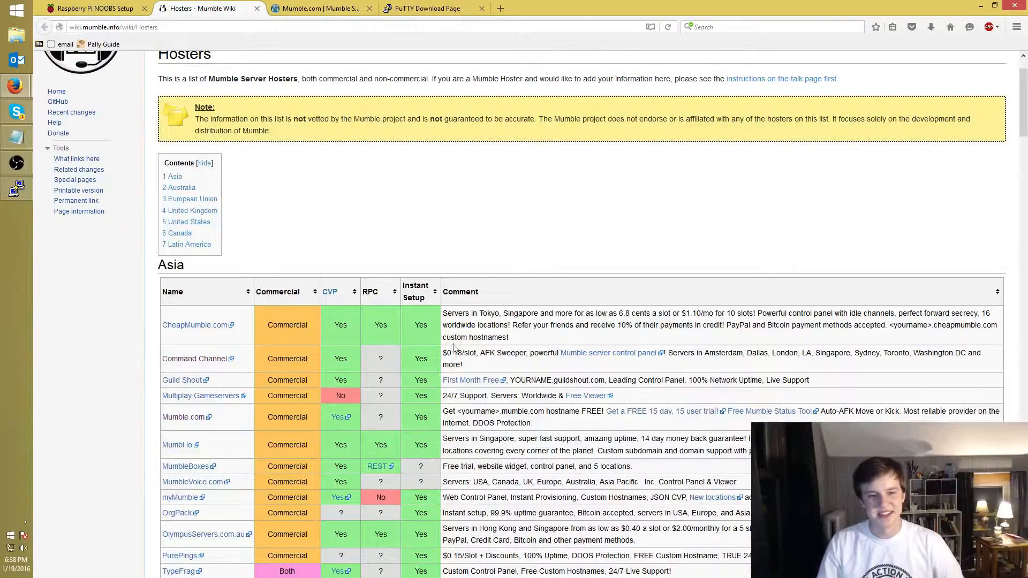
mouse_move(422, 208)
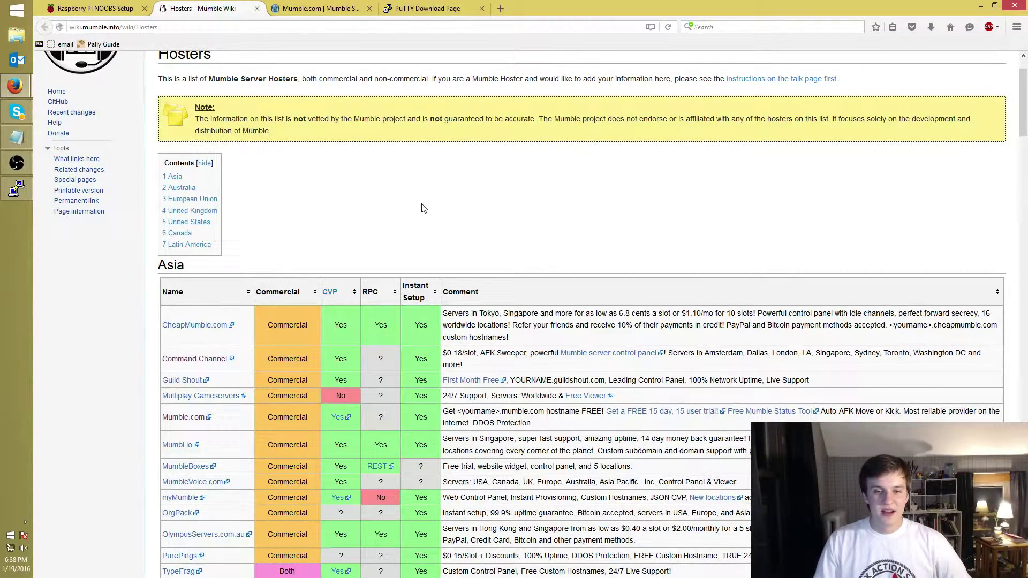
scroll(down, 3)
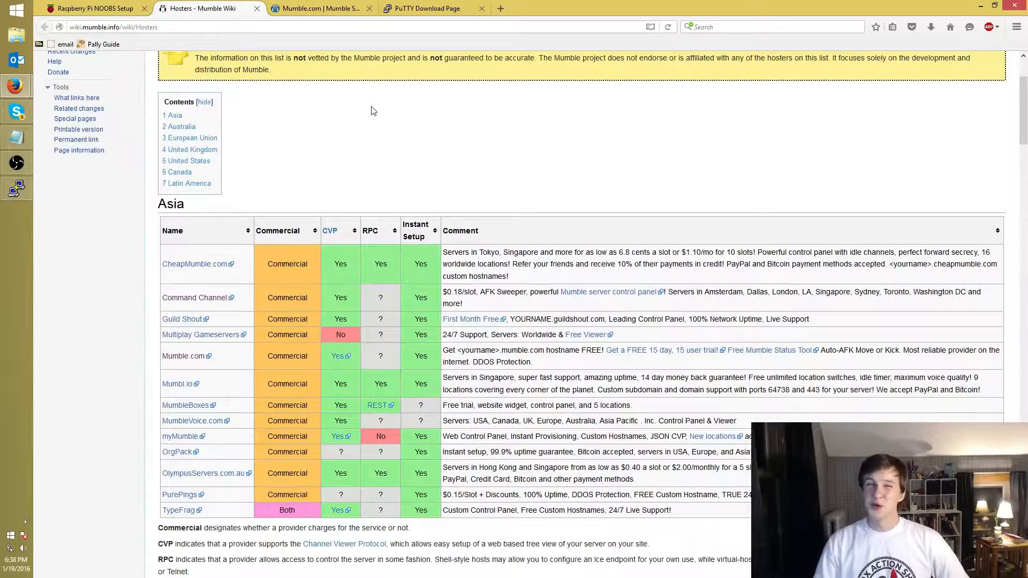
mouse_move(348, 146)
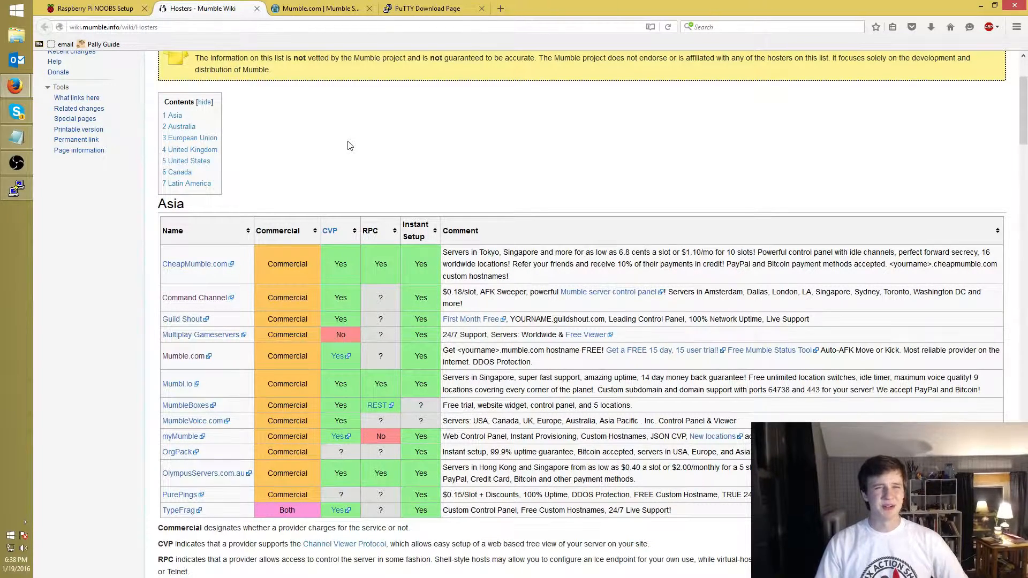
mouse_move(322, 8)
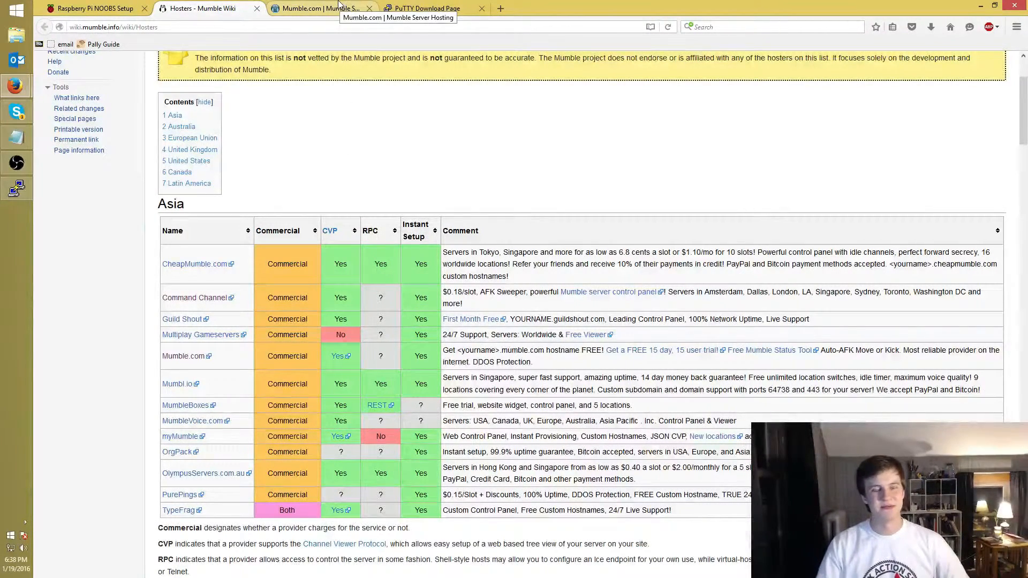
Step: Launch the Mumble client, connect to the existing server to show its channels, then disconnect and clear the browser away
click(319, 8)
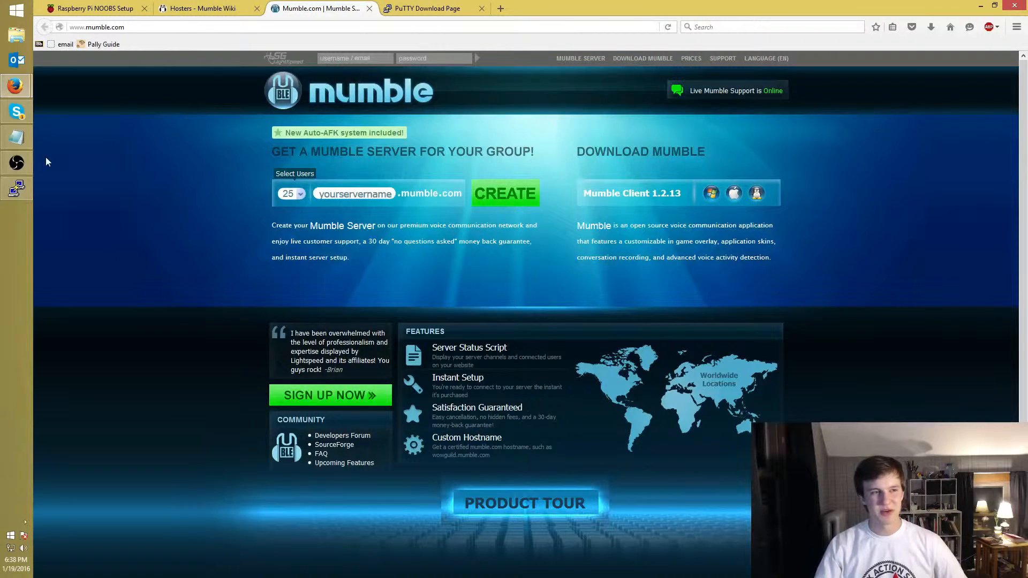
click(11, 535)
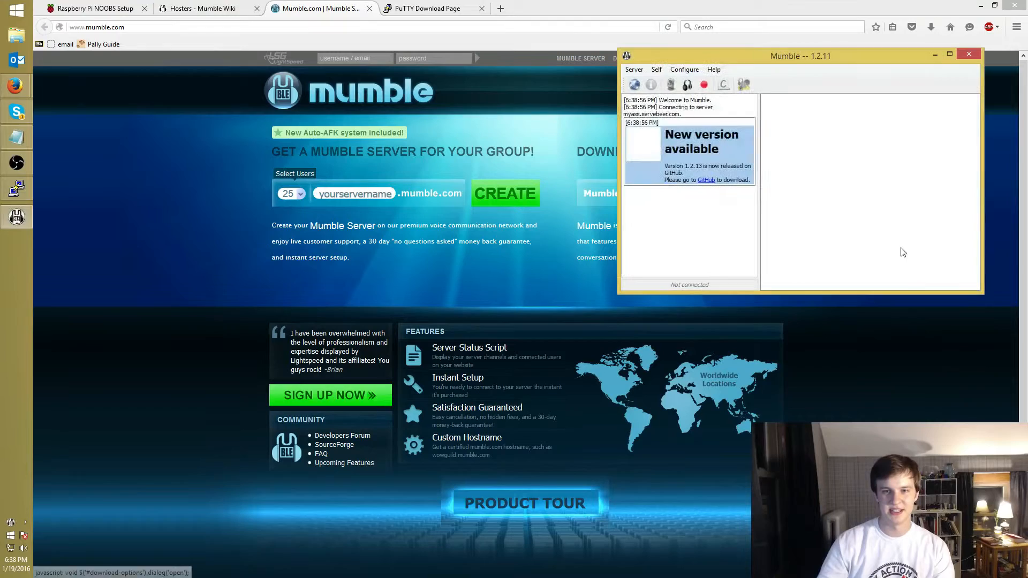
click(650, 85)
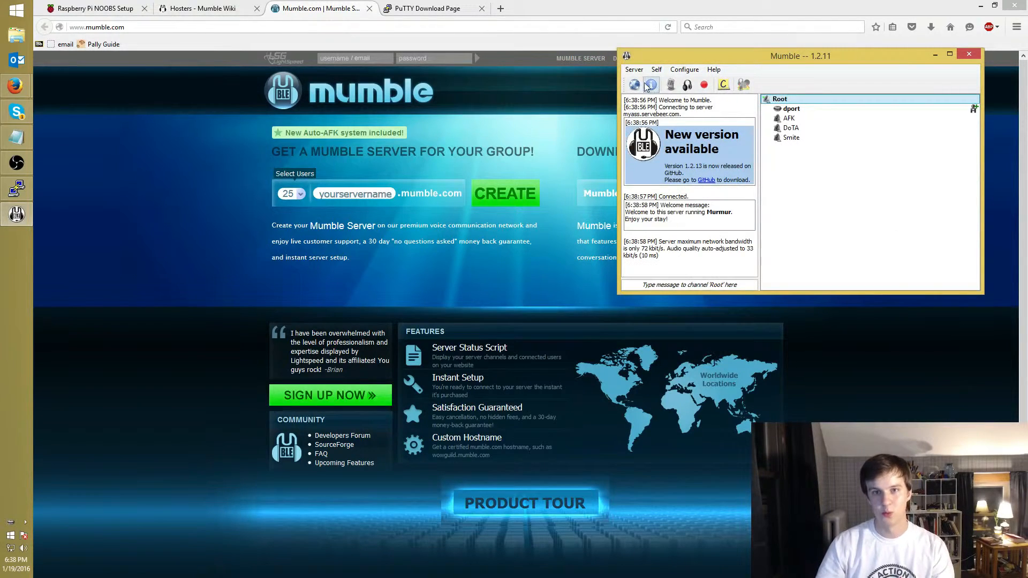
click(634, 85)
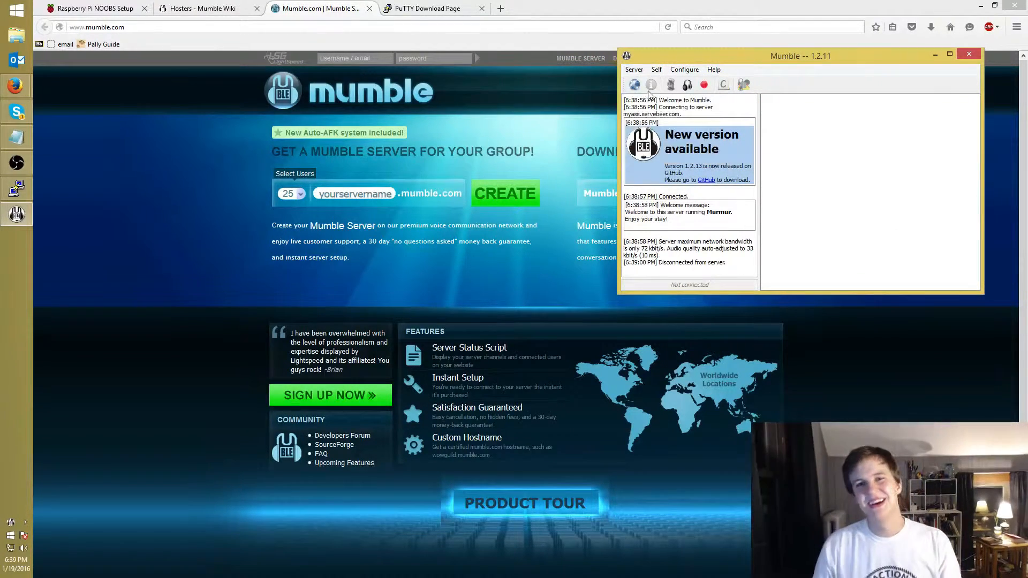
click(427, 8)
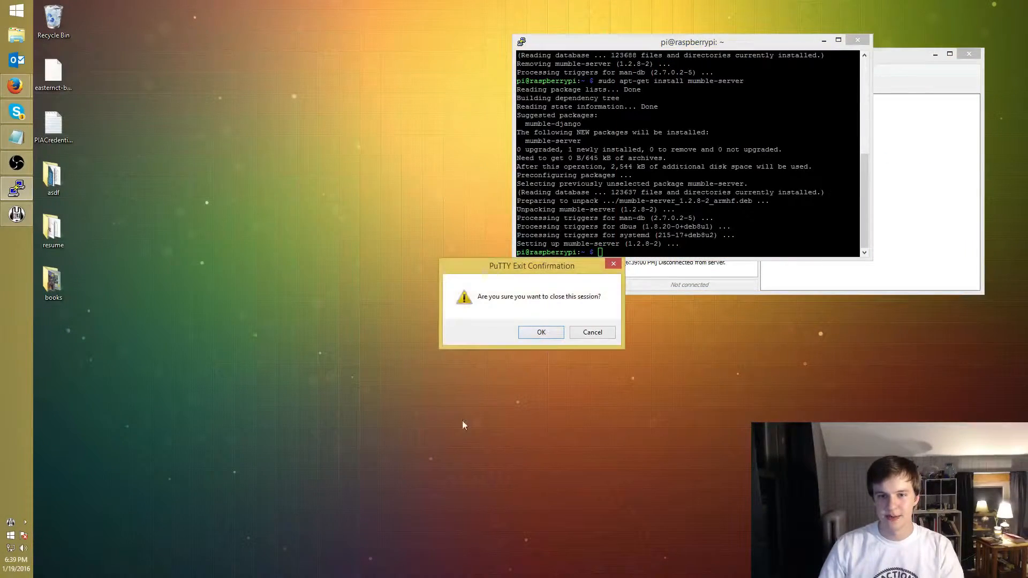
Step: Confirm closing the old PuTTY session, close Mumble, and search Start for 'putt' to relaunch PuTTY
click(540, 332)
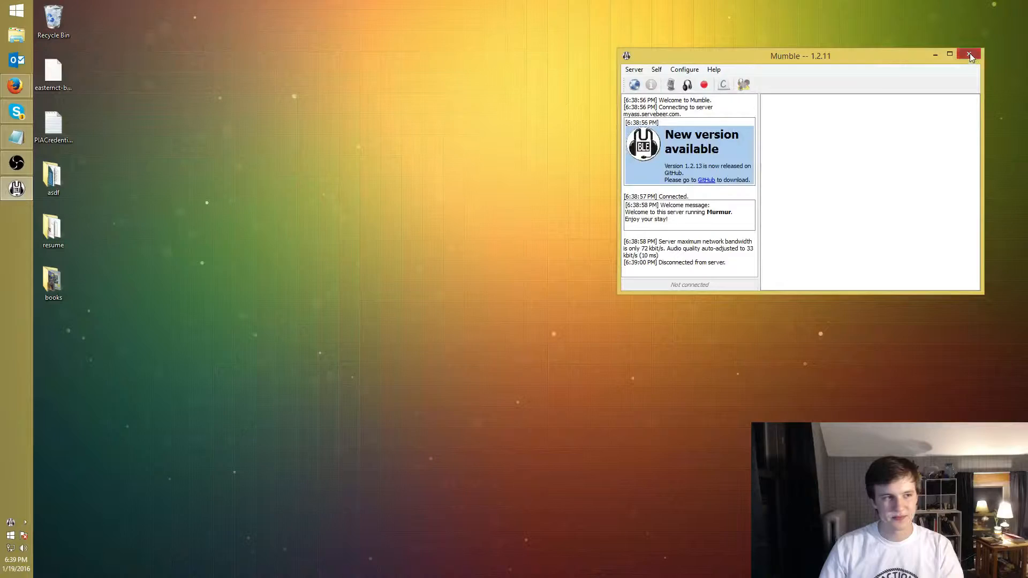
click(970, 54)
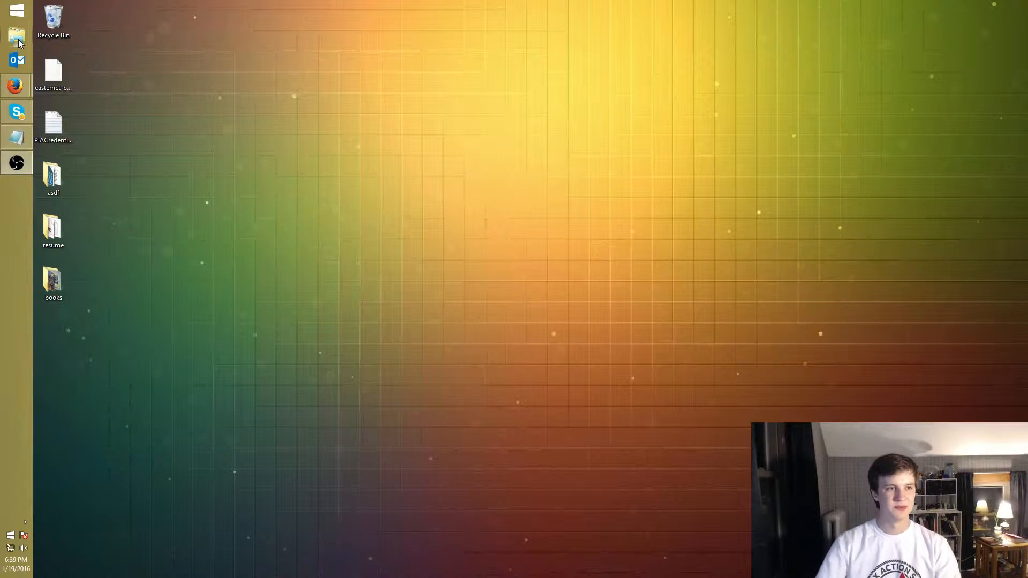
mouse_move(16, 35)
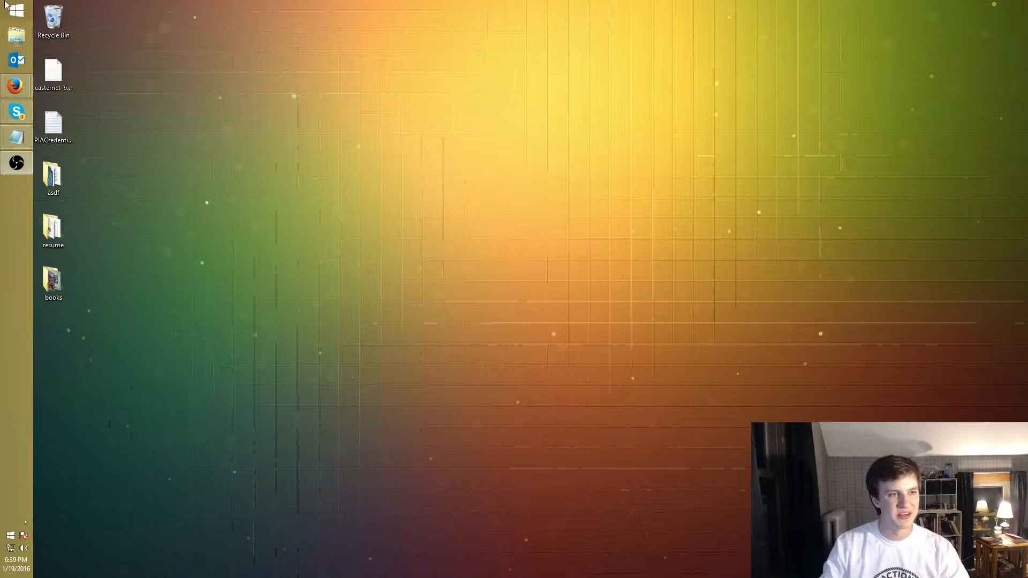
text(putt)
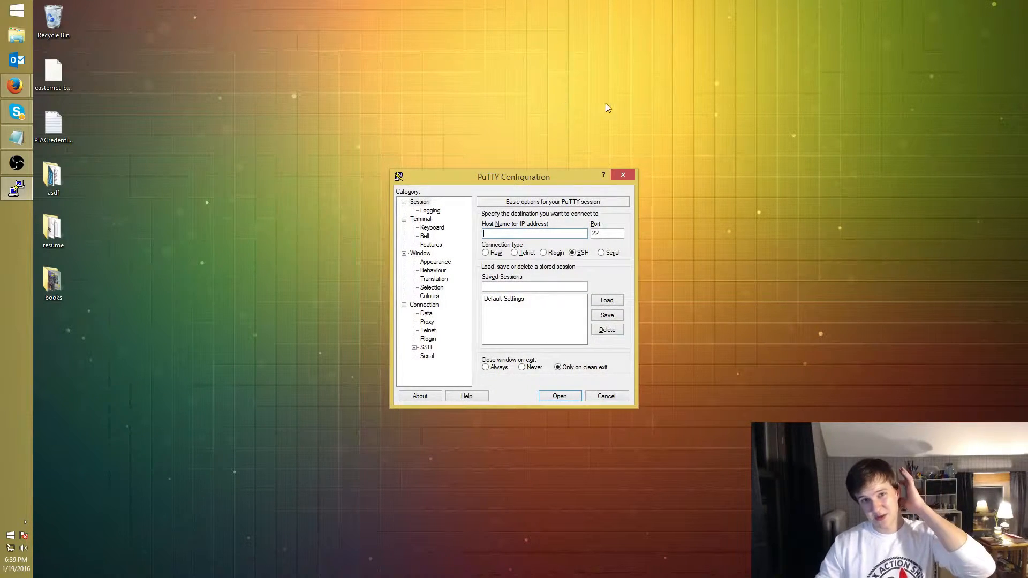
mouse_move(580, 156)
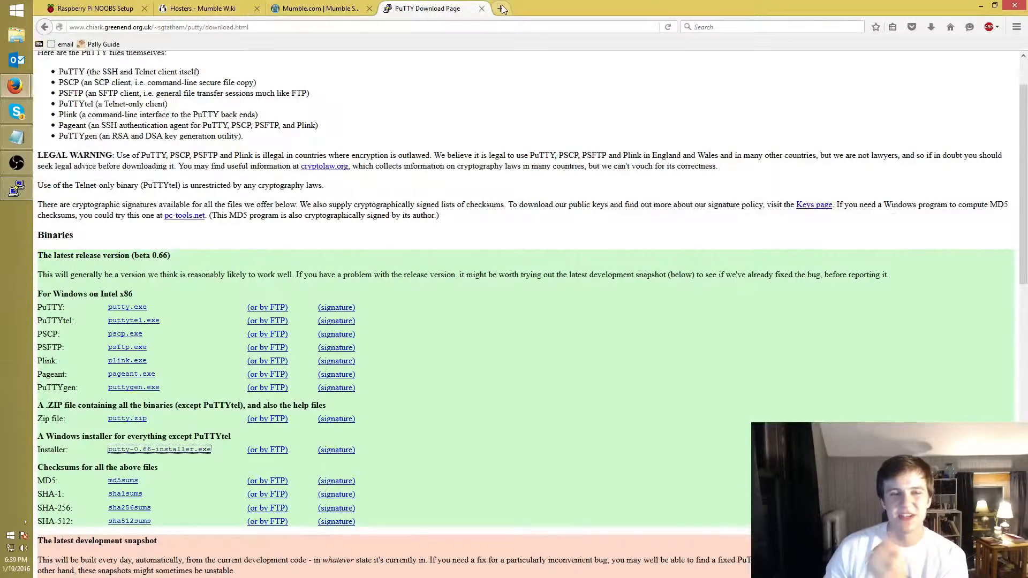
Step: Open the NETGEAR router dashboard at 192.168.1.1 in a new tab and view its Attached Devices
click(501, 8)
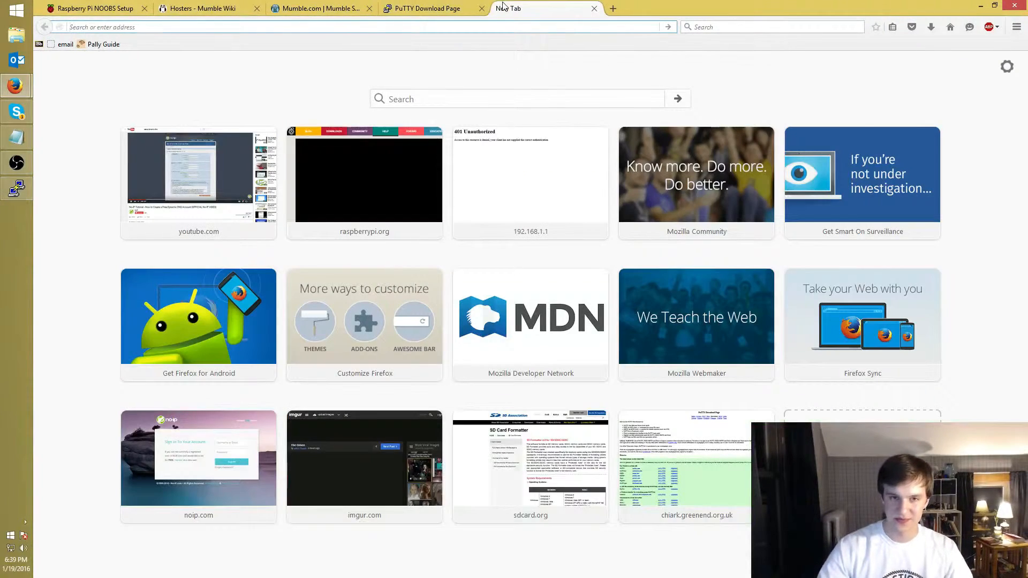
click(530, 175)
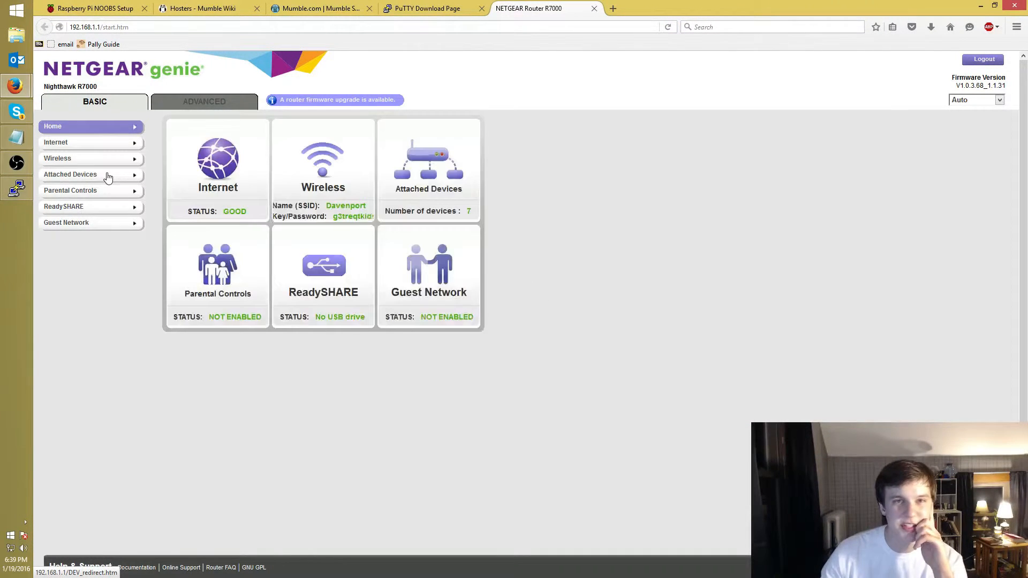
click(71, 173)
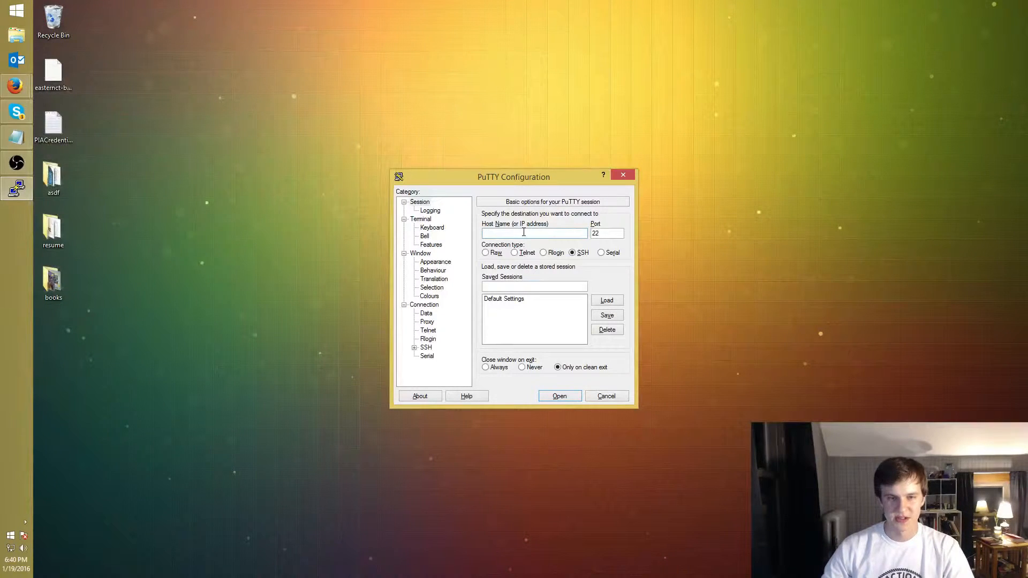
Step: Start an SSH session to 192.168.1.4 and log in as pi with its password
text(192.168.1.4)
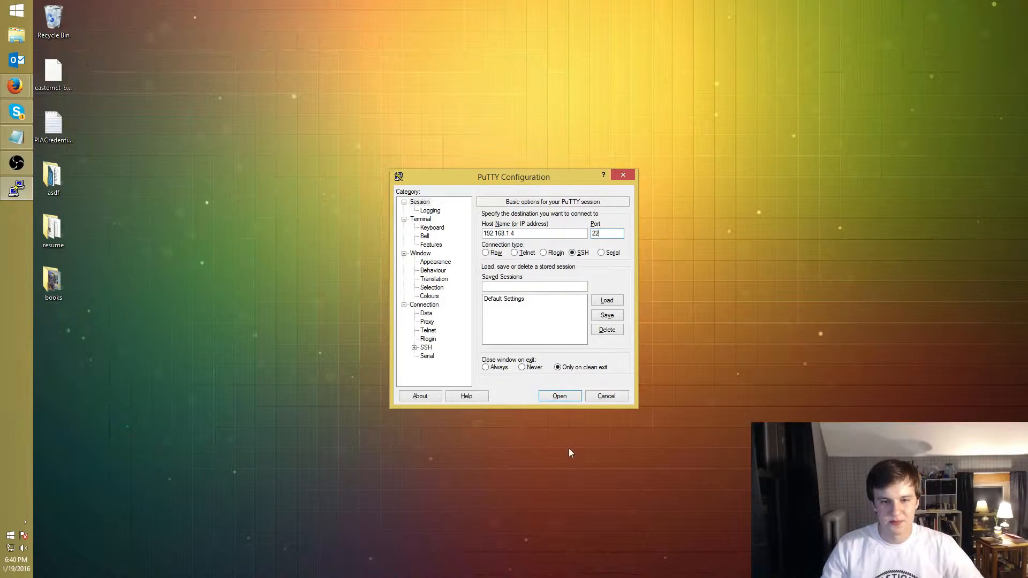
click(559, 395)
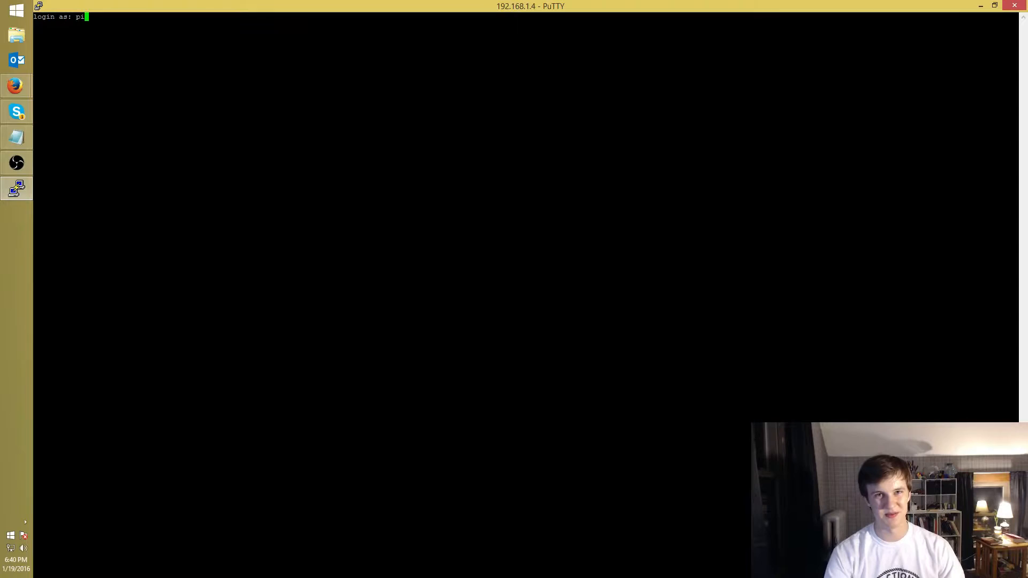
key(Return)
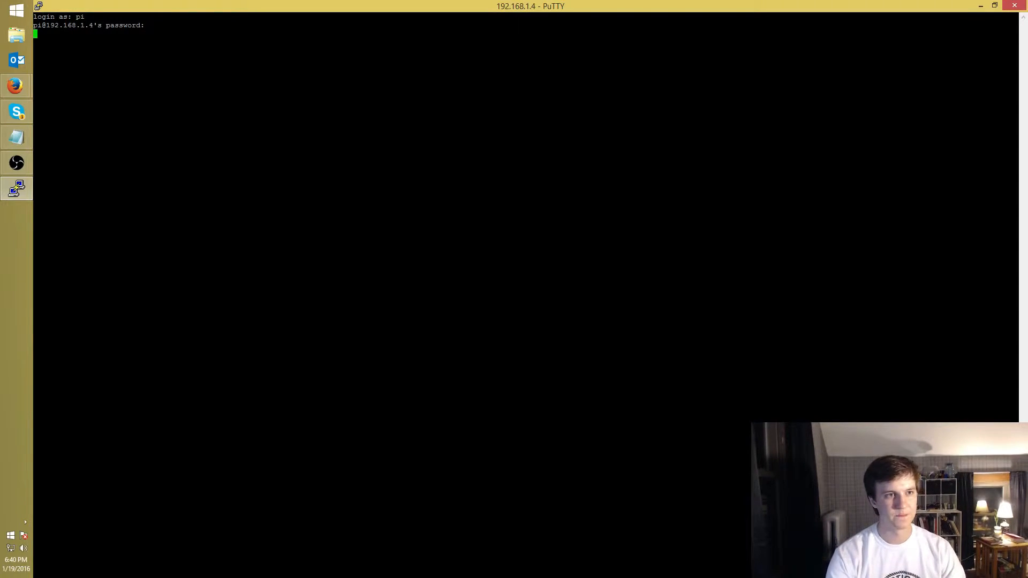
key(Return)
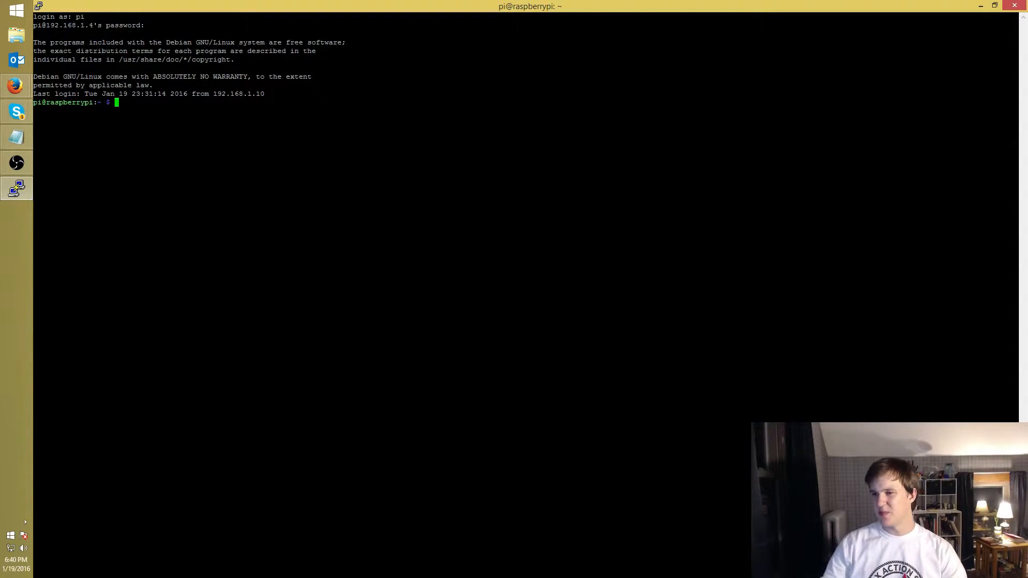
Step: Run sudo apt-get update to refresh the package lists, then begin the next sudo command
text(sudo)
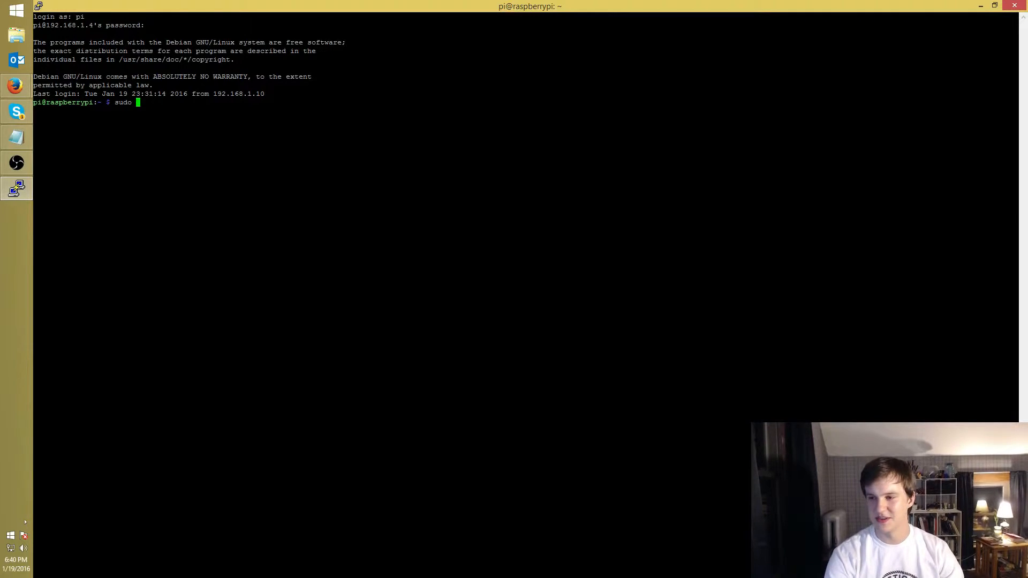
text(apt-get upd)
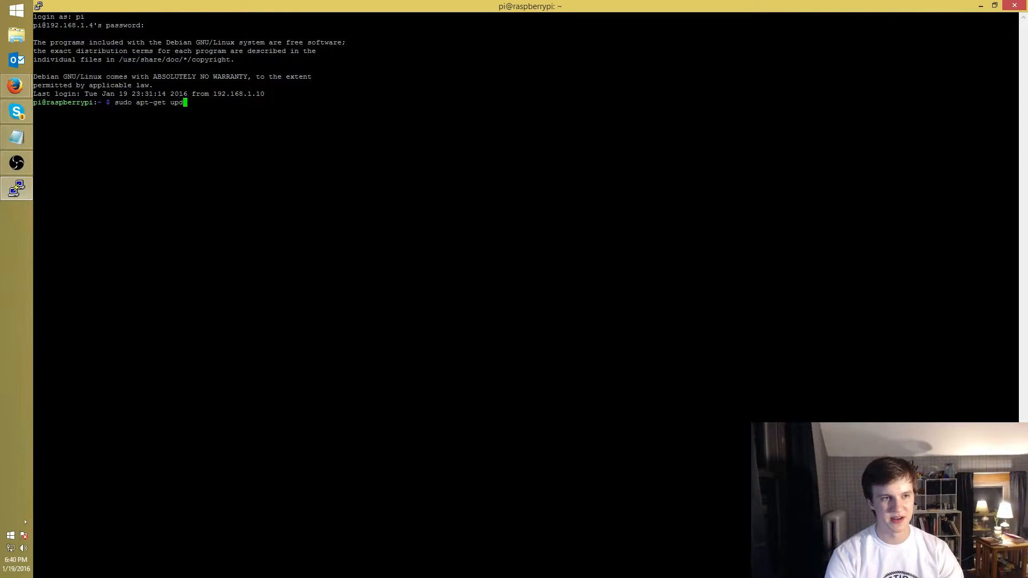
key(Return)
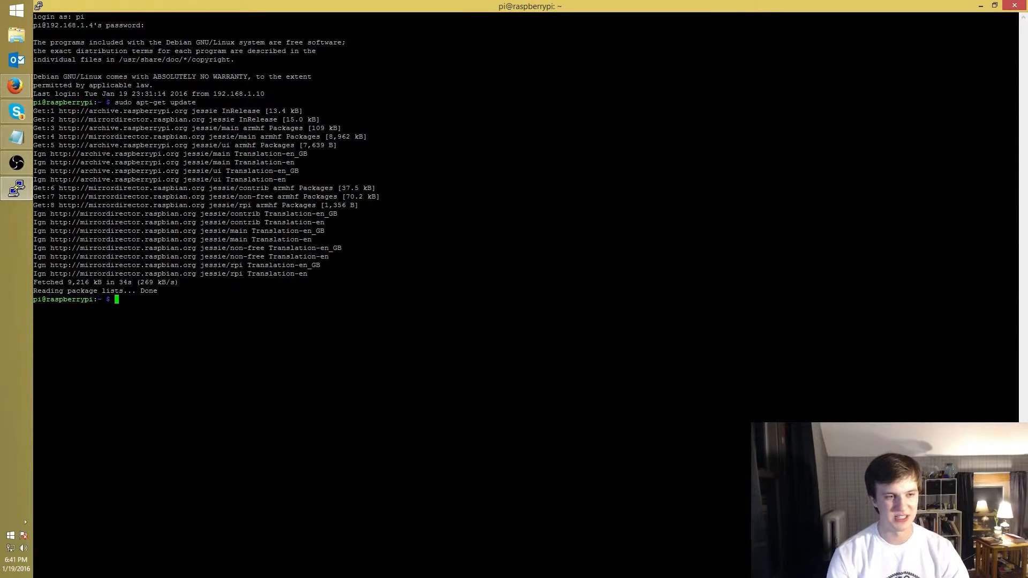
text(sudo)
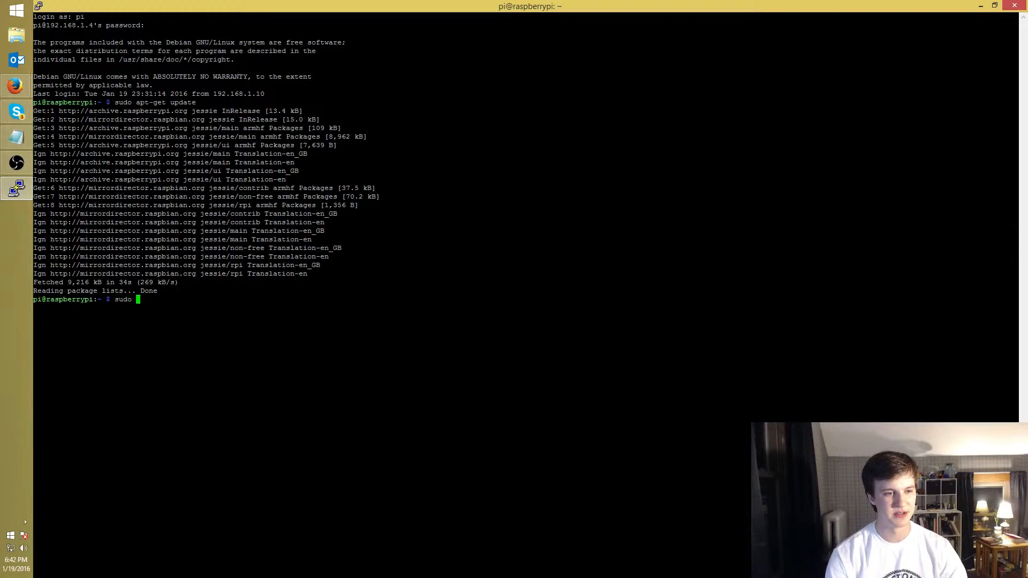
Step: Run sudo apt-get upgrade and answer y to approve the 47 package upgrades
text(apt-get up)
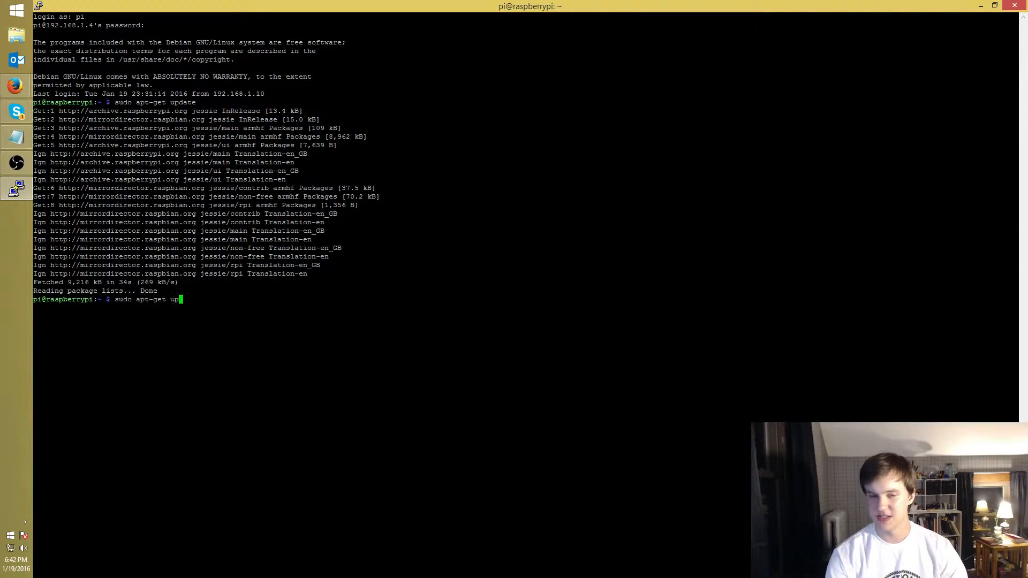
key(Return)
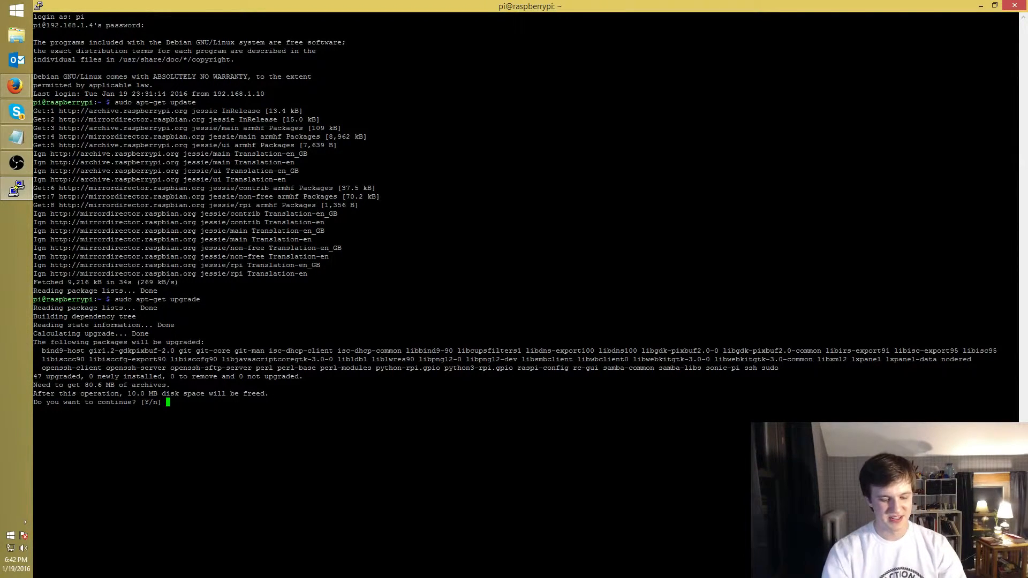
text(y)
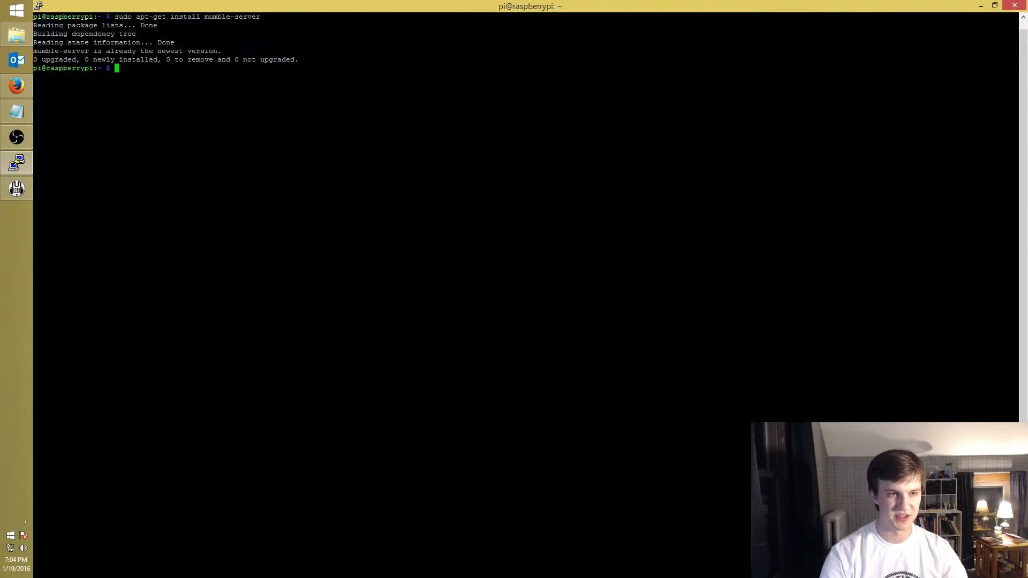
Step: Run sudo dpkg-reconfigure mumble-server and proceed past the first setup question
text(sudo dpkg)
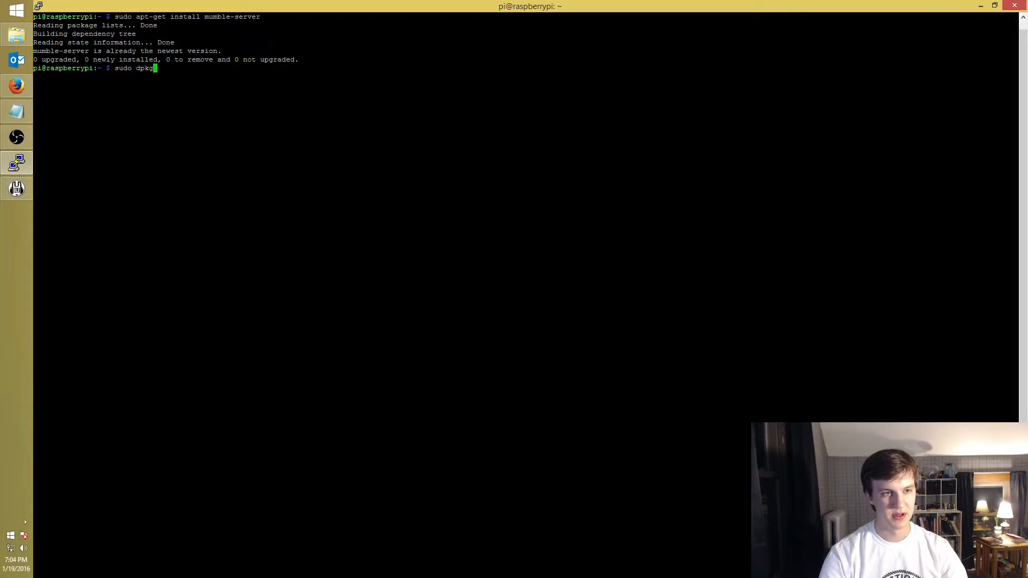
text(-reconfigure)
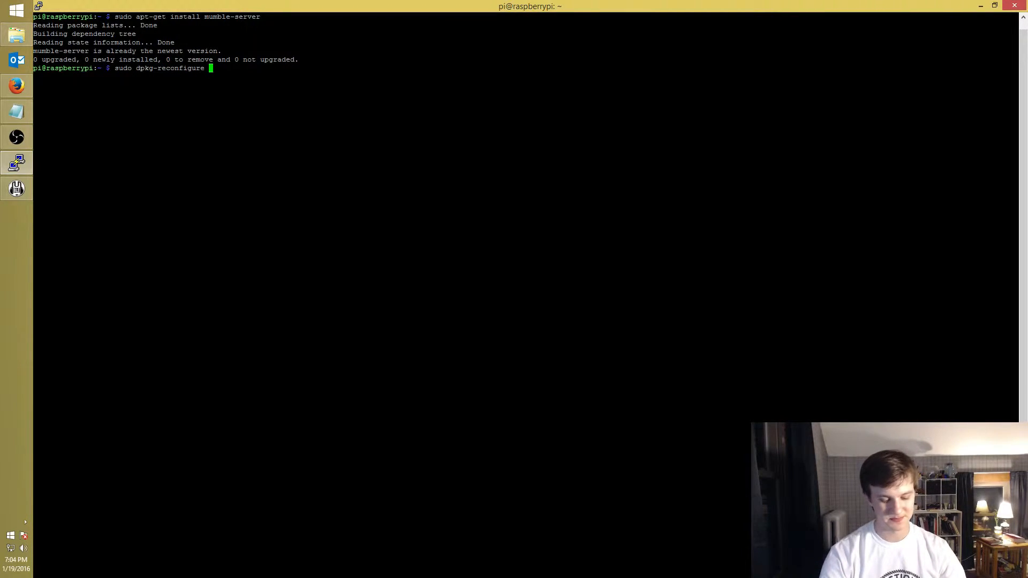
text(mumble-server)
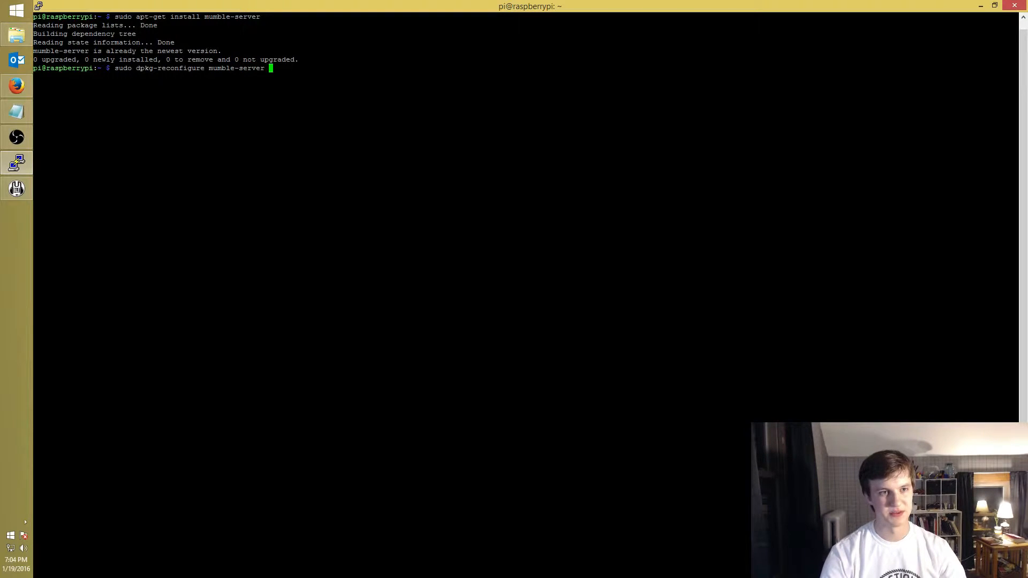
key(Return)
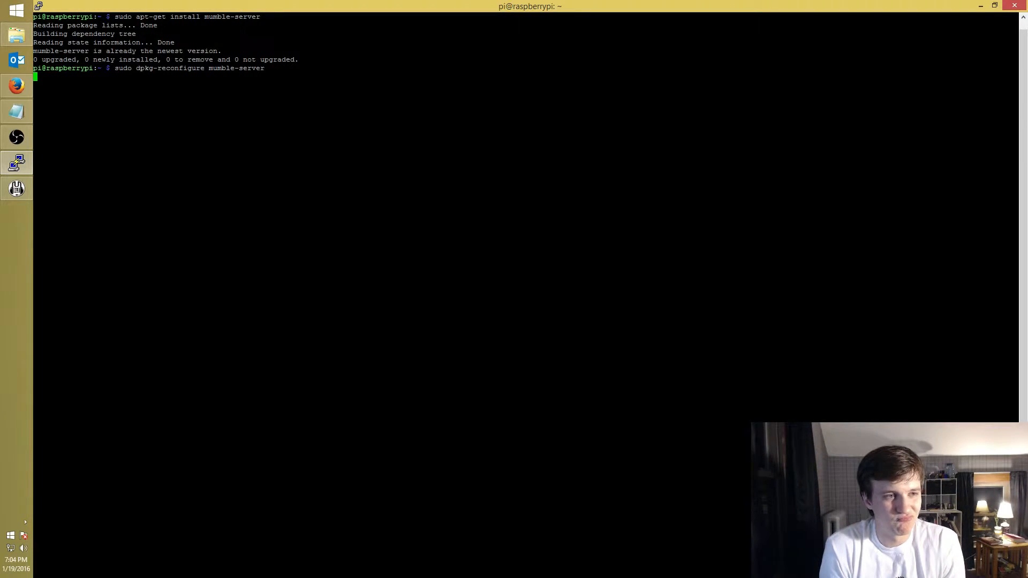
key(Return)
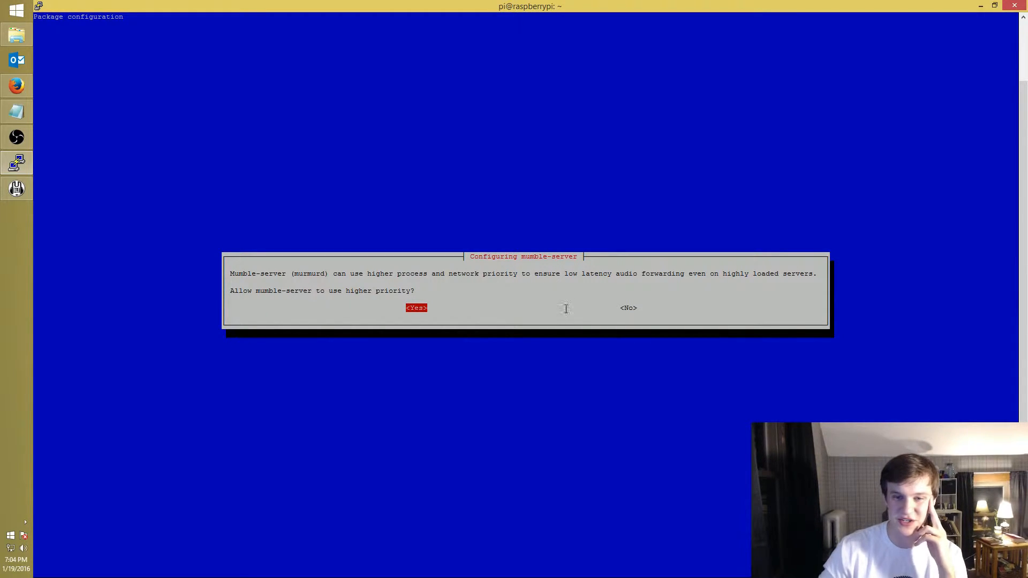
key(Return)
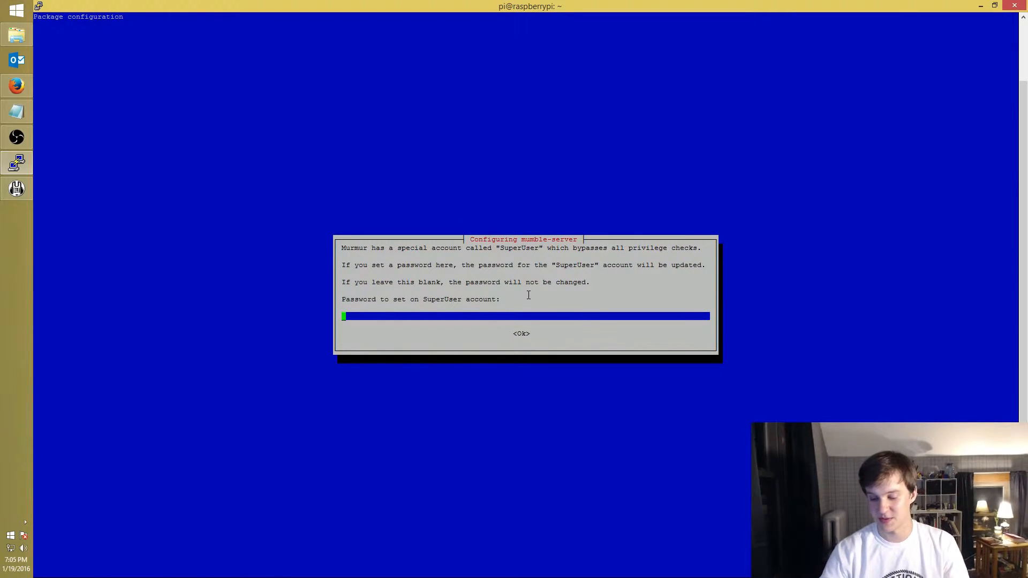
text(password)
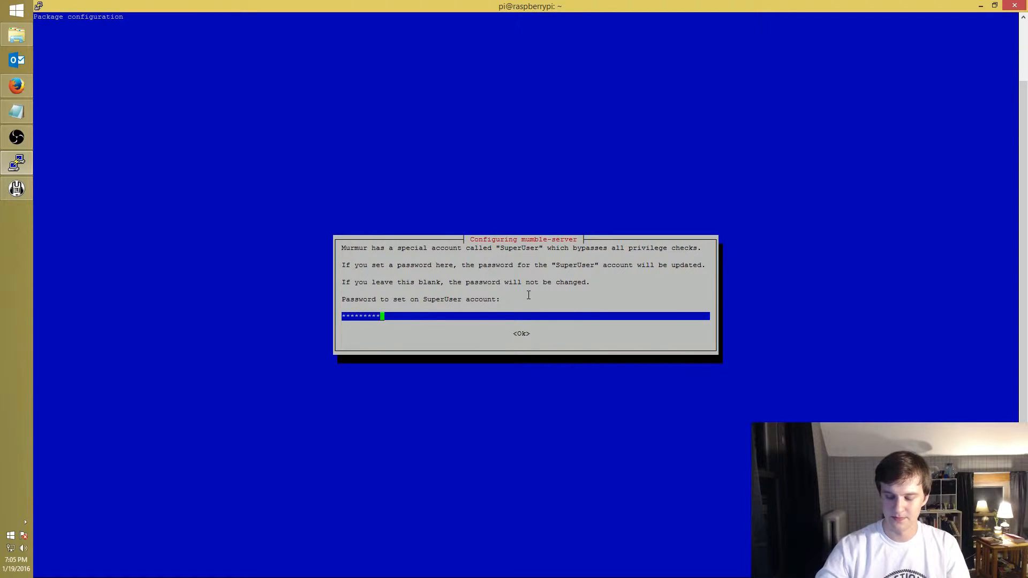
key(Return)
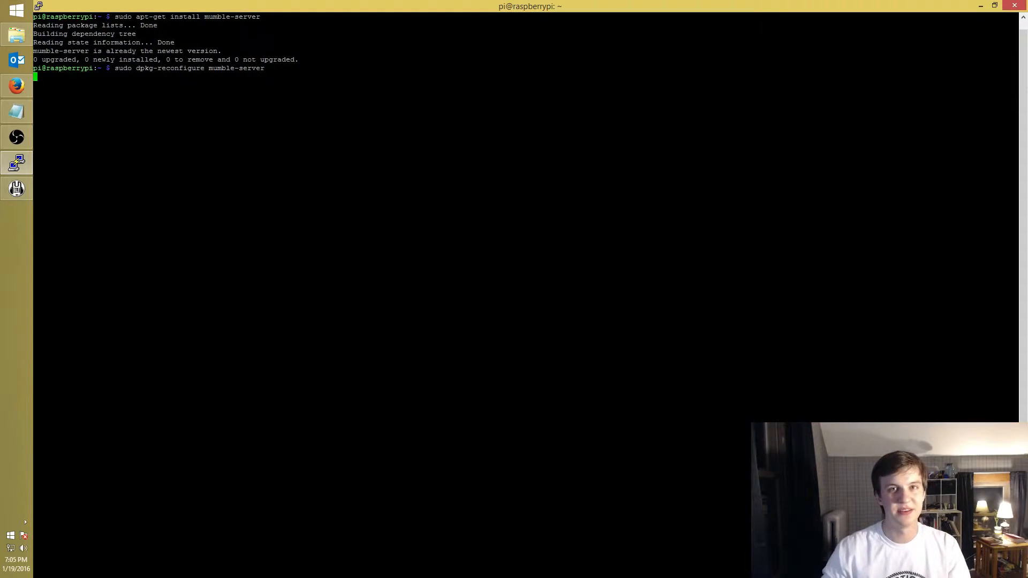
key(Return)
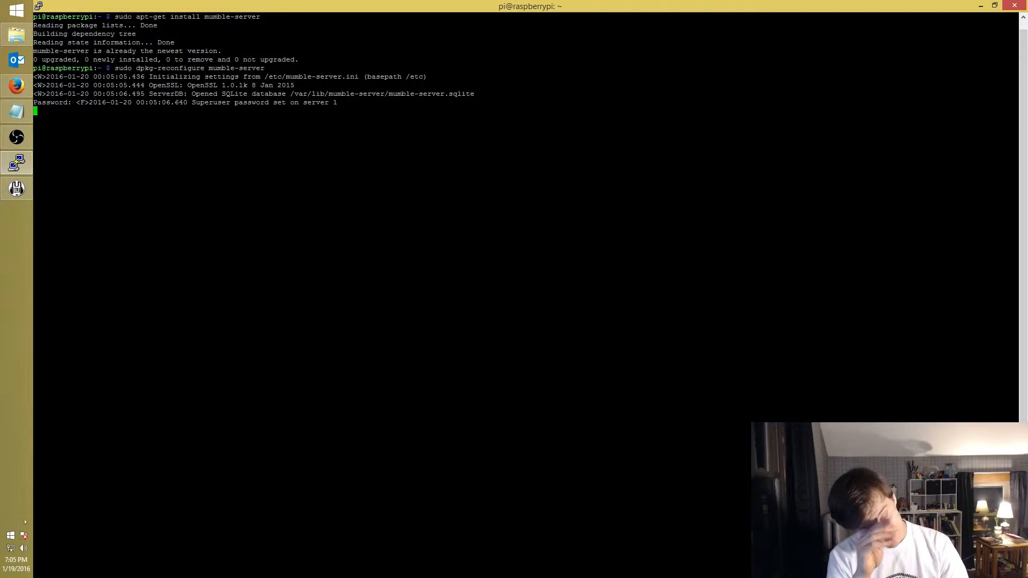
Step: Return to a fresh shell prompt after the murmurd SuperUser output
key(Return)
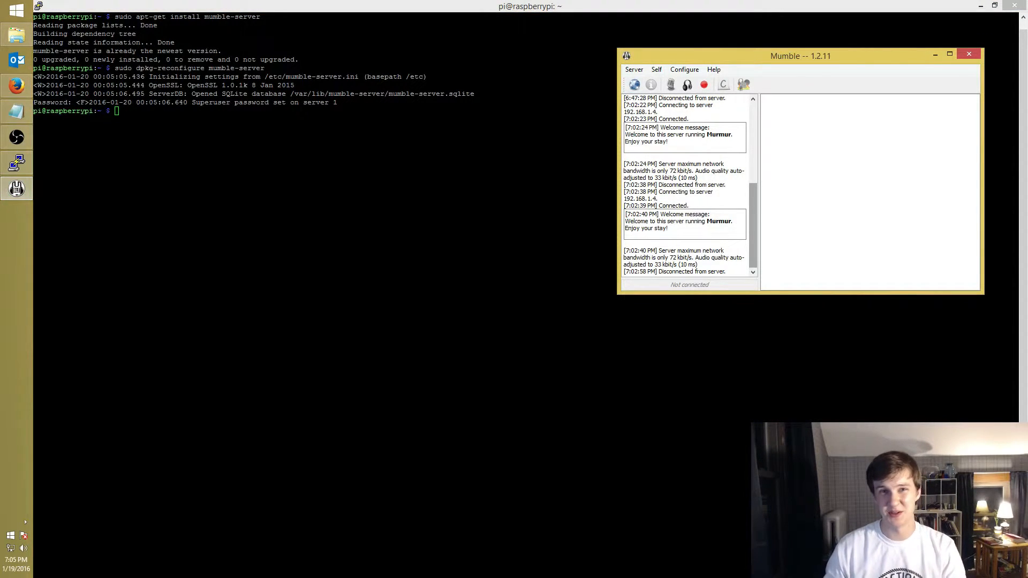
click(633, 70)
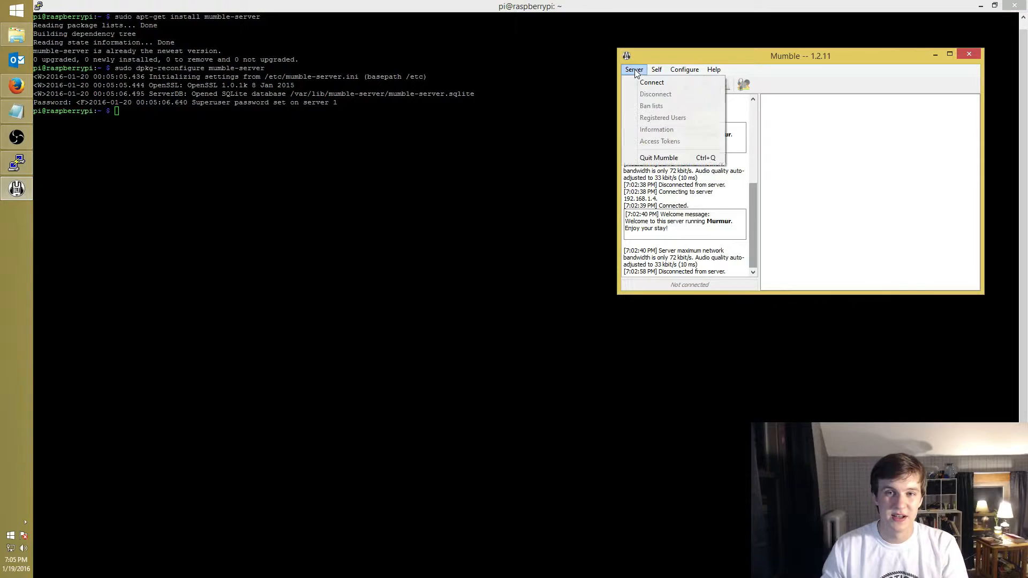
click(652, 82)
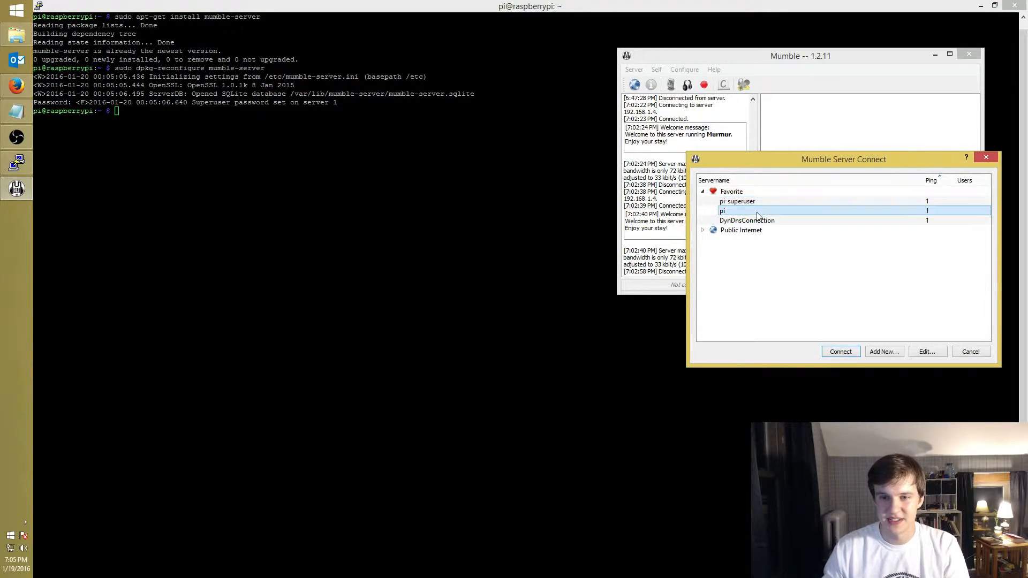
mouse_move(779, 217)
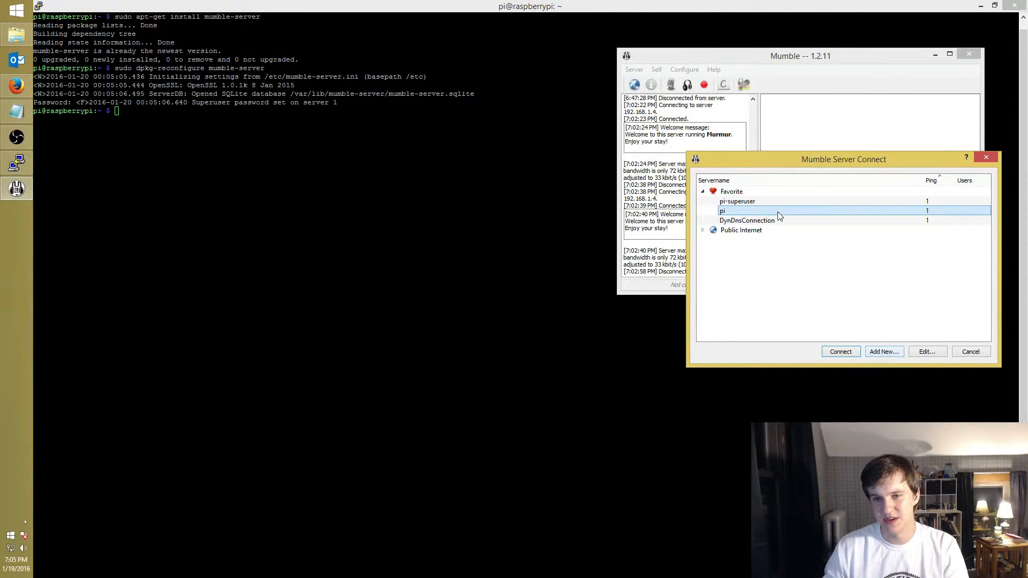
click(927, 352)
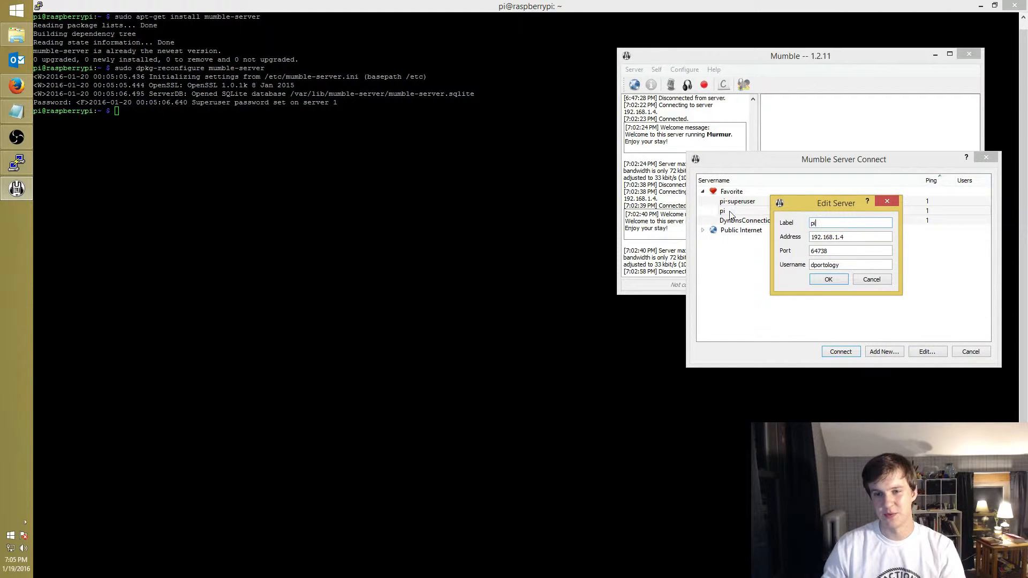
triple_click(850, 237)
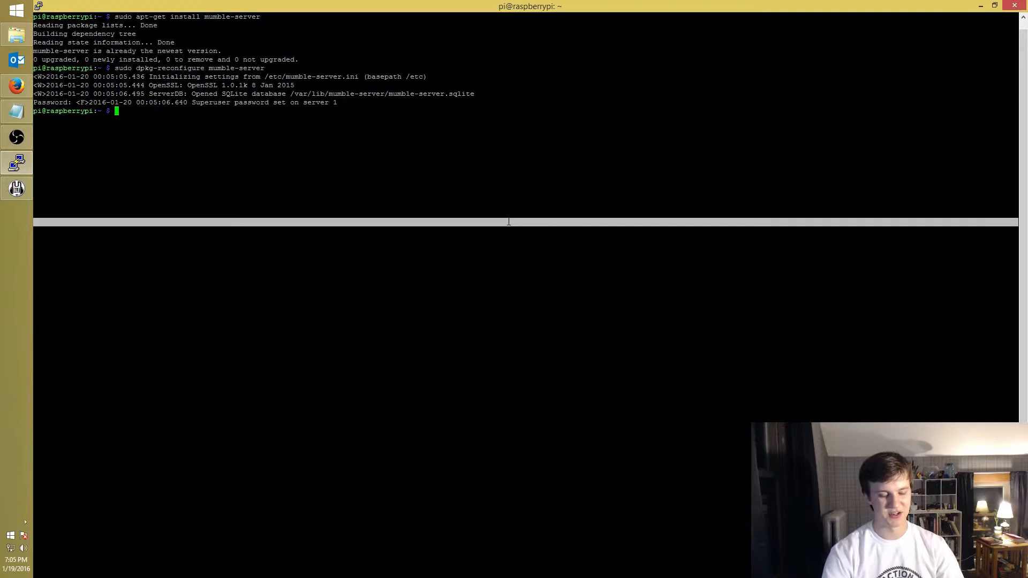
text(ifconfig)
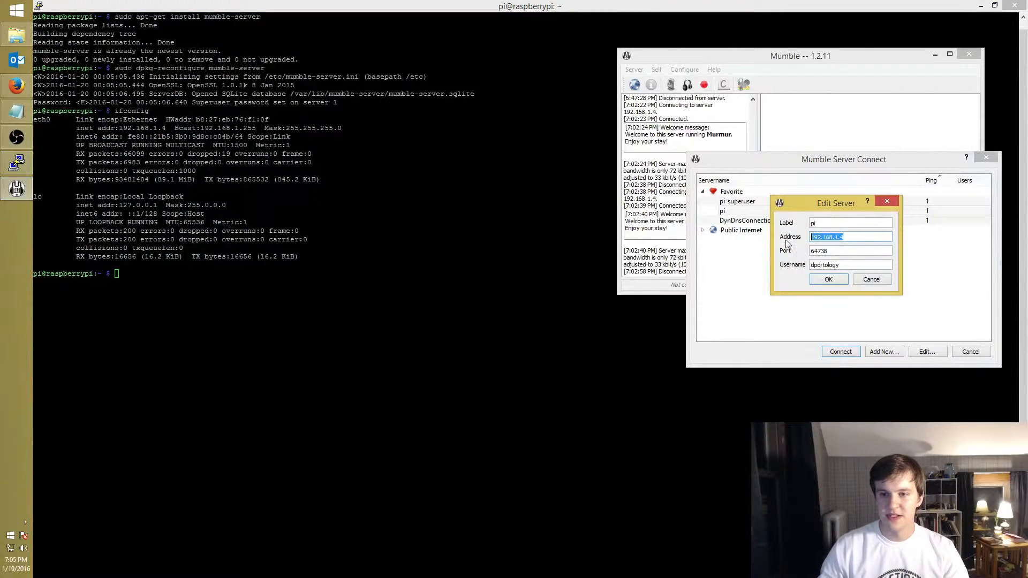
Step: Confirm the pi entry's port 64738 and username, then save it
click(852, 251)
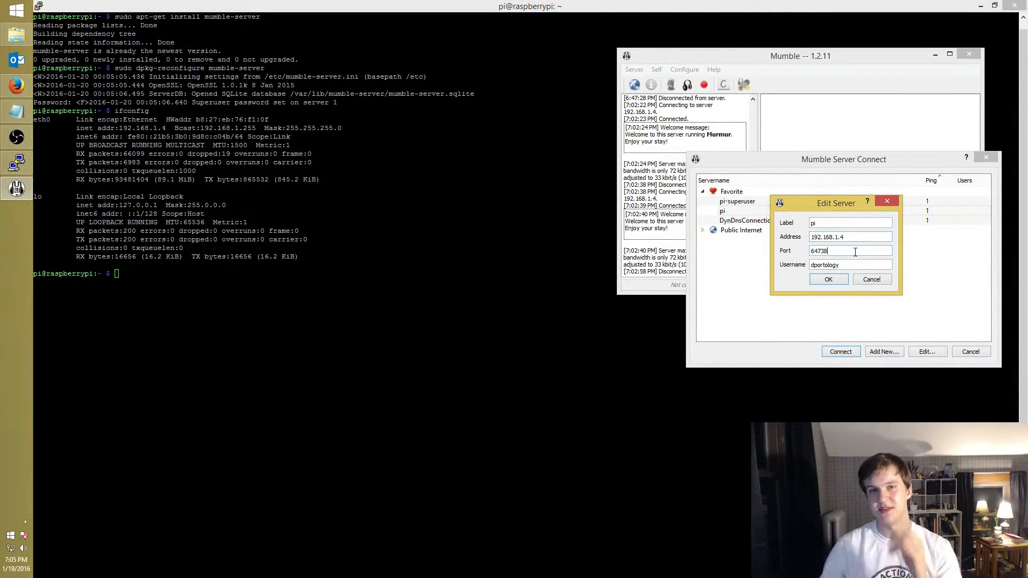
mouse_move(850, 250)
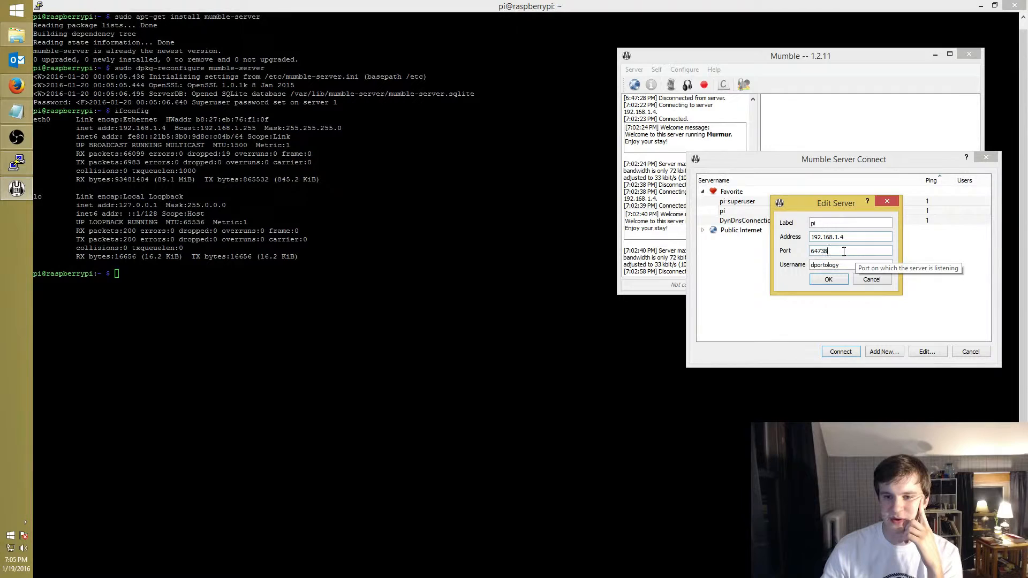
triple_click(850, 264)
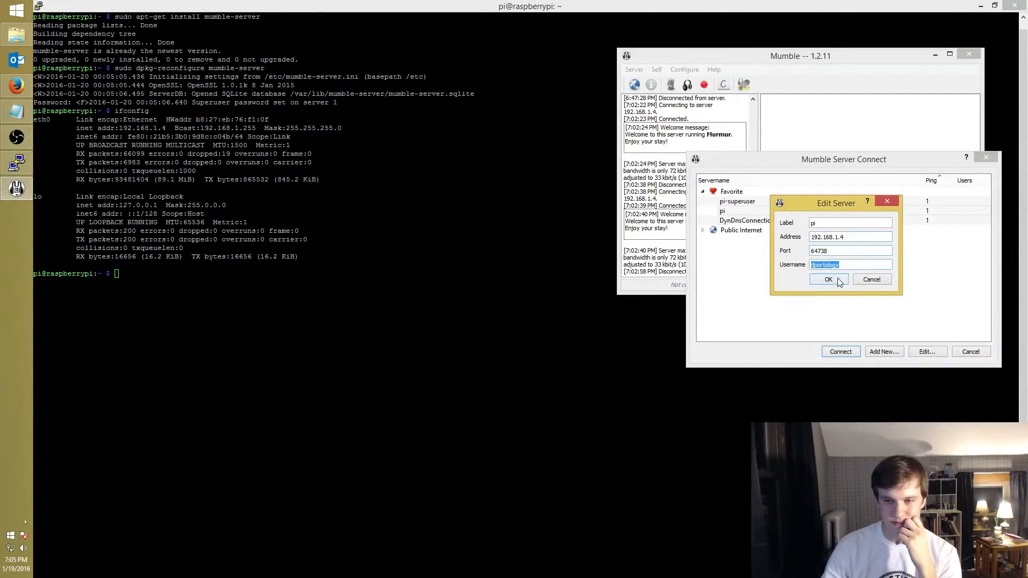
click(828, 280)
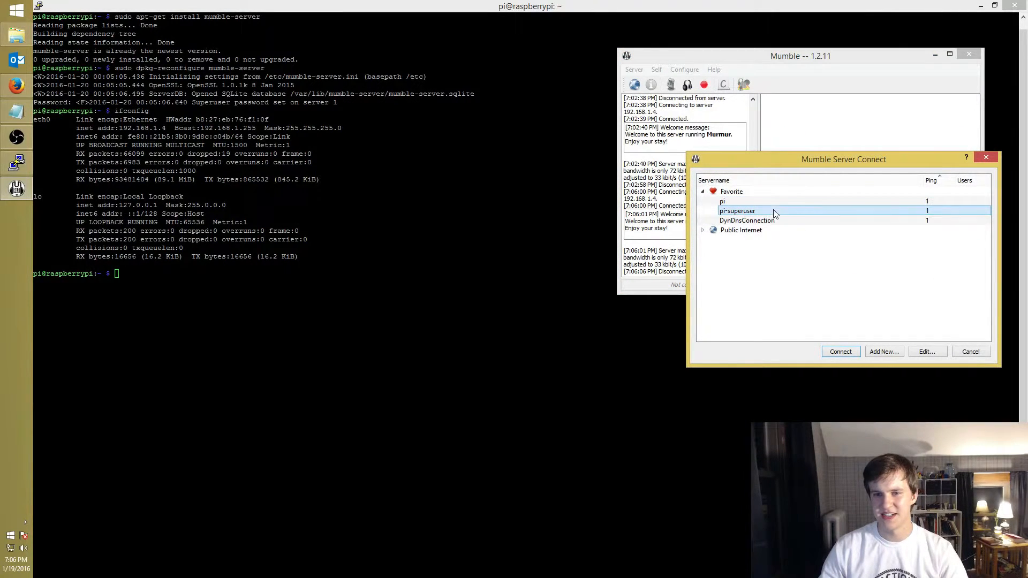
Step: Review and save the 'pi-superuser' favourite's username and password
click(927, 351)
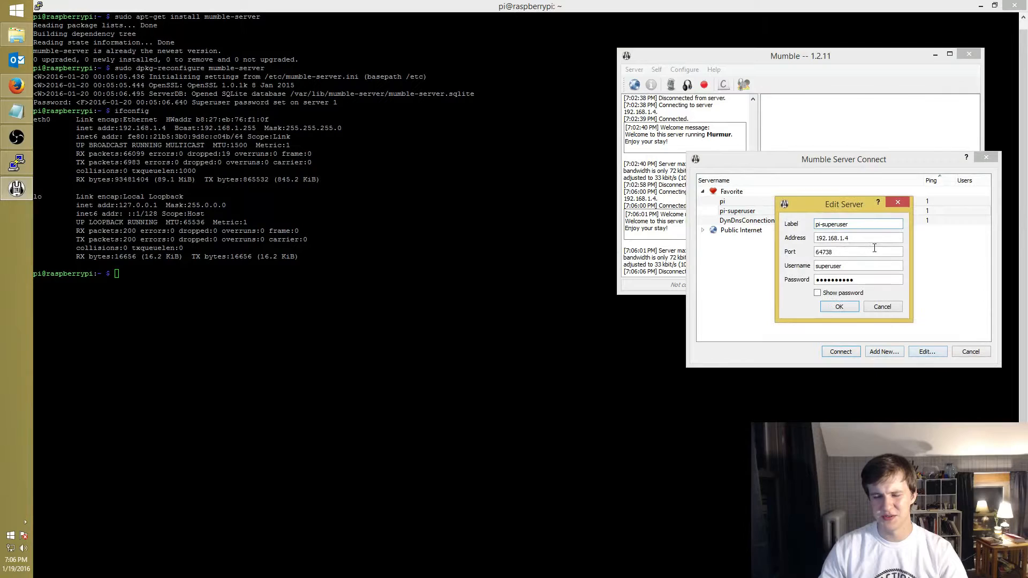
triple_click(858, 265)
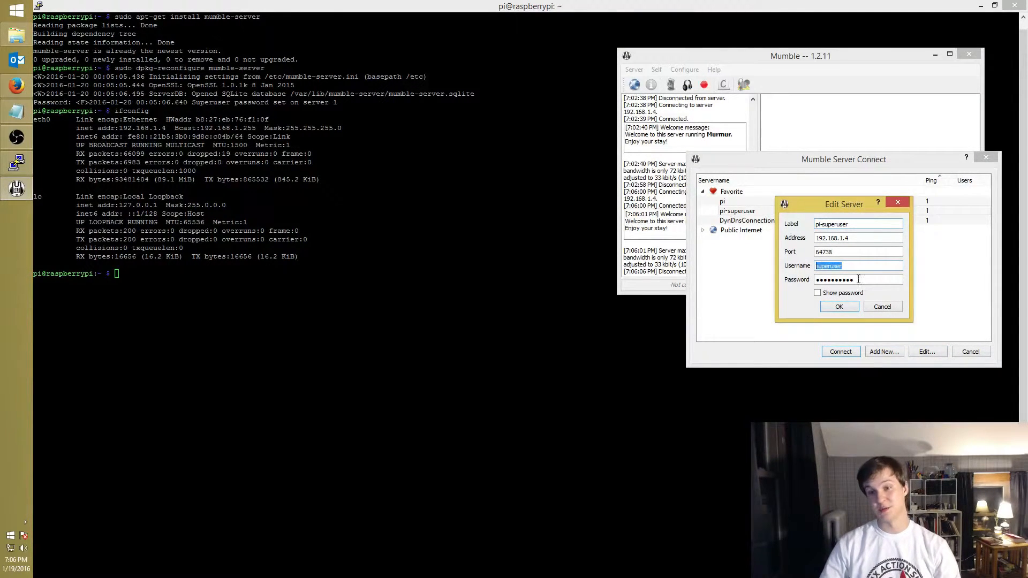
click(858, 280)
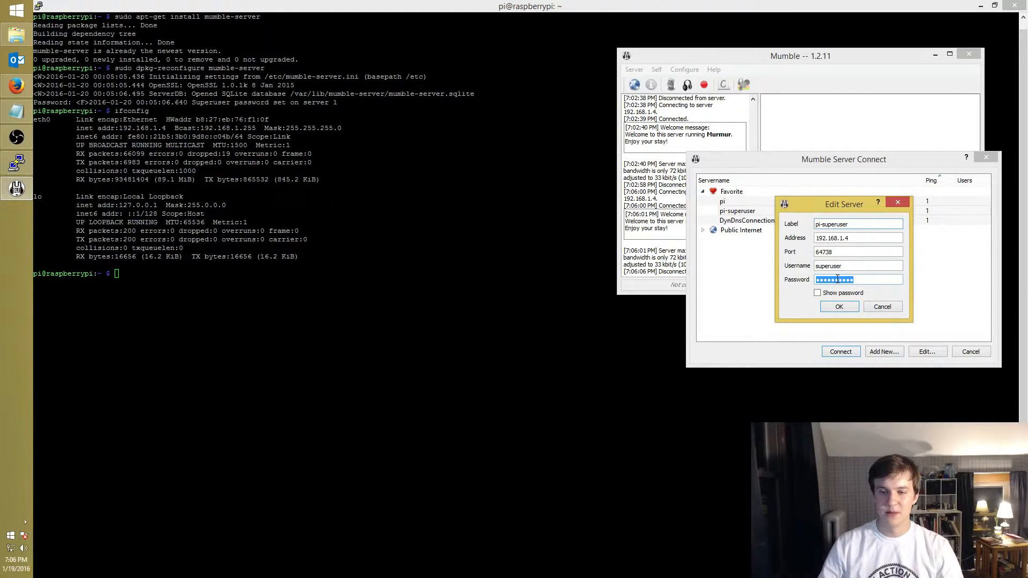
click(882, 306)
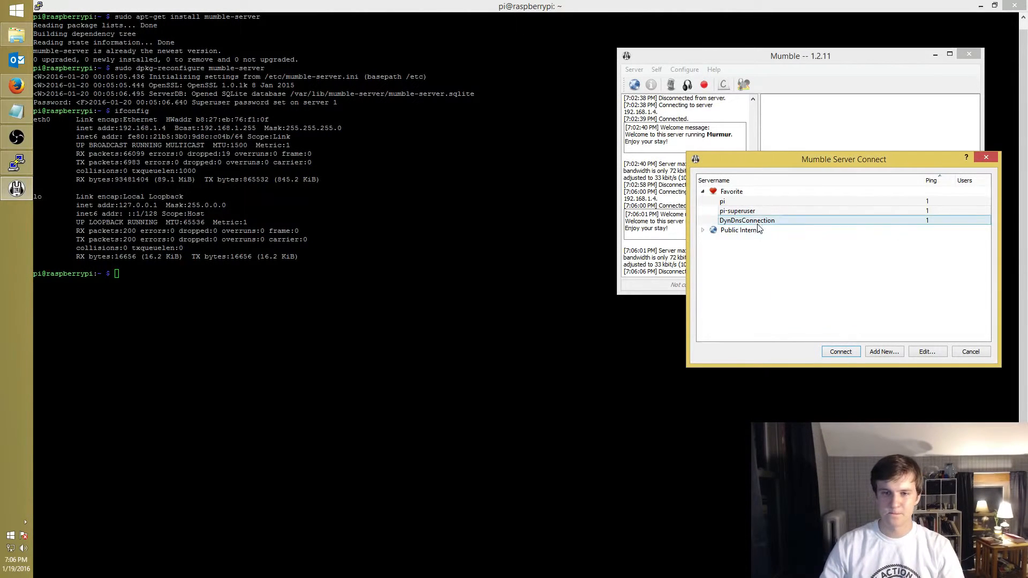
Step: Connect to the Pi server as SuperUser so Root, AFK, DoTA and Smite channels appear
click(841, 352)
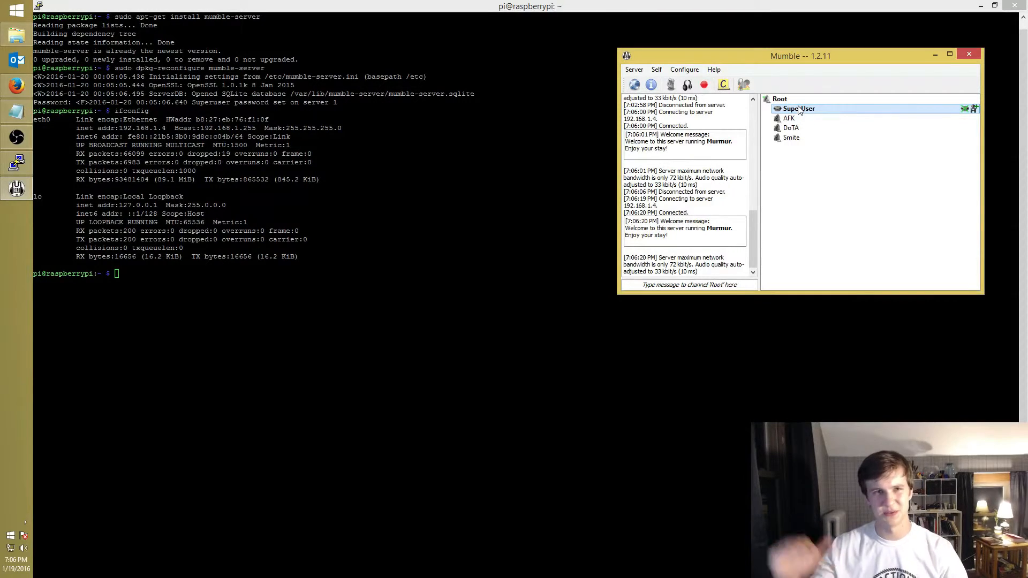
click(634, 70)
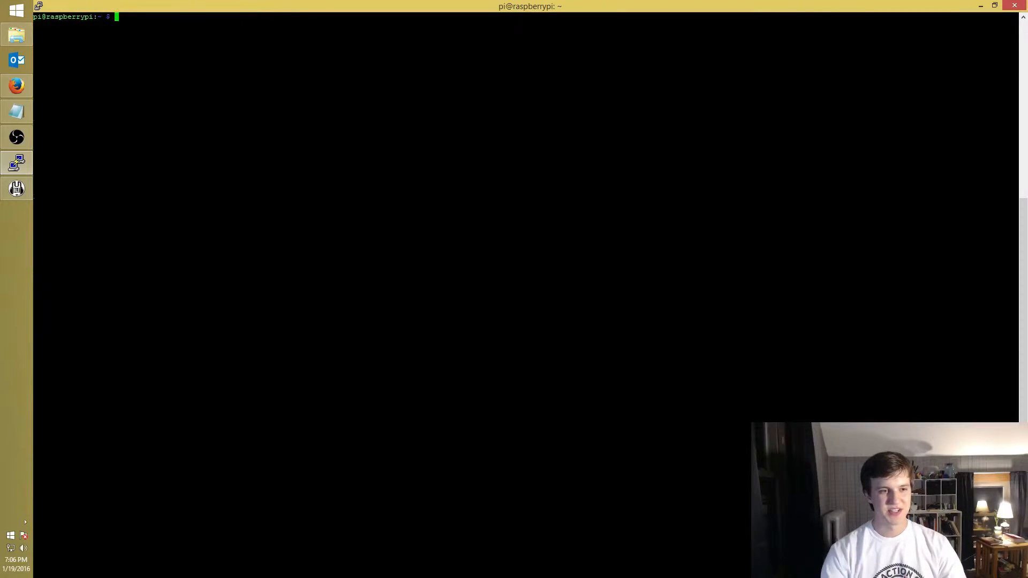
mouse_move(16, 86)
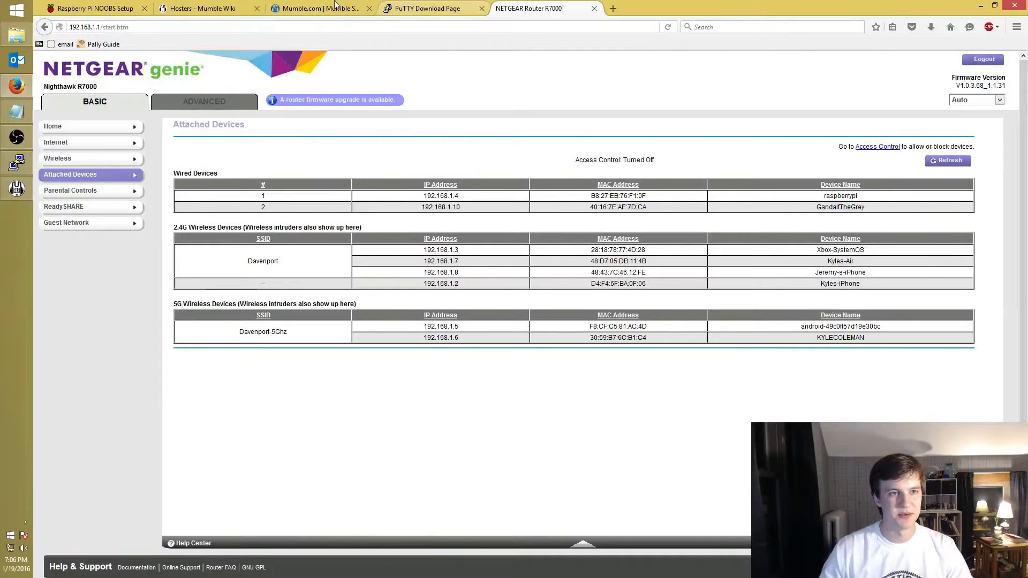
mouse_move(330, 86)
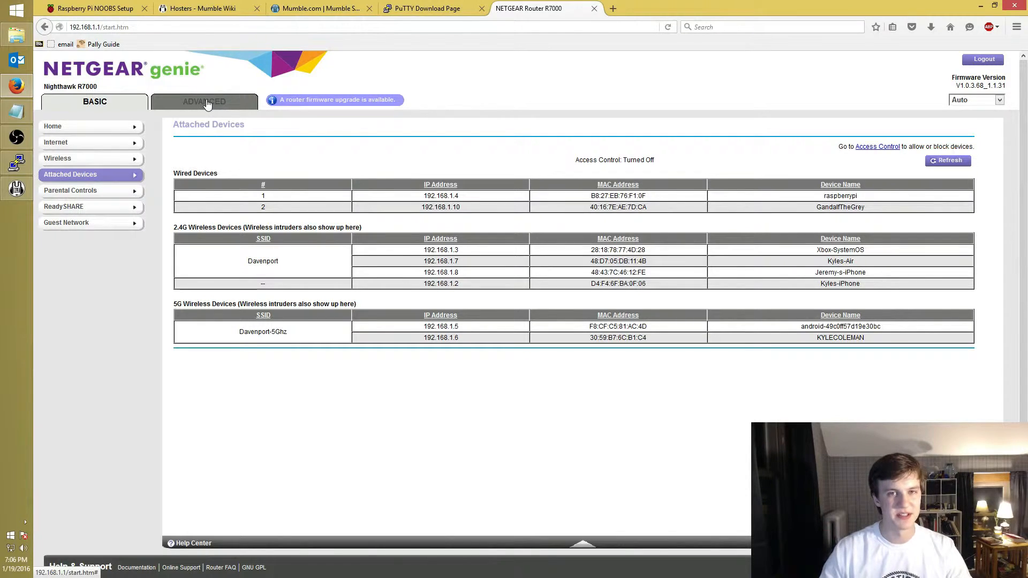
Step: Log into the NETGEAR router and reach Advanced Setup > Port Forwarding
click(203, 100)
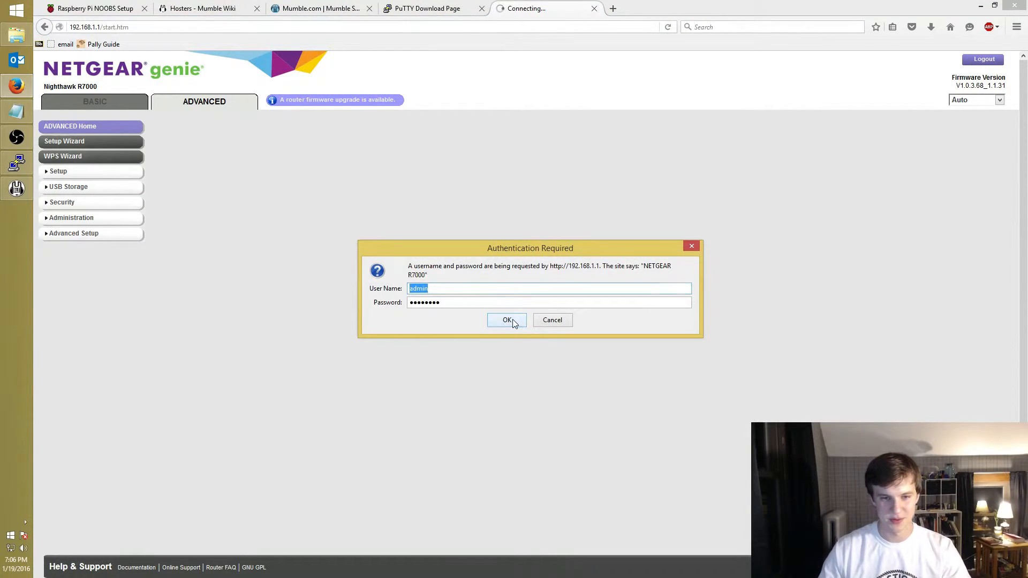
click(507, 320)
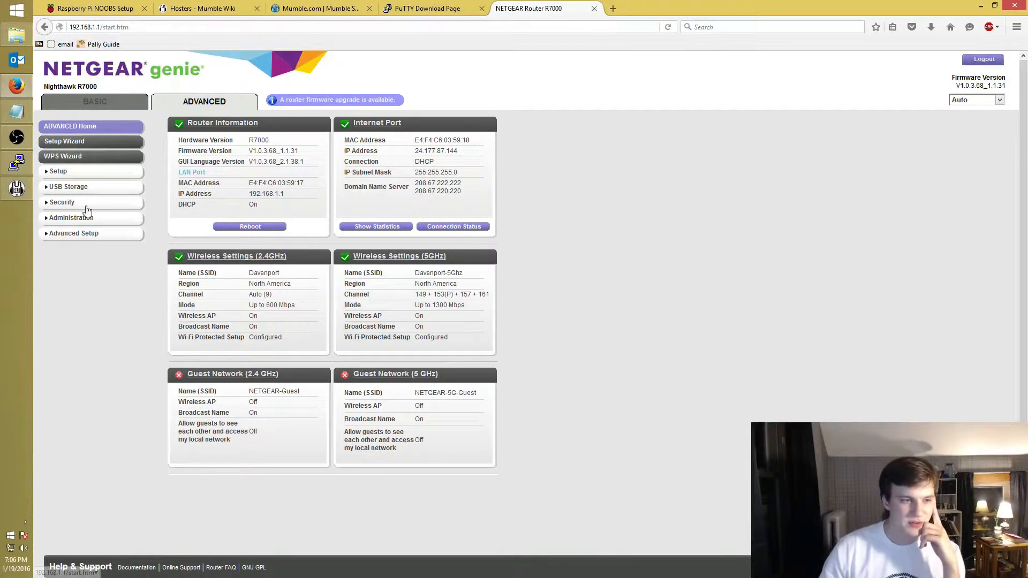
click(73, 233)
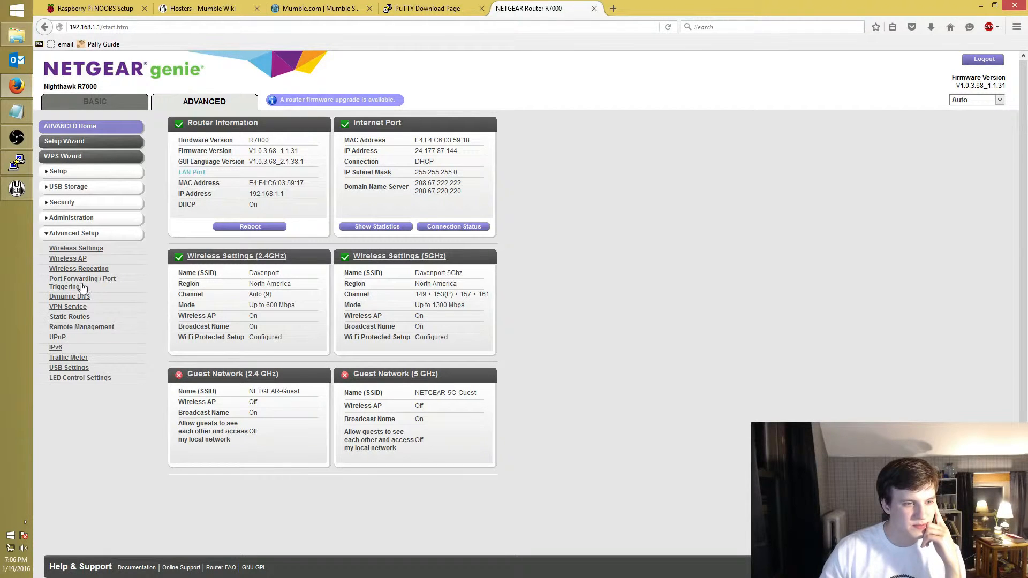
click(82, 283)
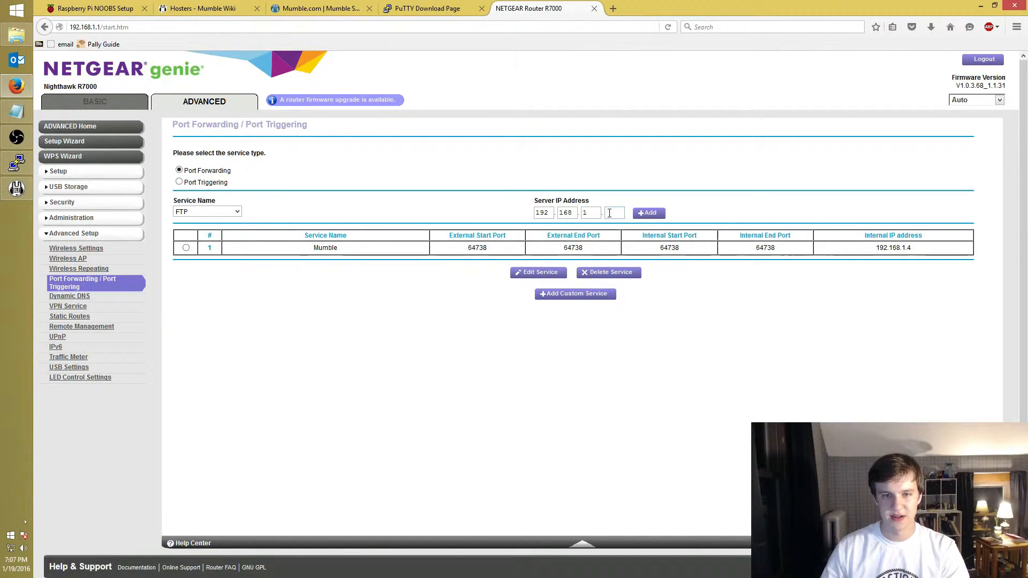
Step: Add an FTP forwarding rule for server IP 192.168.1.4
text(4)
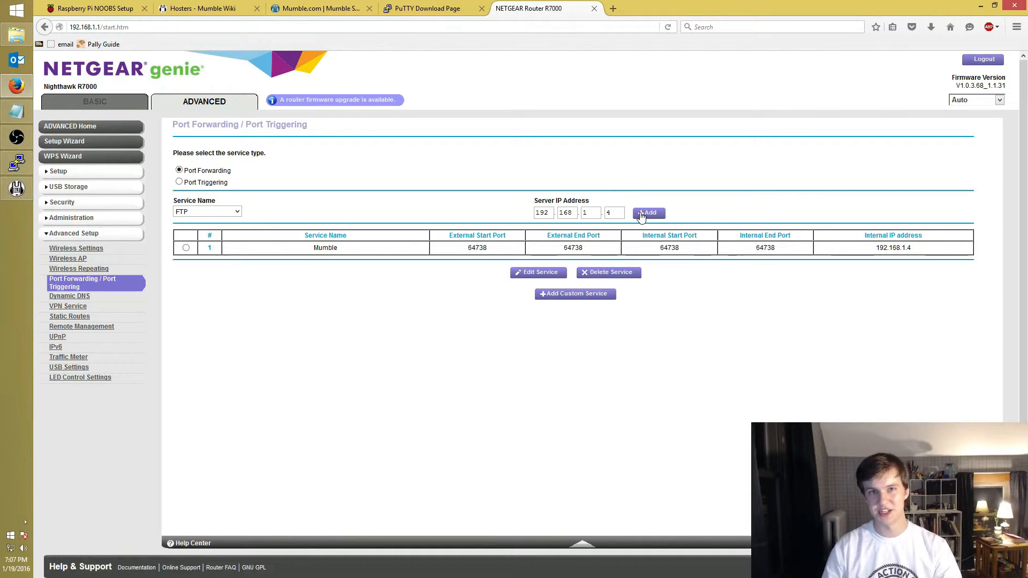
click(648, 212)
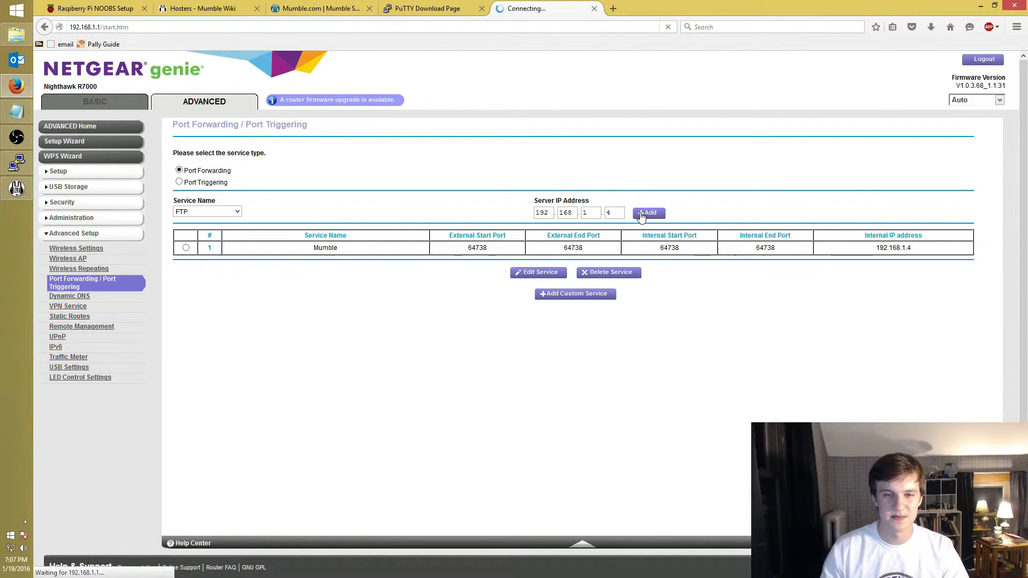
click(648, 212)
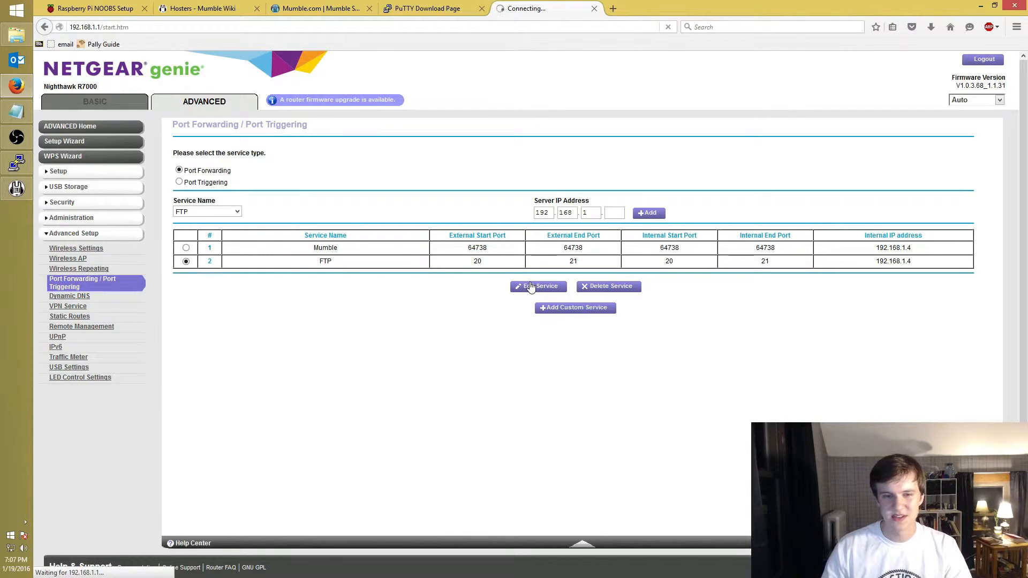
Step: Edit the rule as custom service 'mumble', TCP/UDP, with ports 64738
click(538, 286)
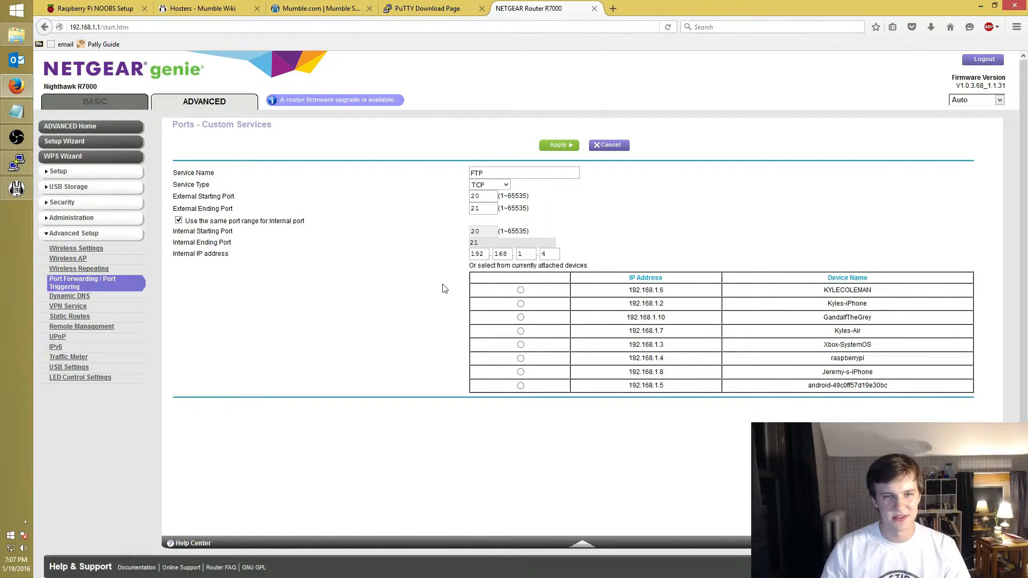
triple_click(523, 172)
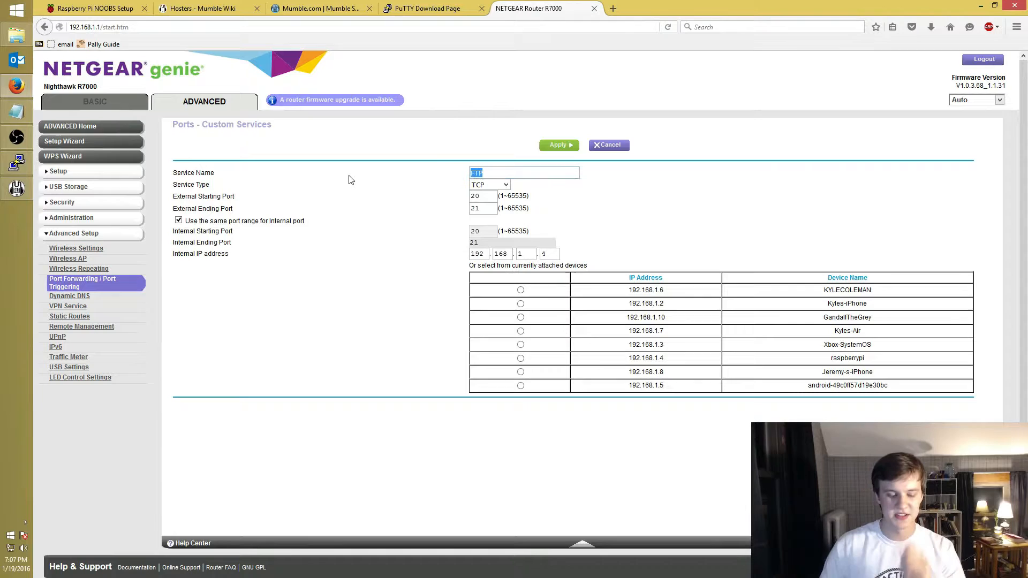
text(mumble)
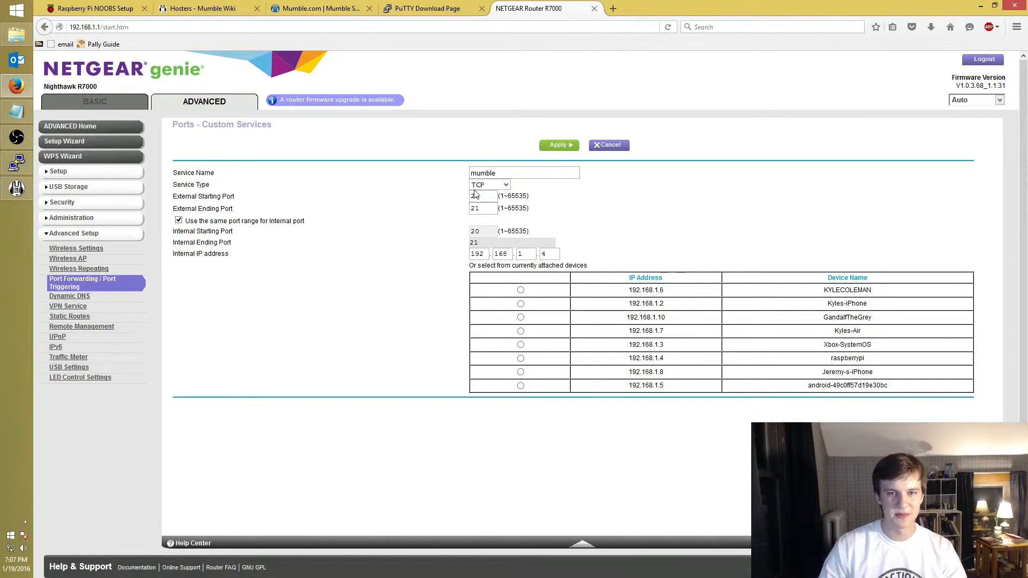
click(490, 185)
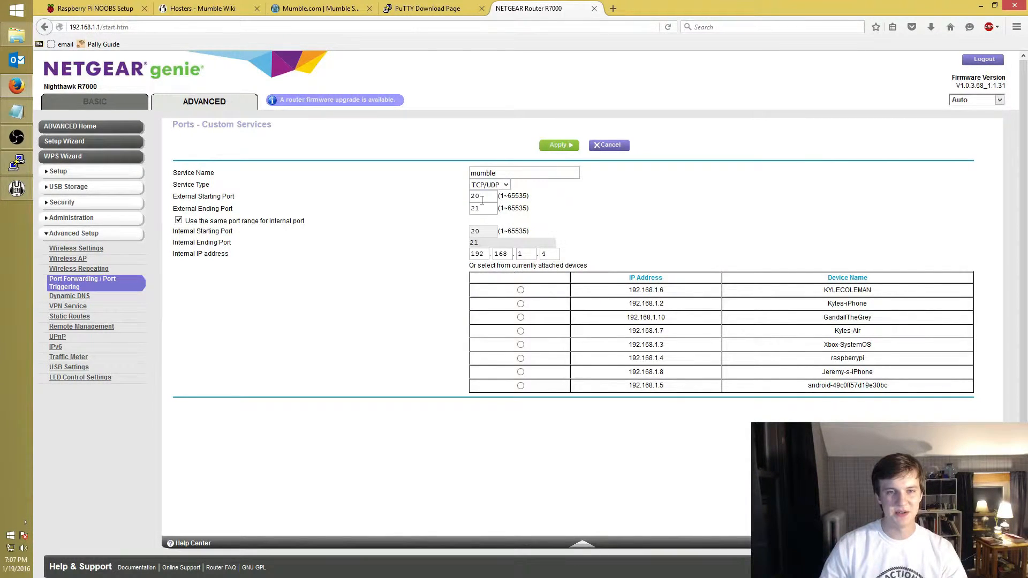
triple_click(476, 196)
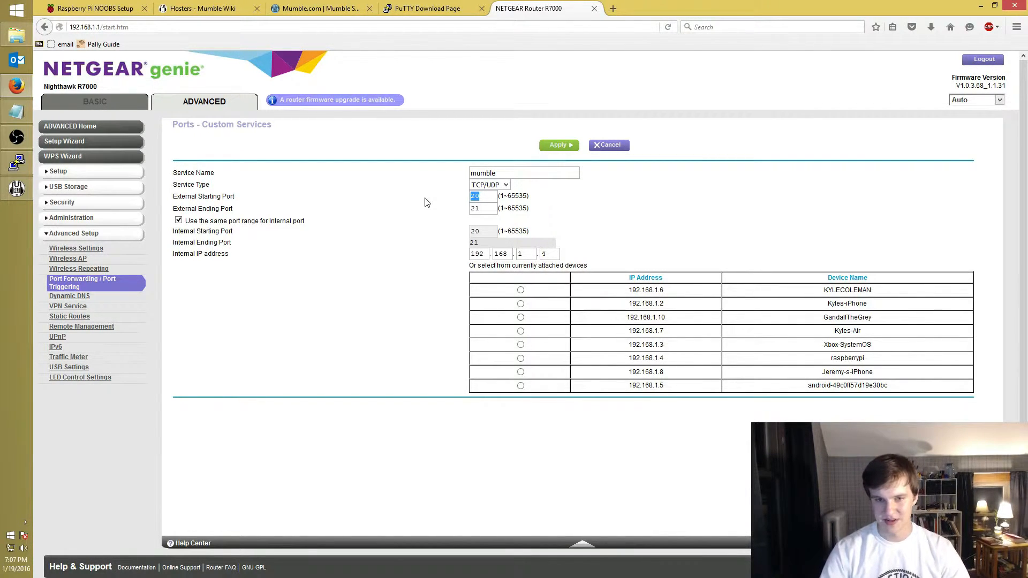
text(64)
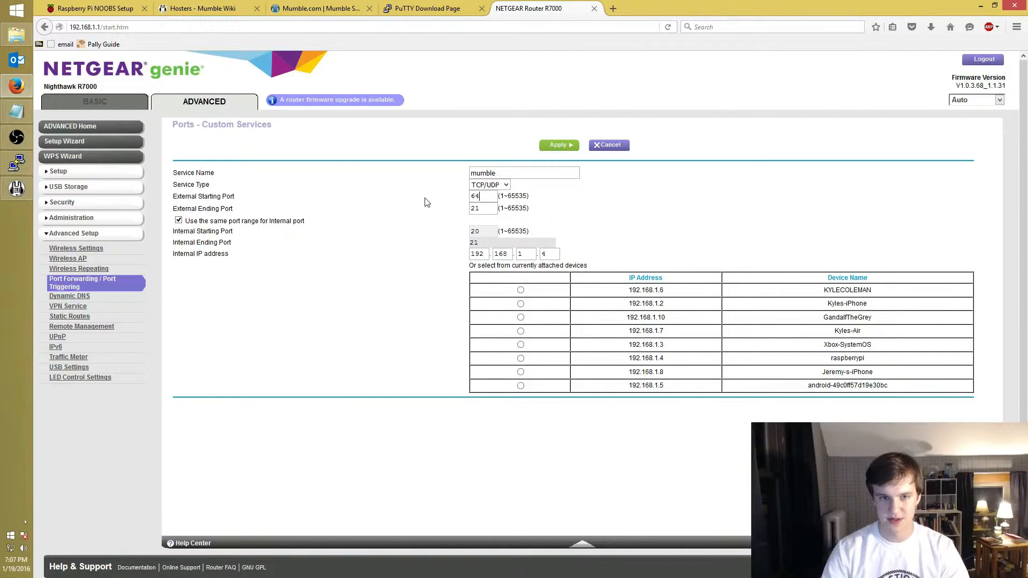
text(738)
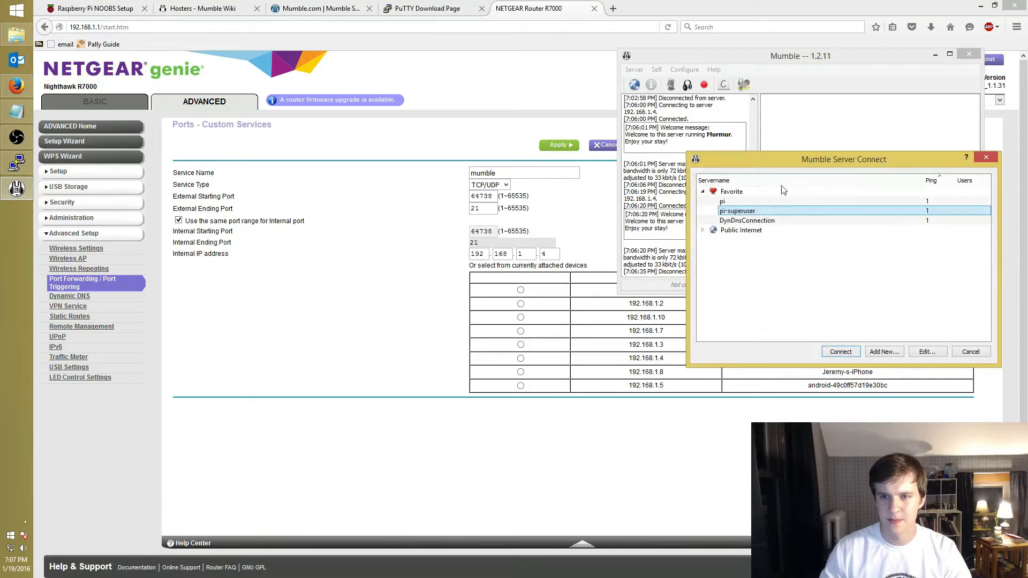
Step: Close Mumble, set the rule's internal IP to 192.168.1.4 and apply it
click(926, 352)
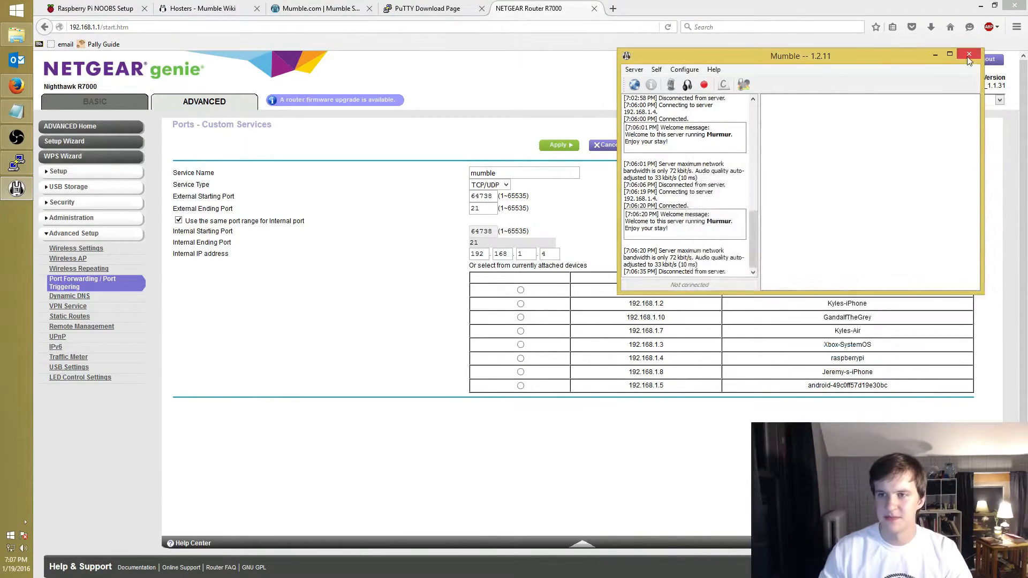
click(970, 54)
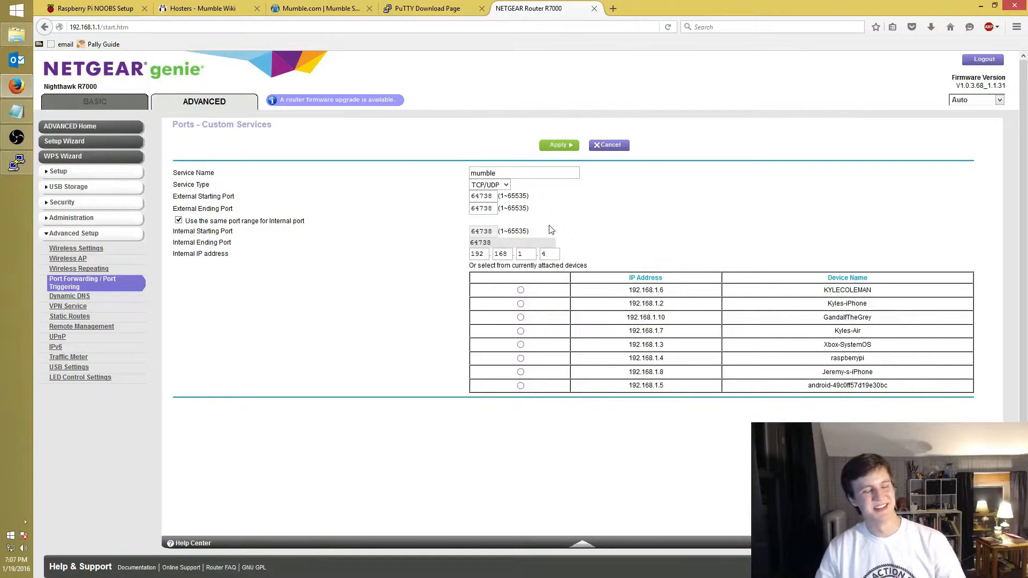
mouse_move(523, 218)
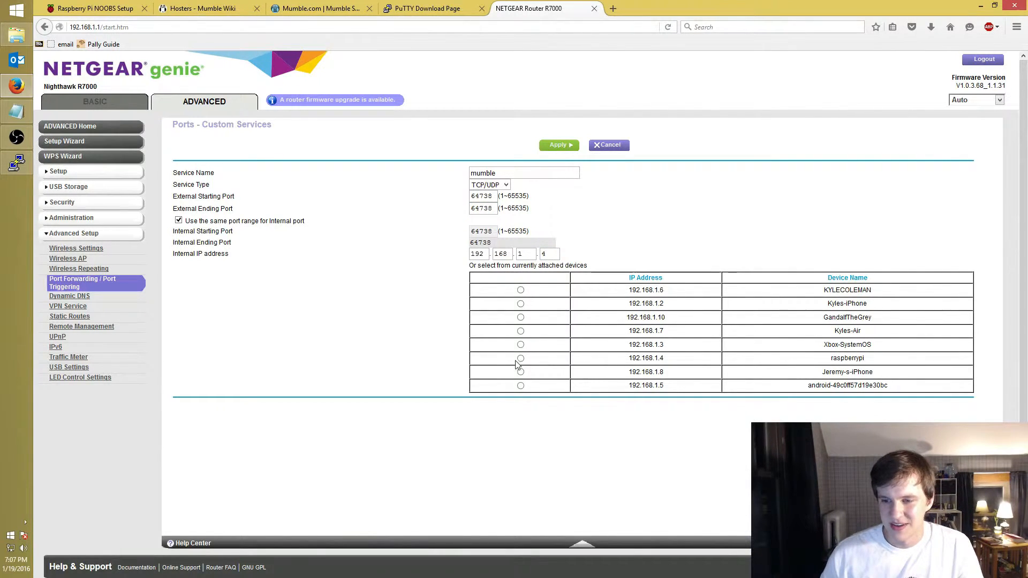
click(521, 358)
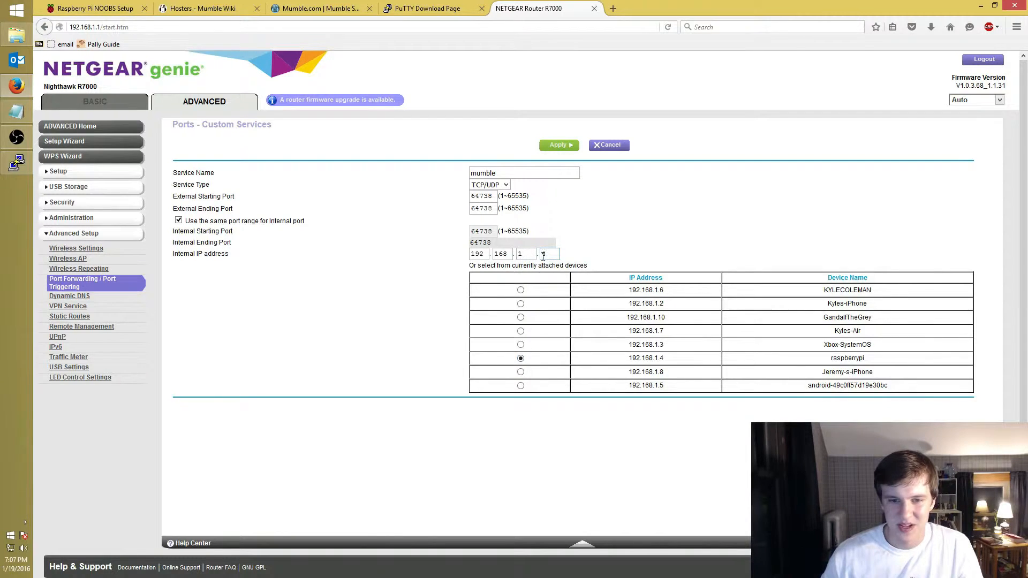
text(4)
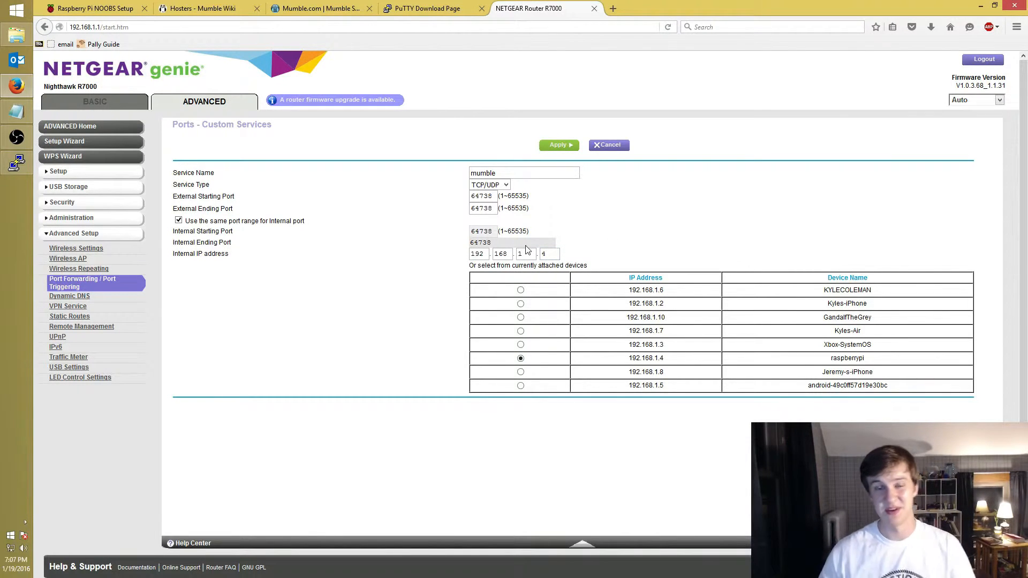
click(557, 144)
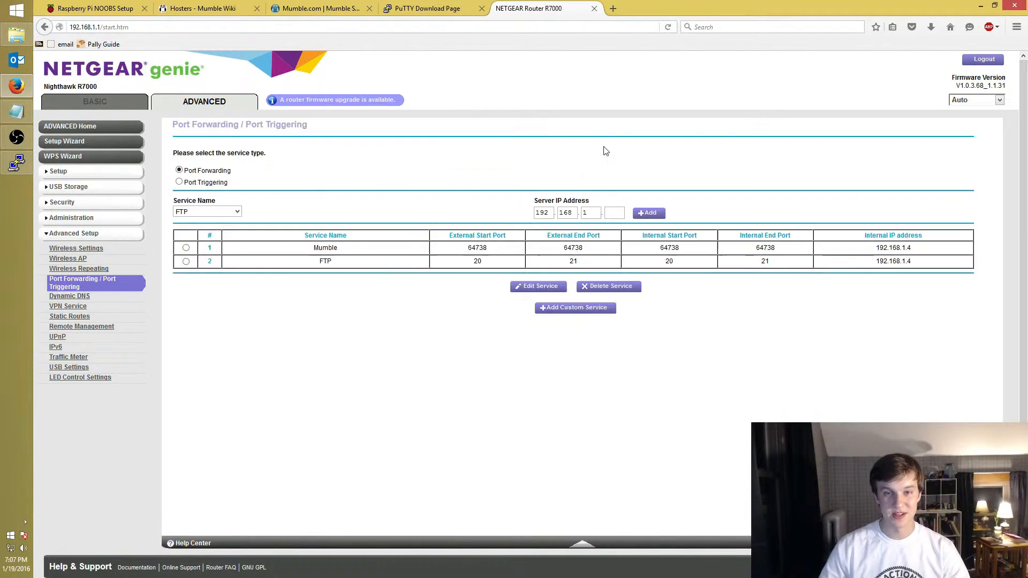
Step: Delete the FTP rule so only the Mumble 64738 rule to 192.168.1.4 remains
click(185, 262)
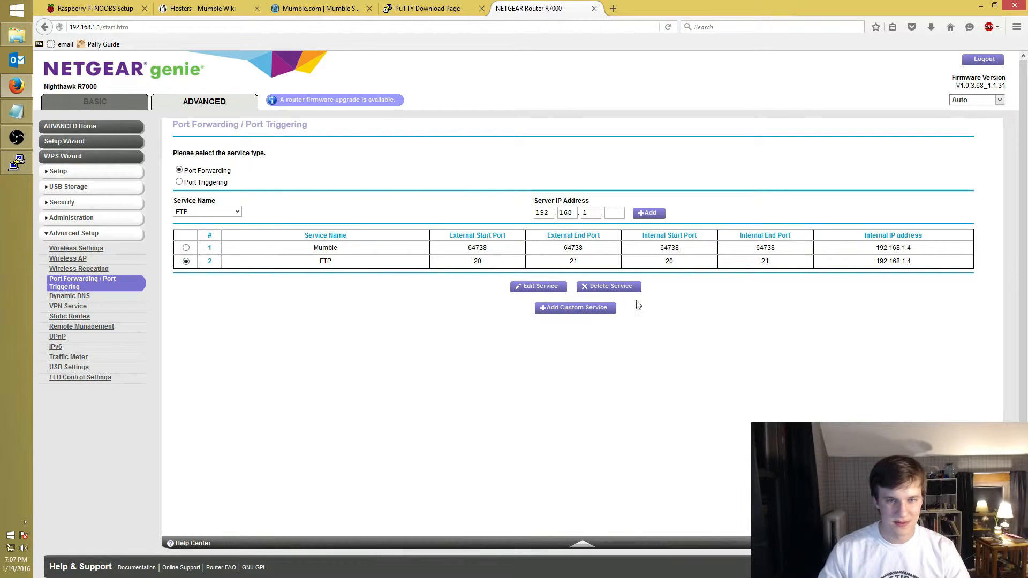
click(607, 286)
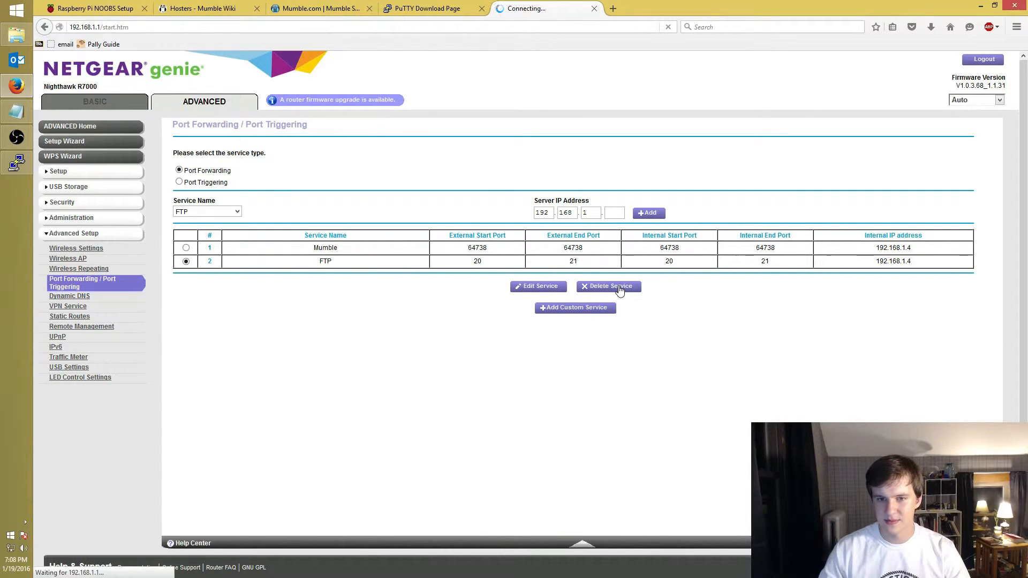
click(608, 287)
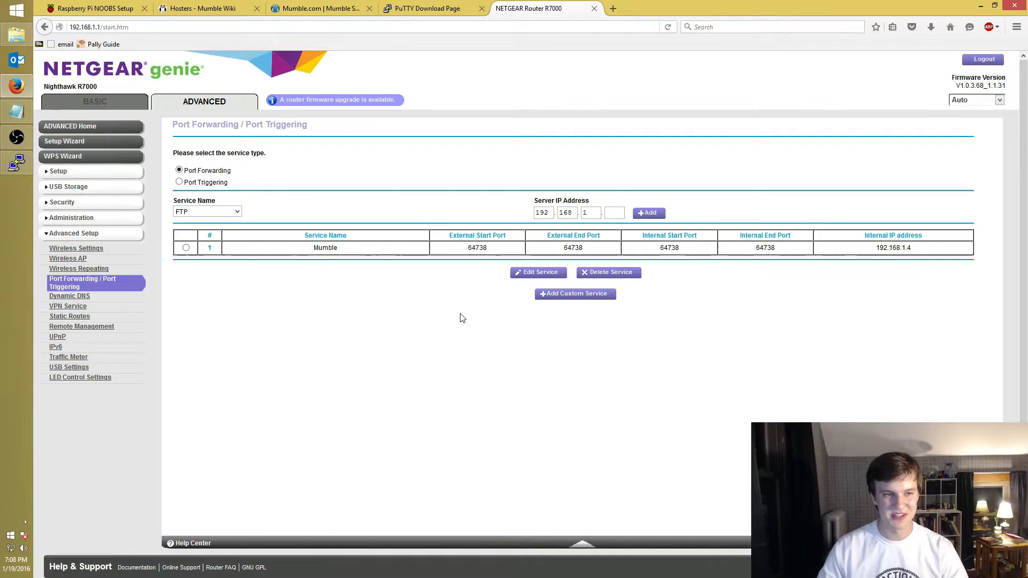
mouse_move(575, 294)
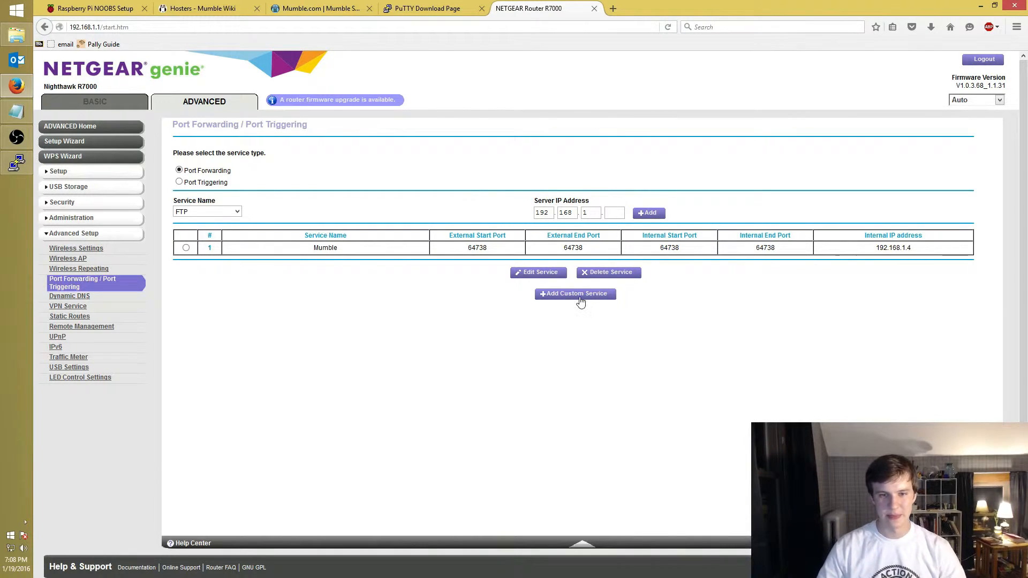
mouse_move(398, 130)
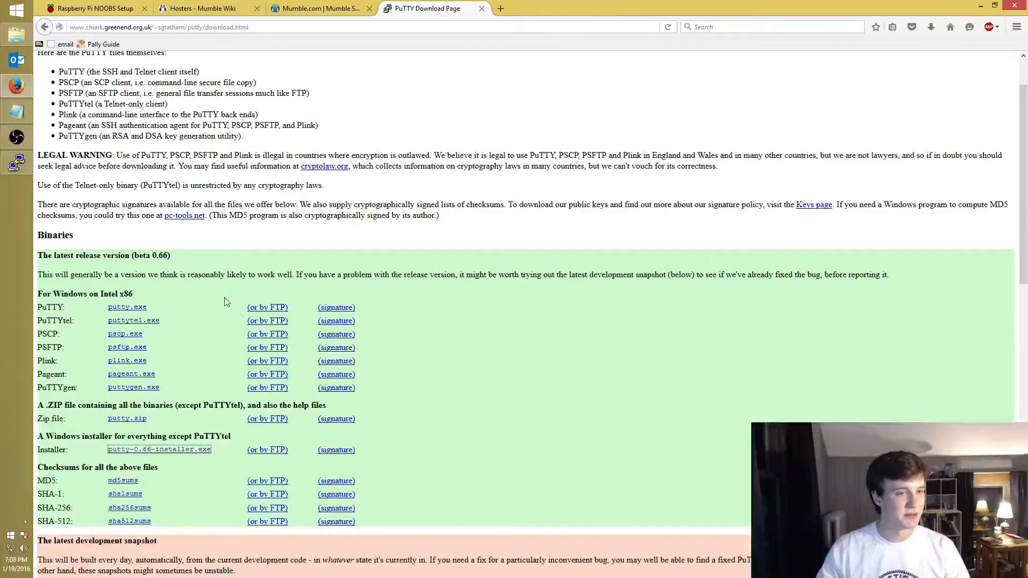
Step: Bring the Pi's PuTTY session forward showing ifconfig with 192.168.1.4, and begin a sudo command
click(16, 163)
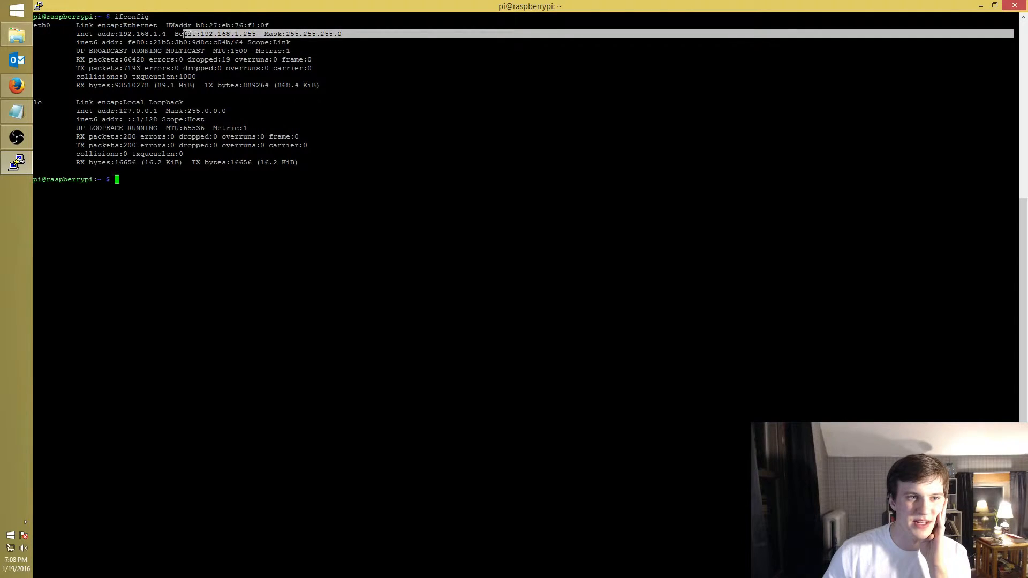
double_click(131, 33)
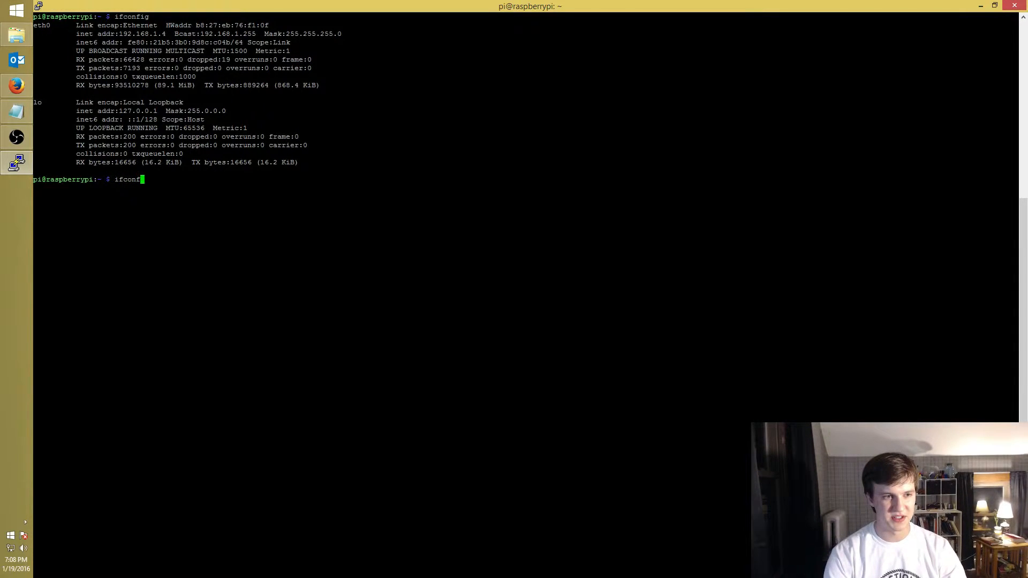
text(sudo)
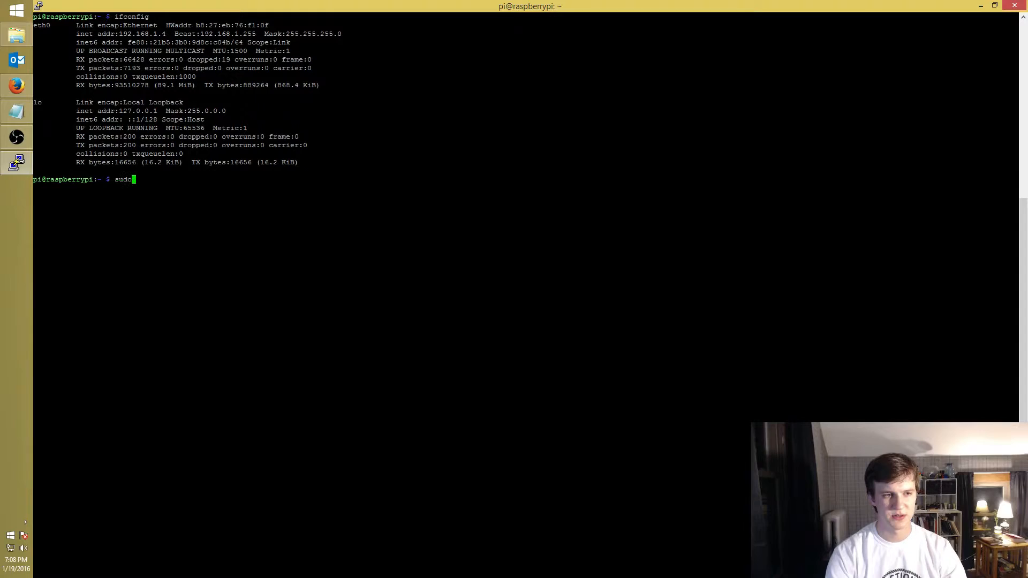
Step: Run sudo route -nee, then open /etc/network/interfaces with sudo nano
text(route -nee)
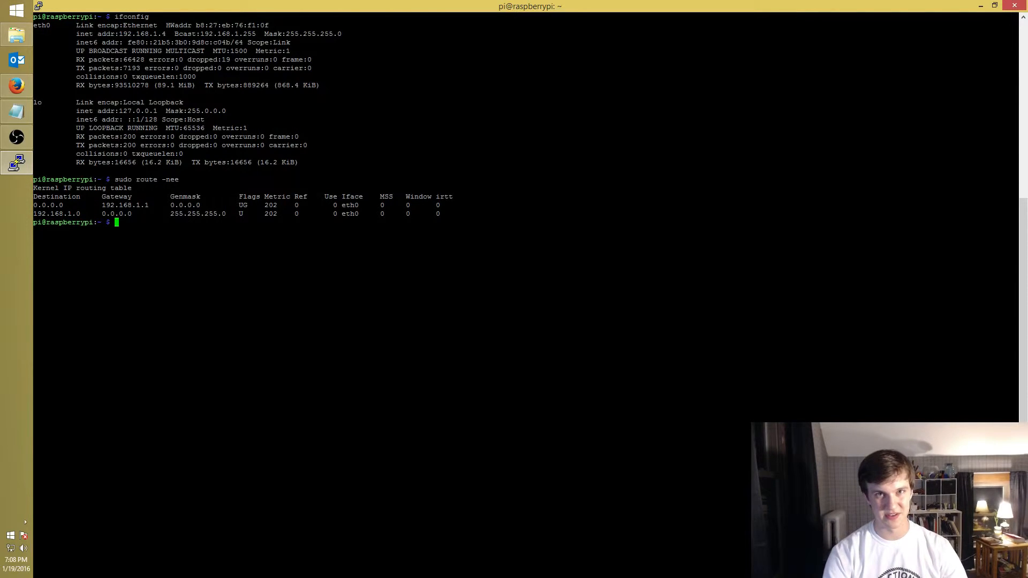
text(sudo nano)
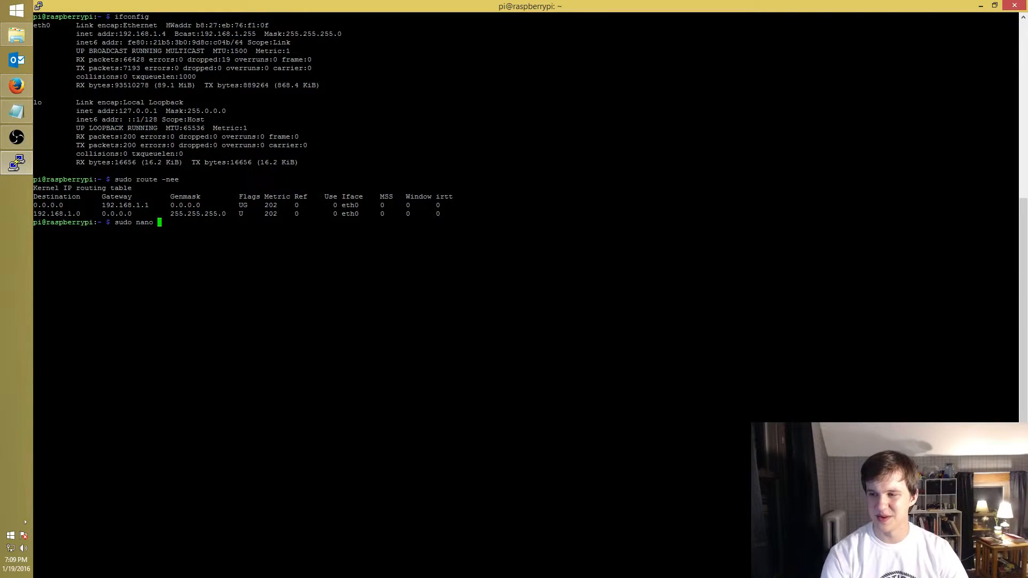
text(/etf/)
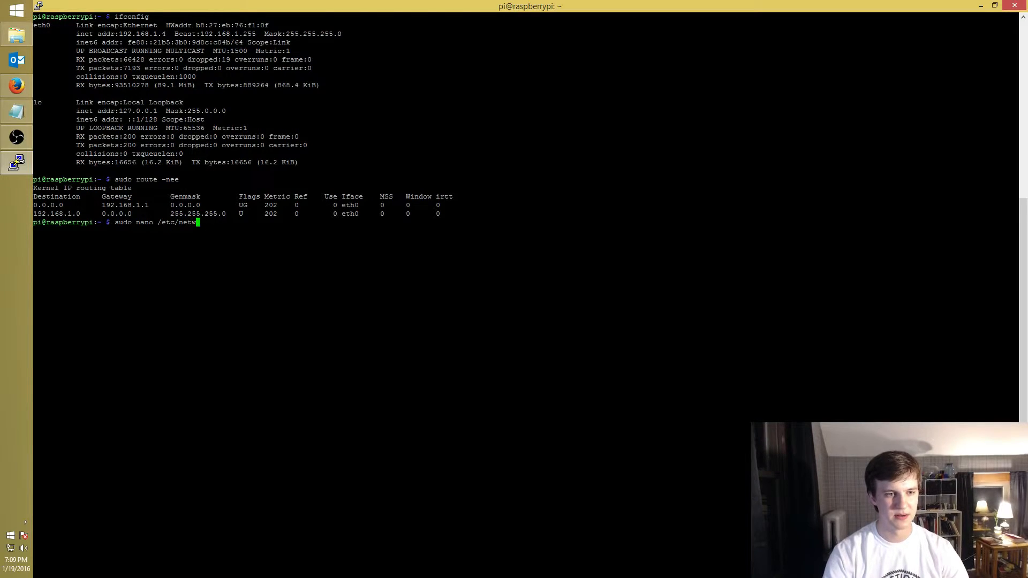
text(rk/interf)
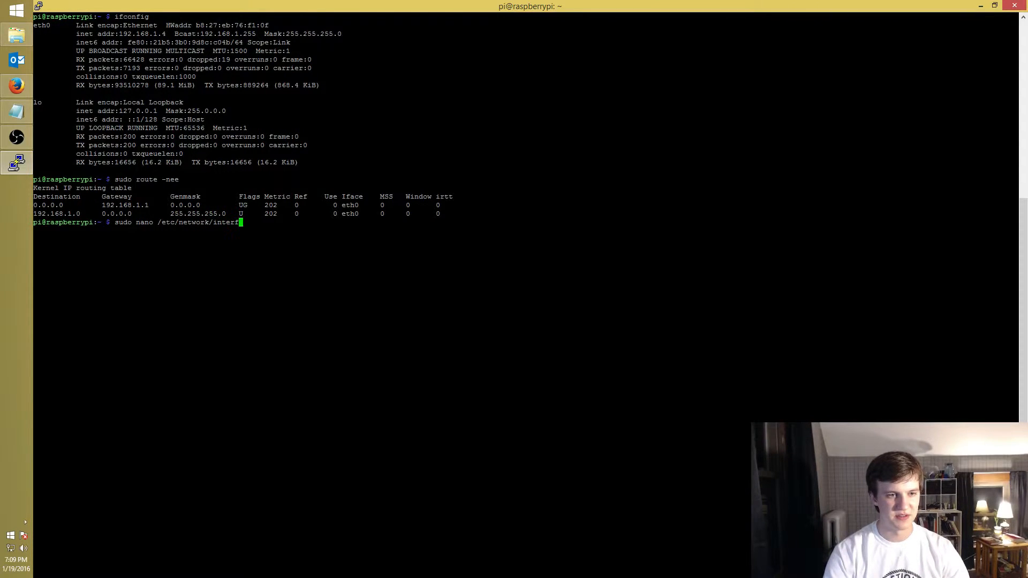
text(aces)
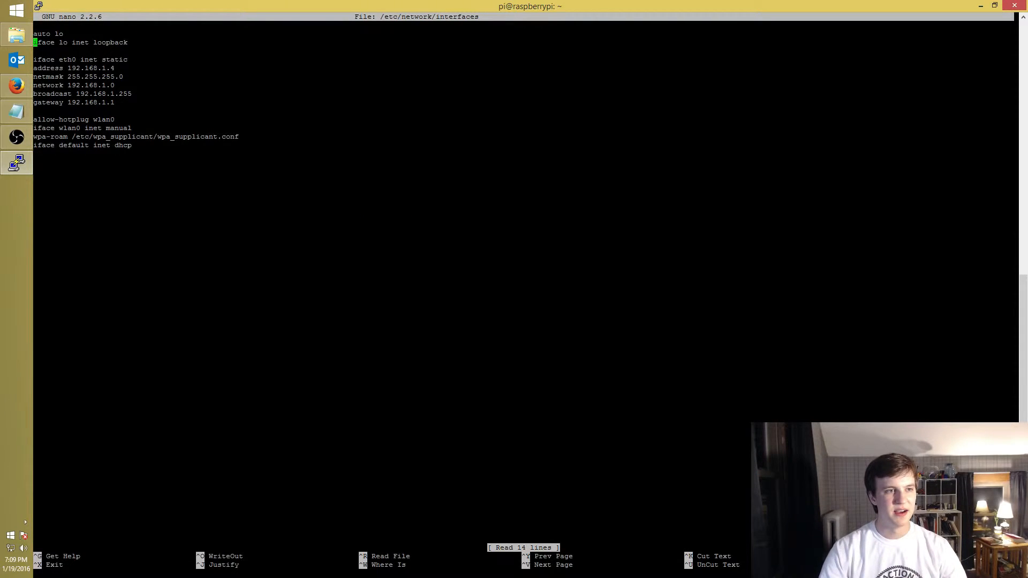
Step: Step through the eth0 static lines: address 192.168.1.4, netmask, network, broadcast, gateway 192.168.1.1
key(Down)
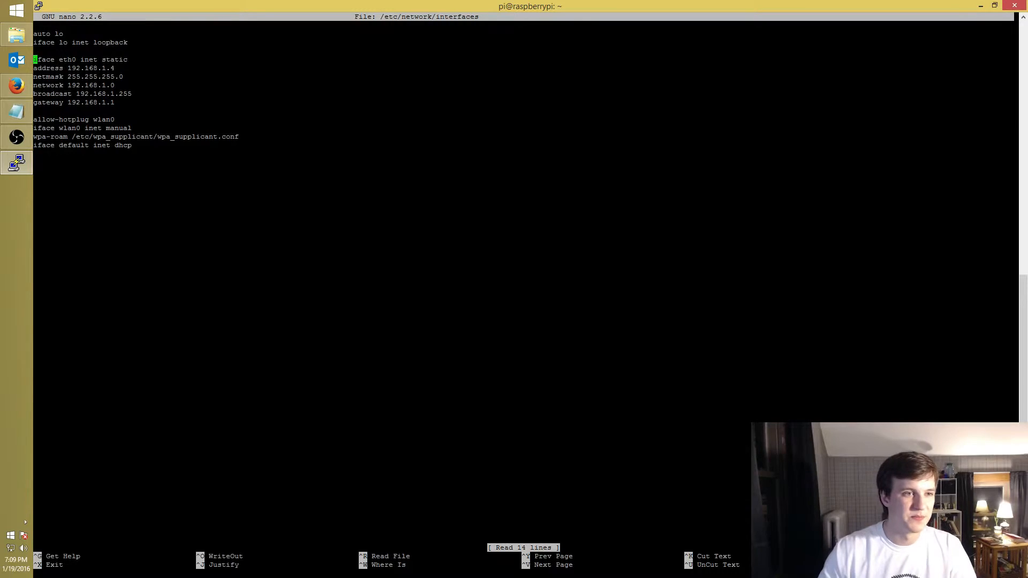
double_click(114, 58)
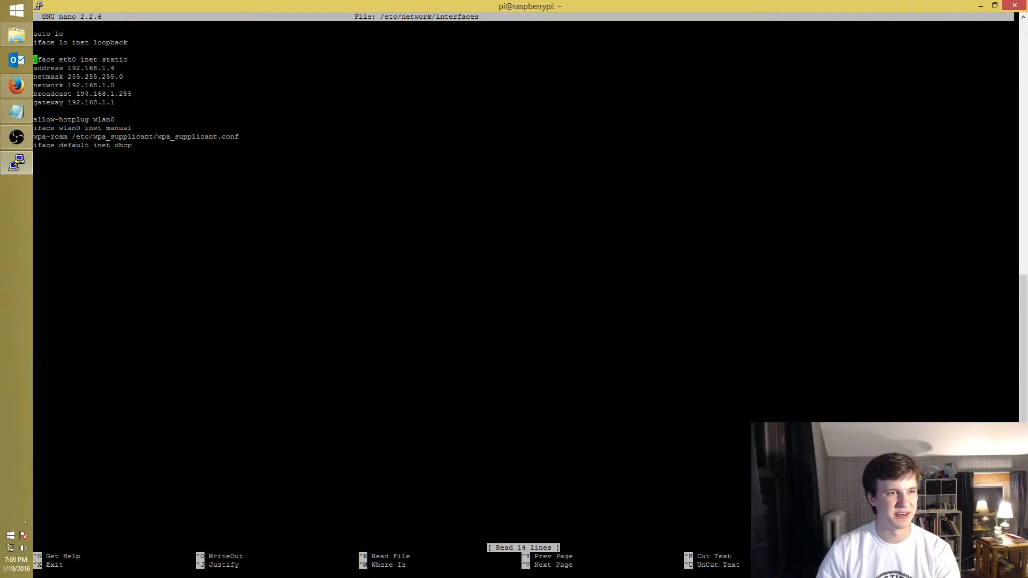
key(Down)
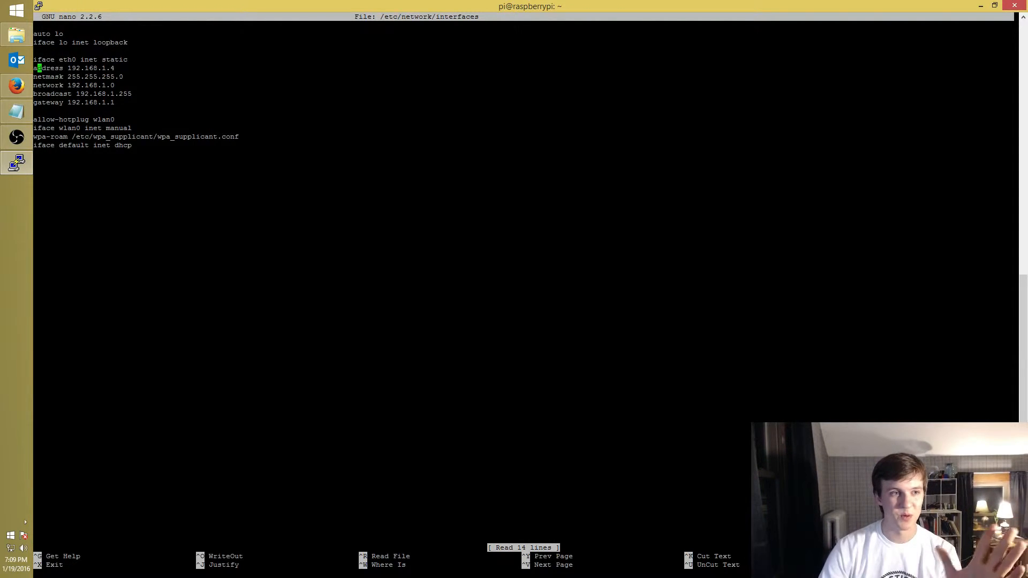
key(Down)
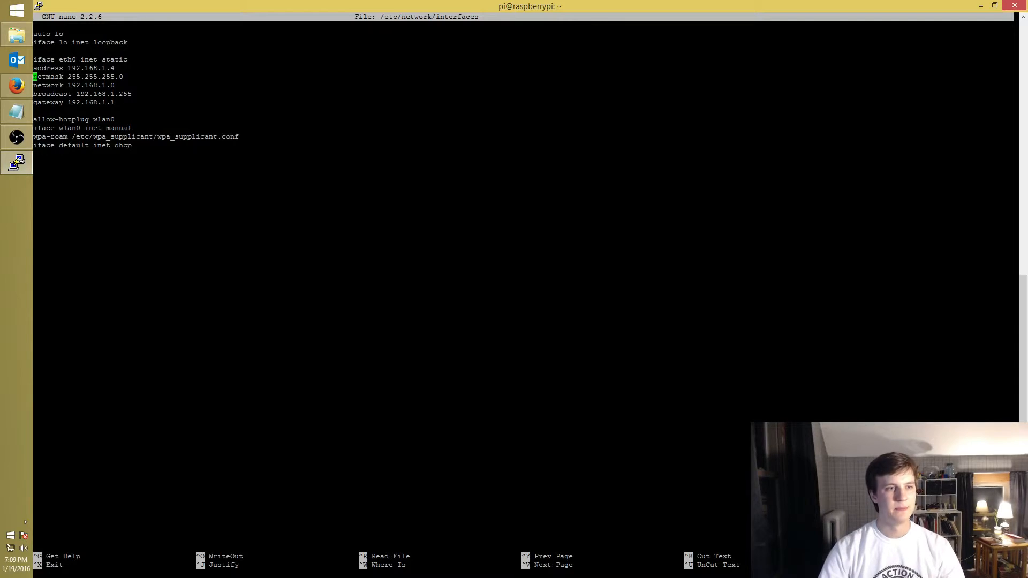
key(Down)
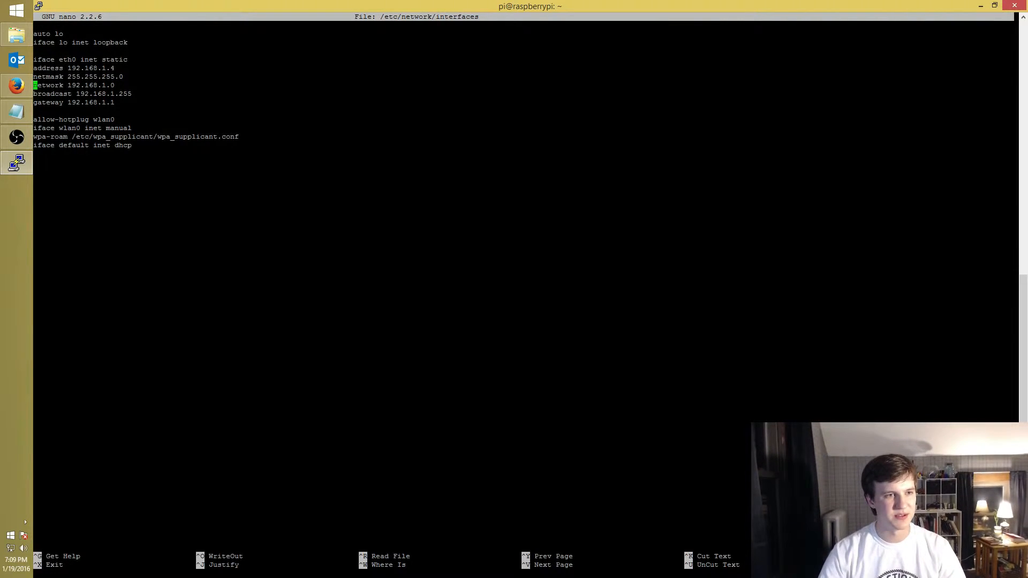
key(Down)
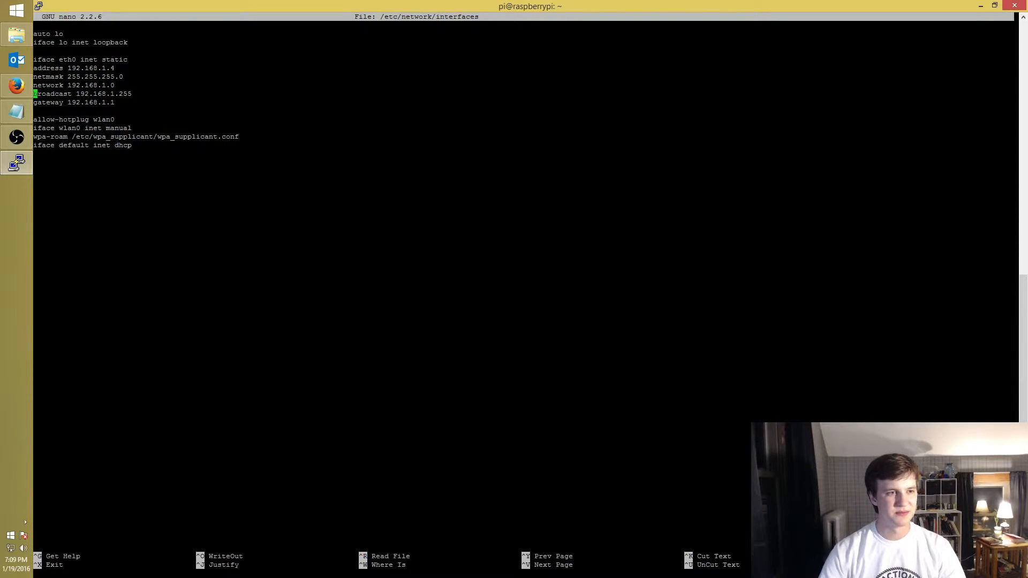
key(Down)
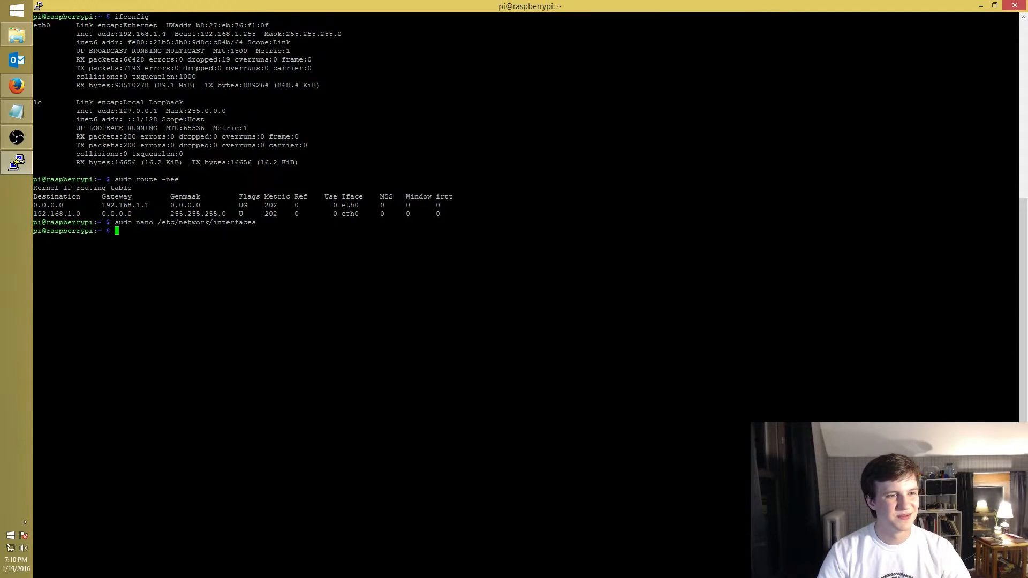
Step: Reopen the interfaces file, glance at the wlan0 lines, and exit nano twice without changes
key(Return)
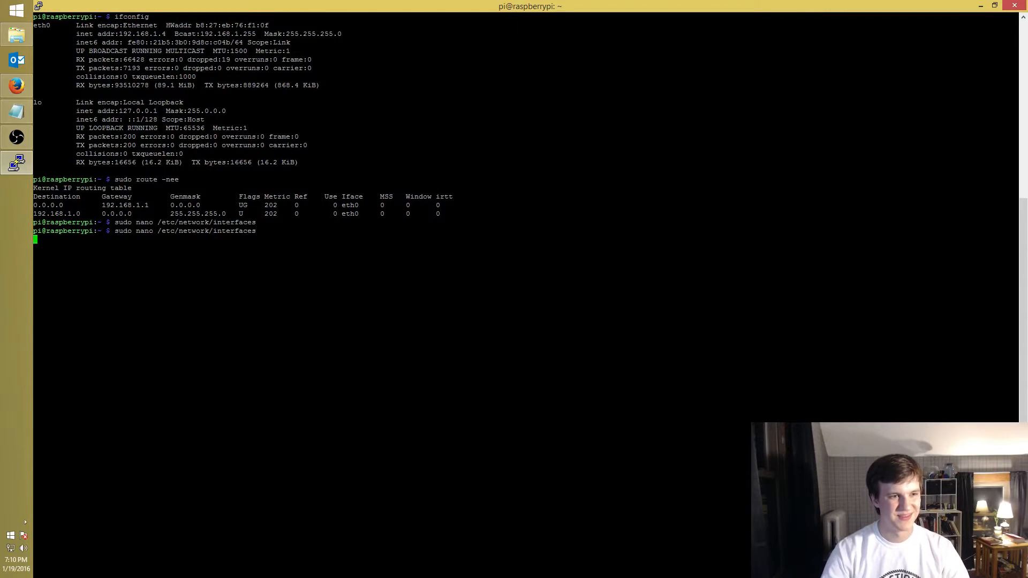
key(Return)
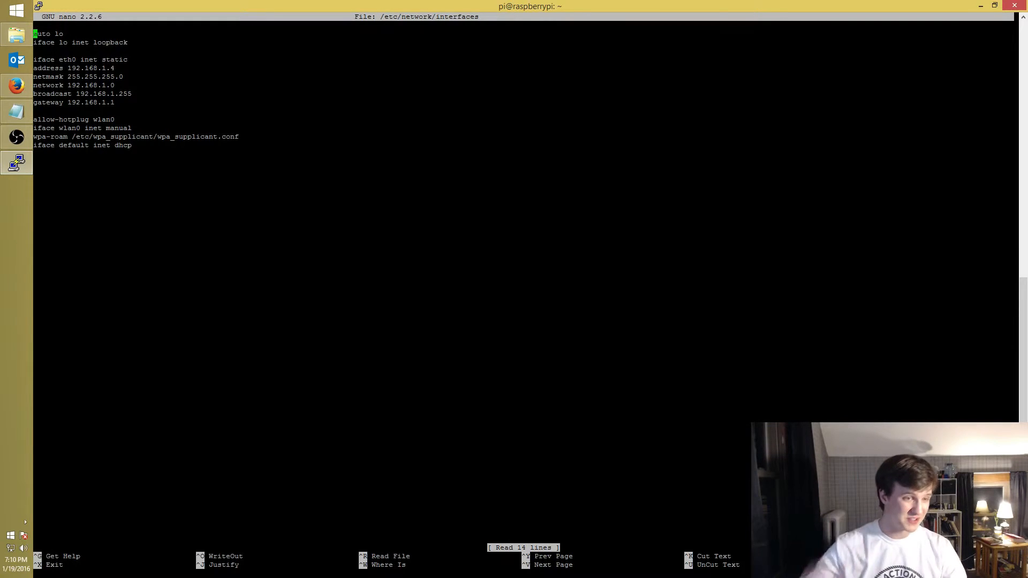
key(Down)
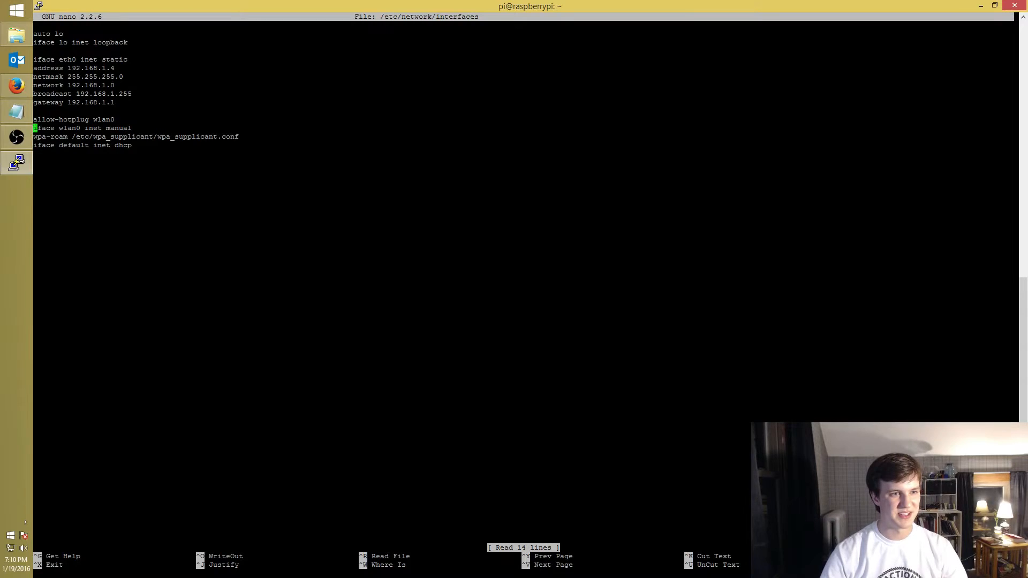
key(Up)
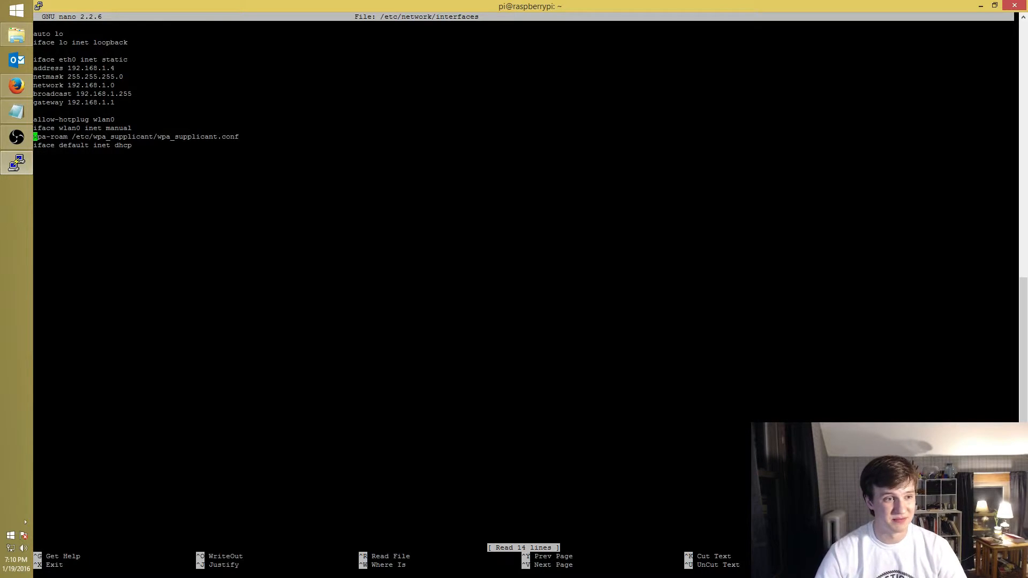
key(ctrl+x)
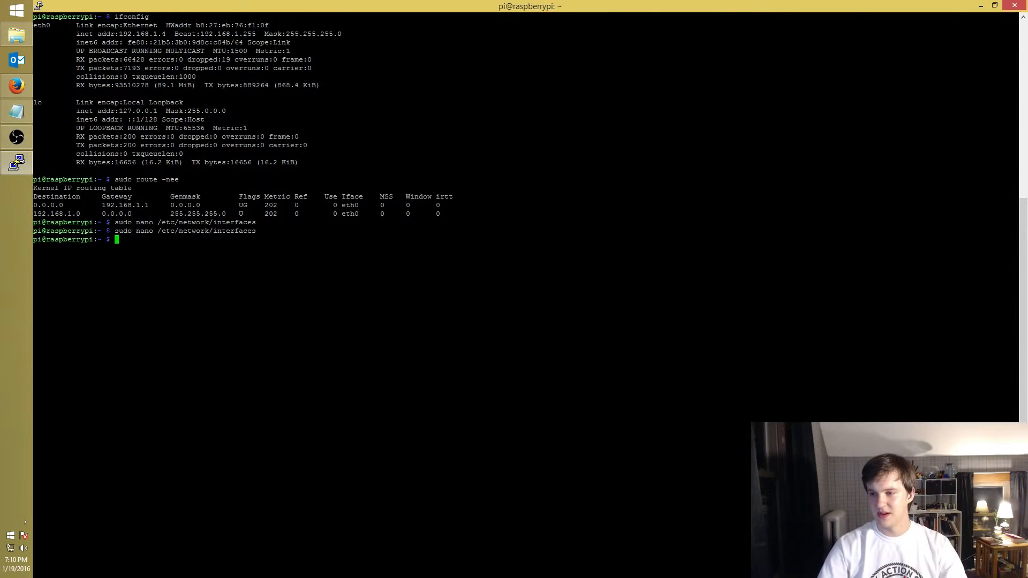
key(Return)
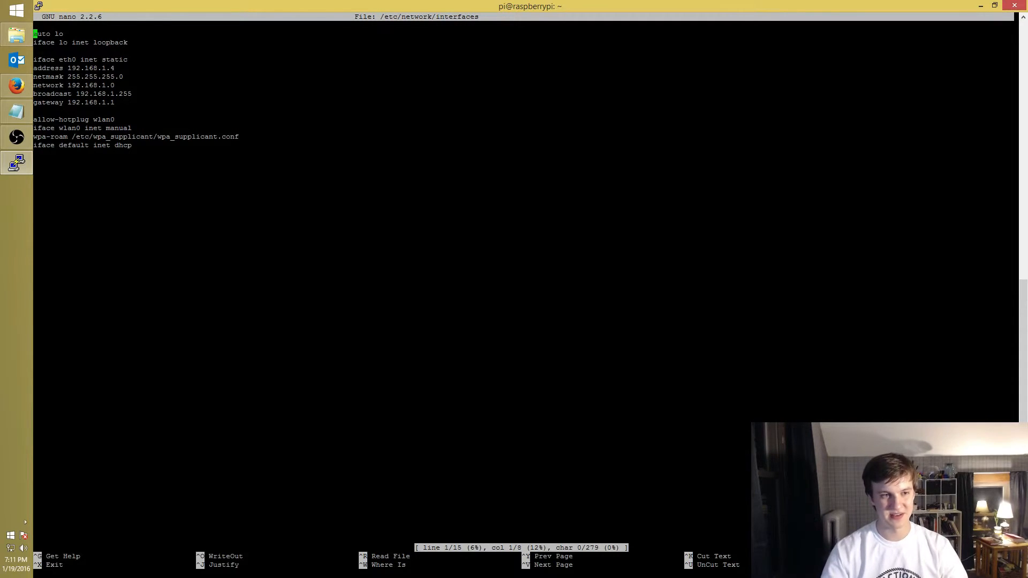
key(ctrl+x)
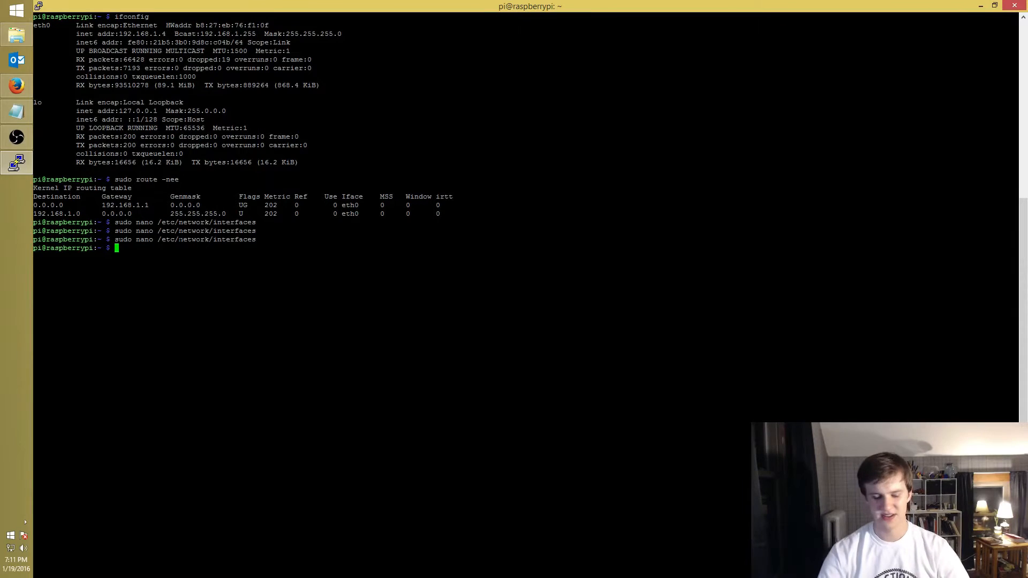
Step: Run sudo reboot and dismiss PuTTY's lost-connection error
text(sudo)
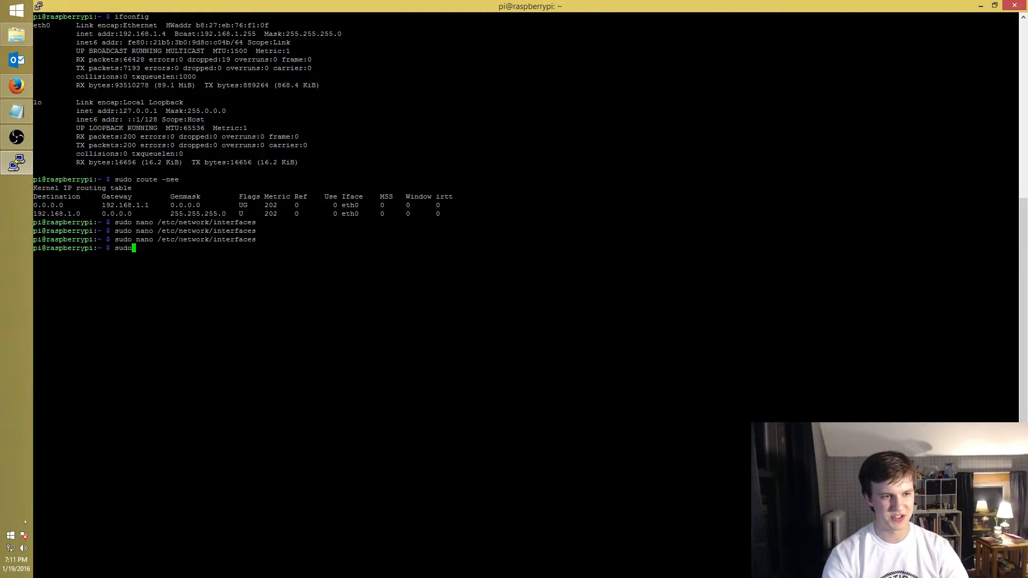
text(reboot)
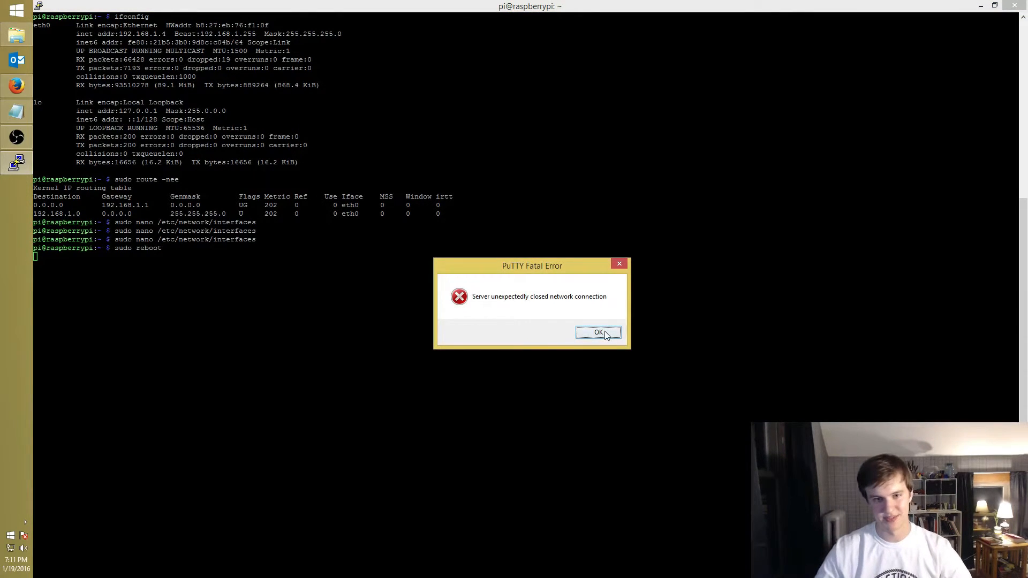
click(597, 332)
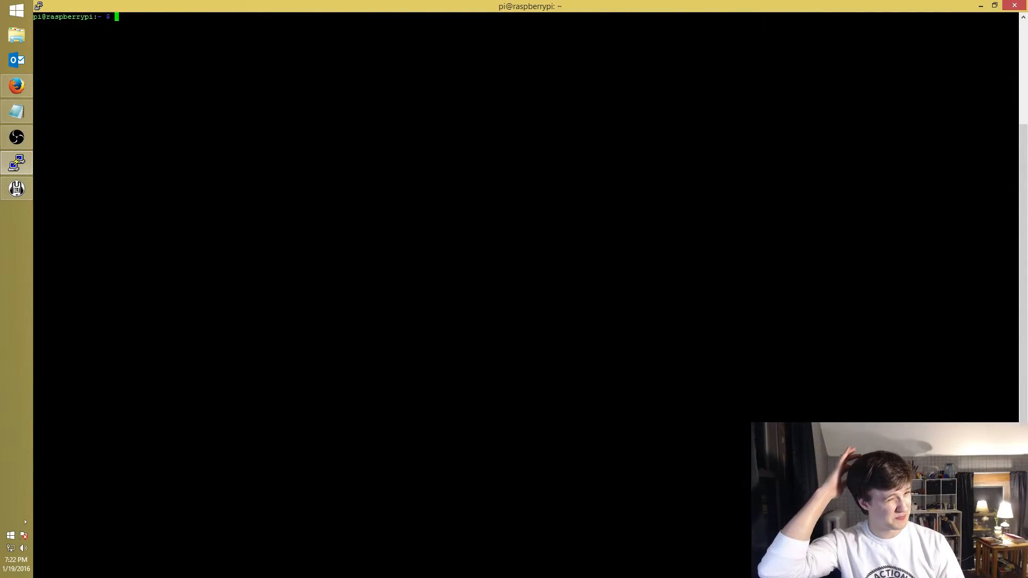
text(wget -qO- http://ipecho.net/plain ; echo)
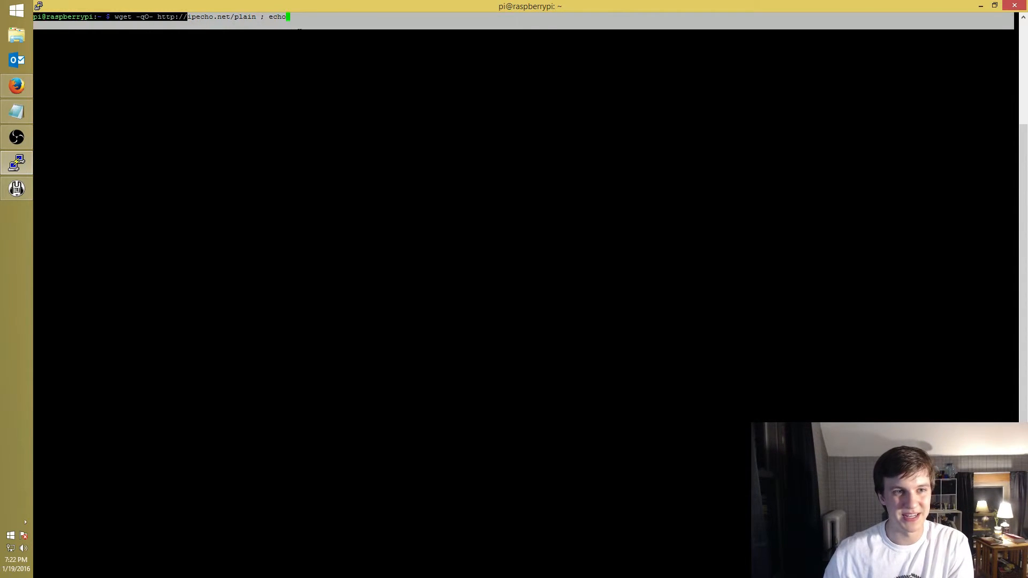
key(Return)
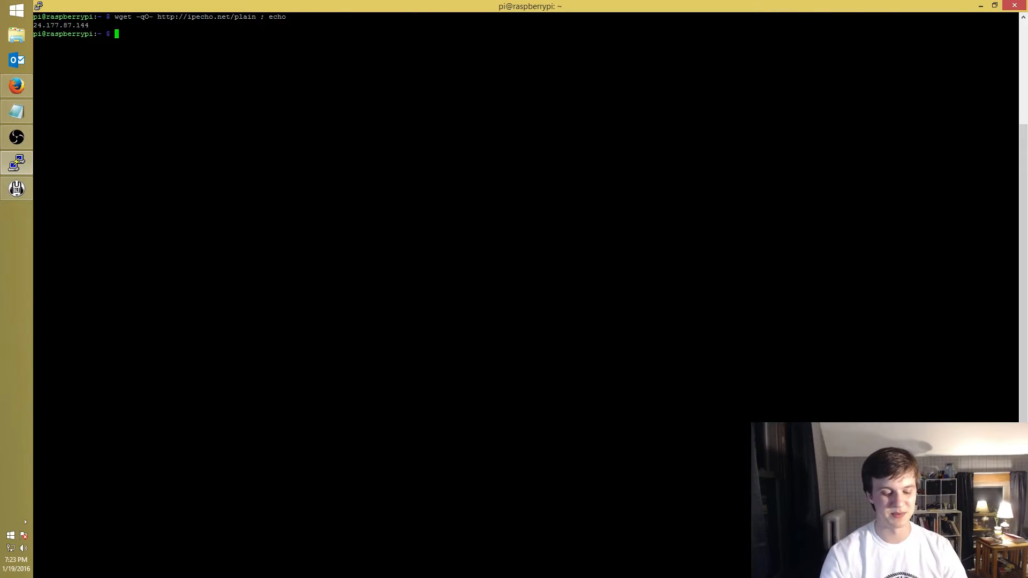
Step: Run sudo service mumble-server restart to restart the Mumble server on the Pi
text(sudo)
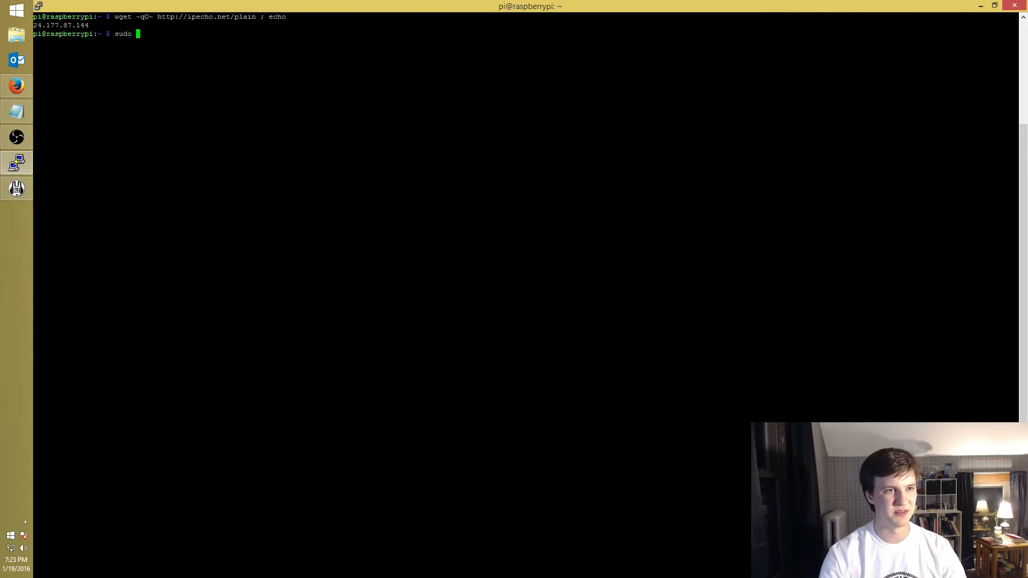
text(ser)
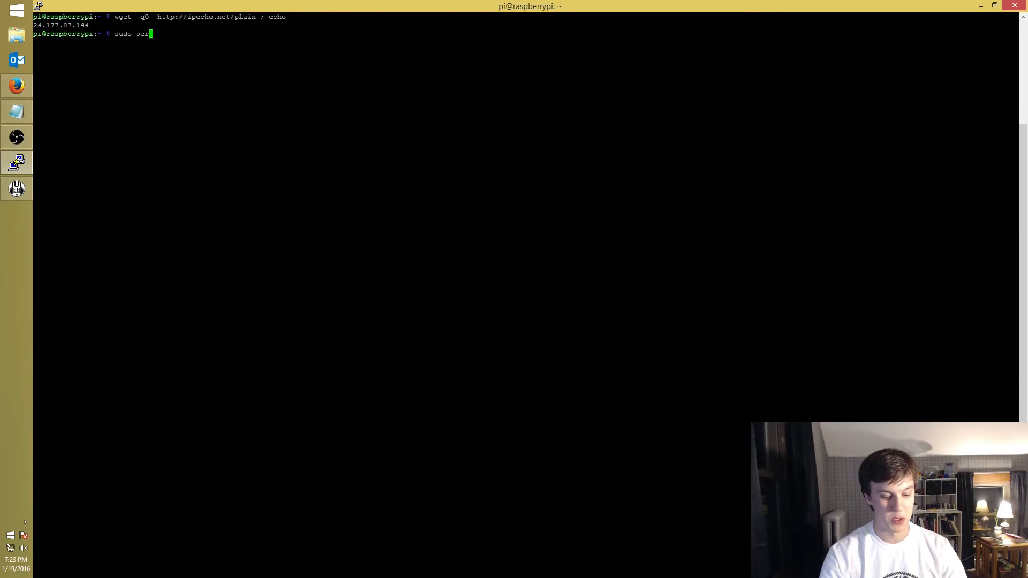
text(vice)
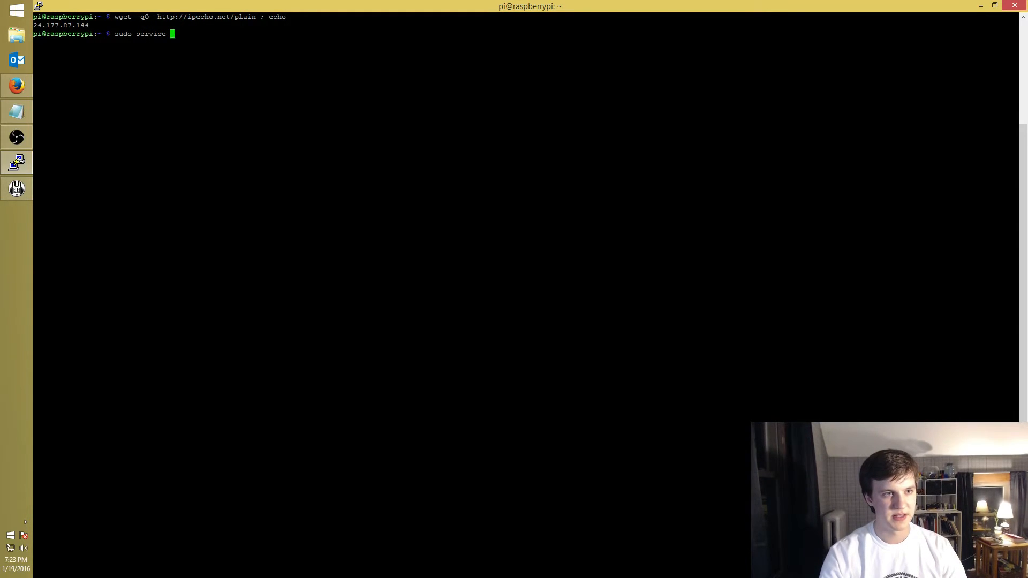
text(mumble)
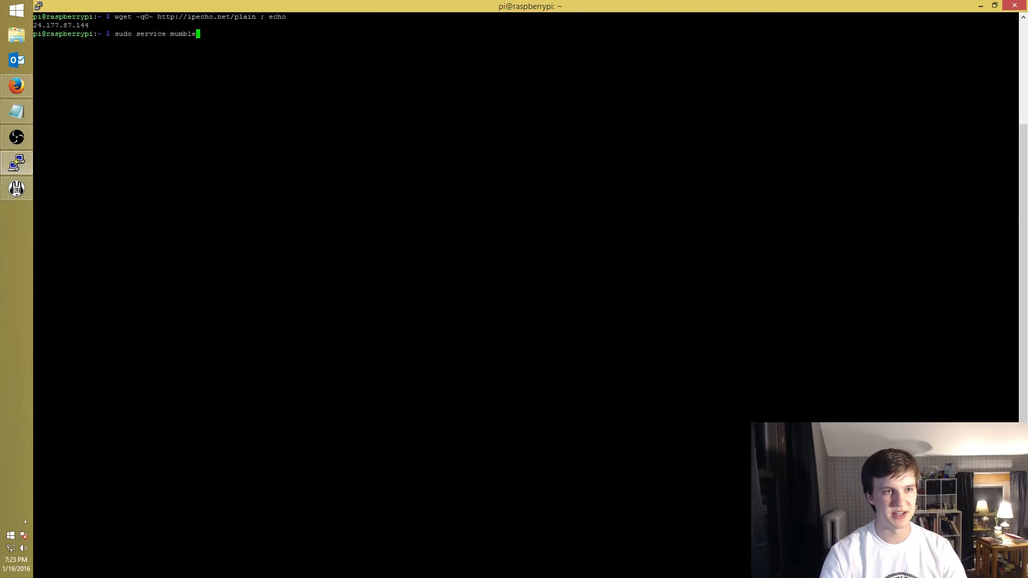
text(-server restart)
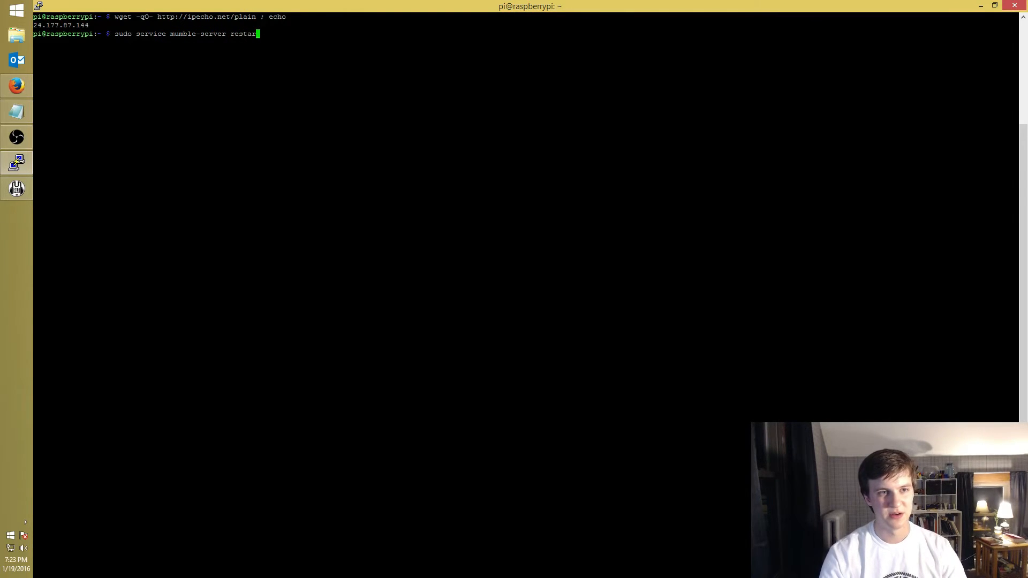
key(Return)
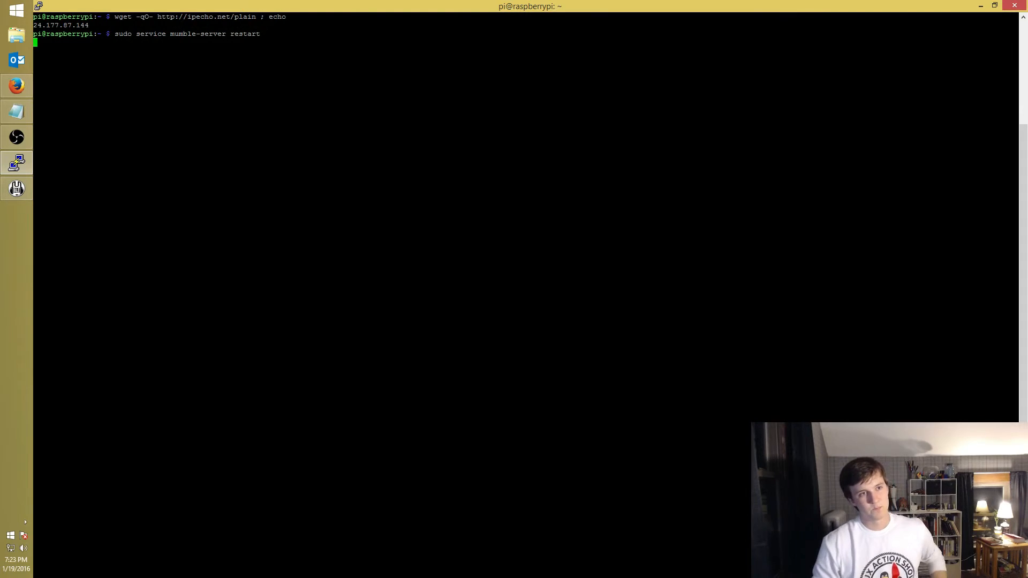
key(Return)
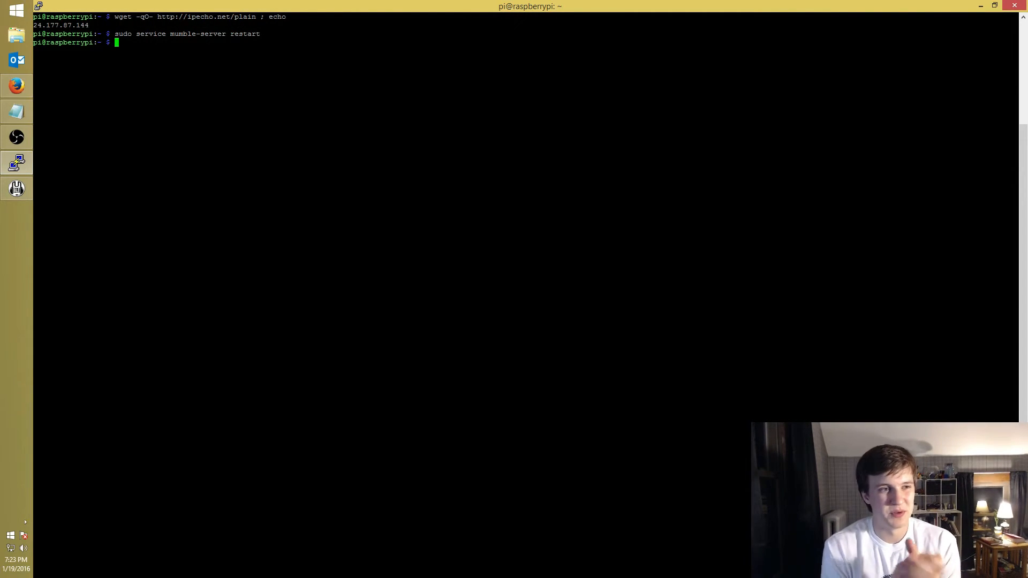
Step: Bring Mumble forward and edit the saved 'pi' server from the Server Connect list
click(16, 189)
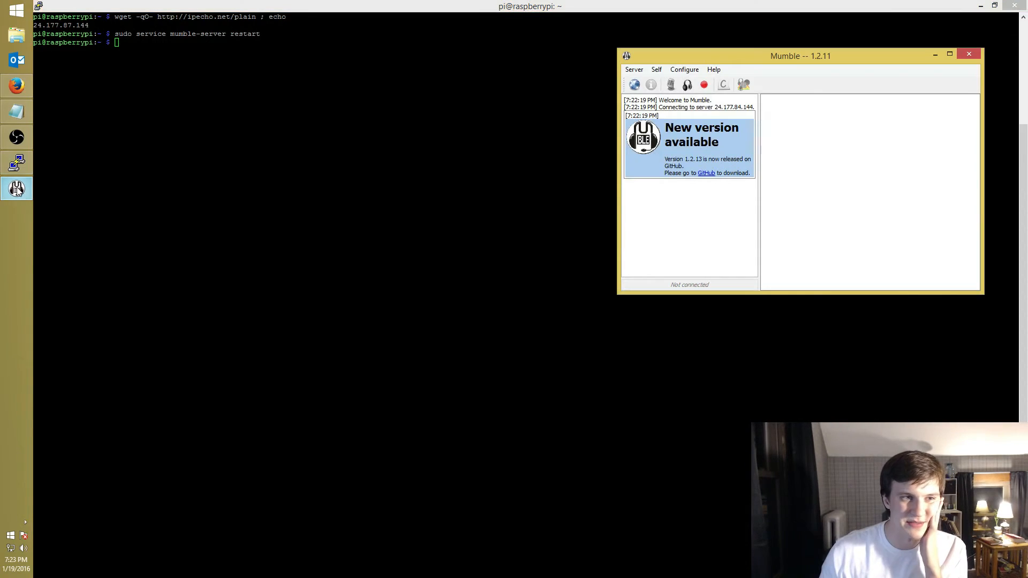
click(633, 69)
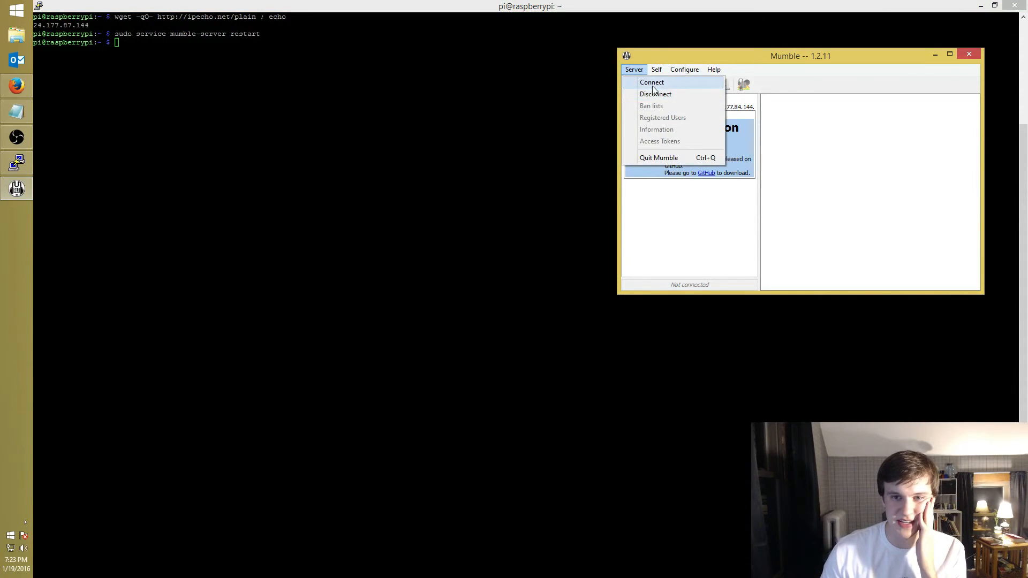
click(651, 83)
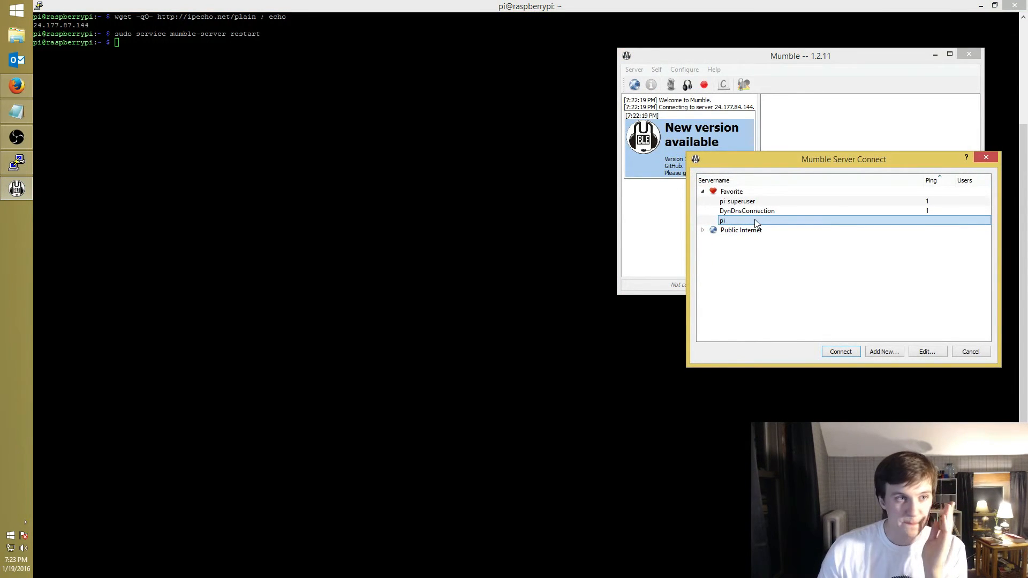
mouse_move(726, 110)
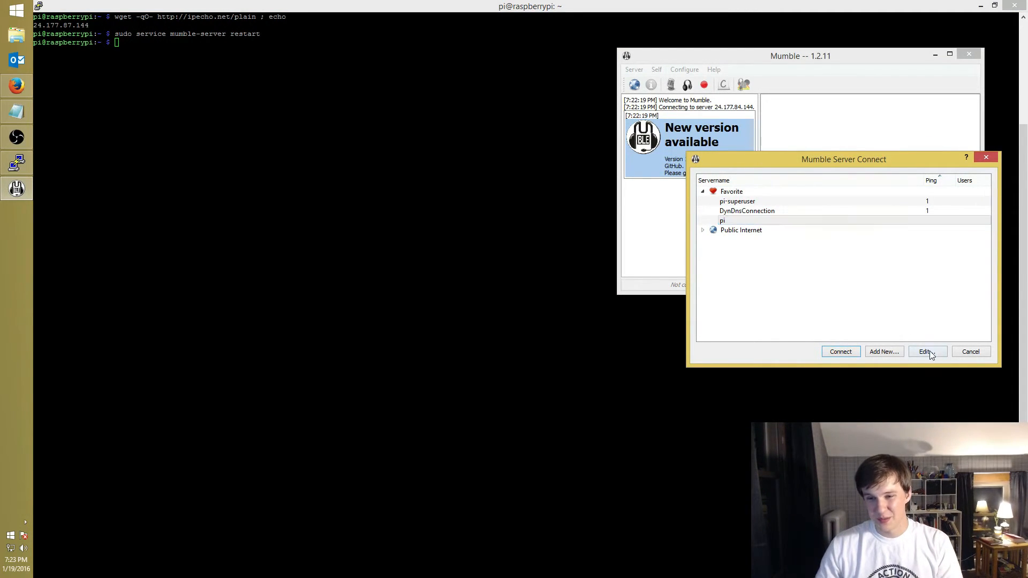
click(926, 352)
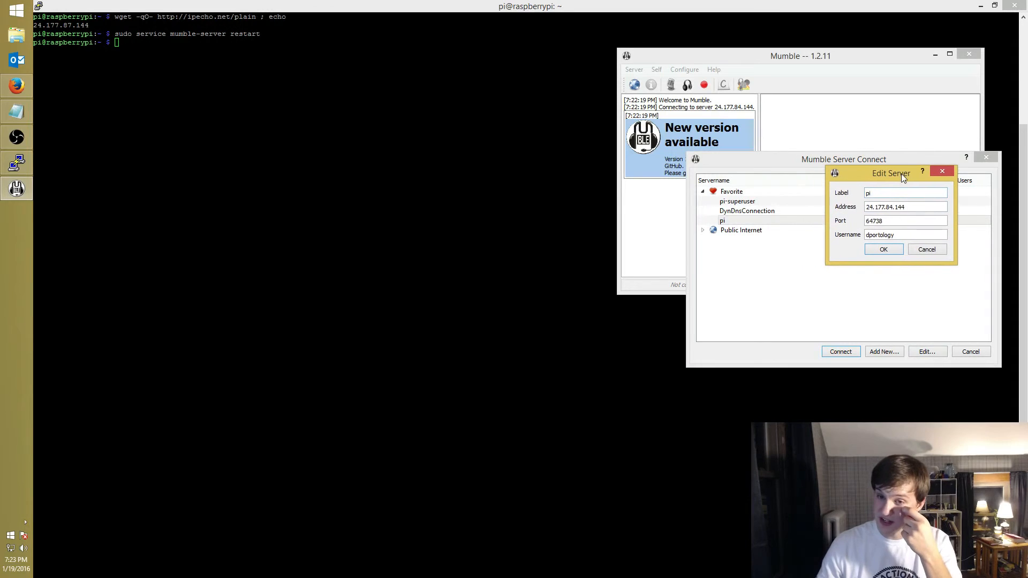
triple_click(886, 207)
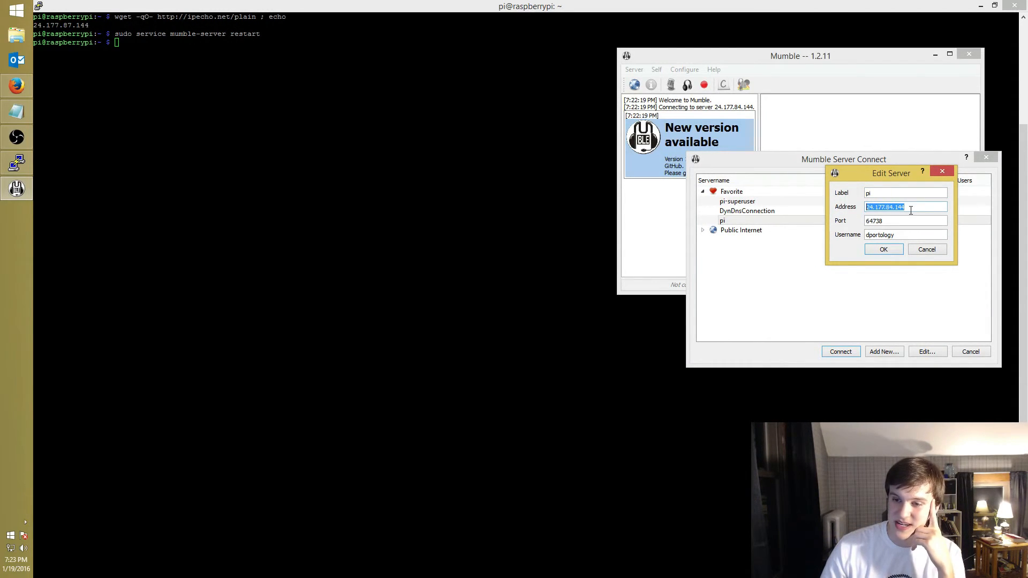
click(912, 207)
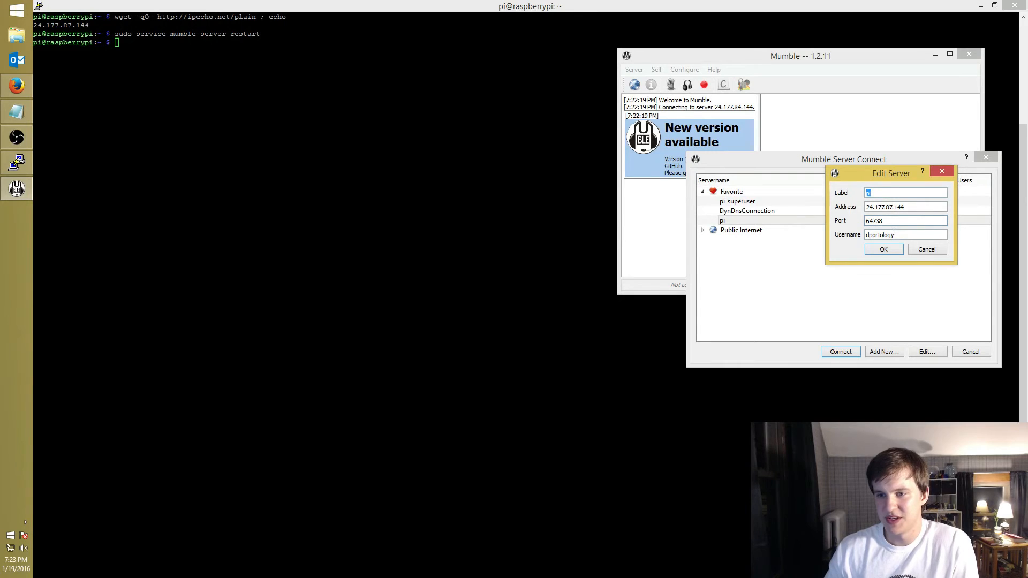
text(pi)
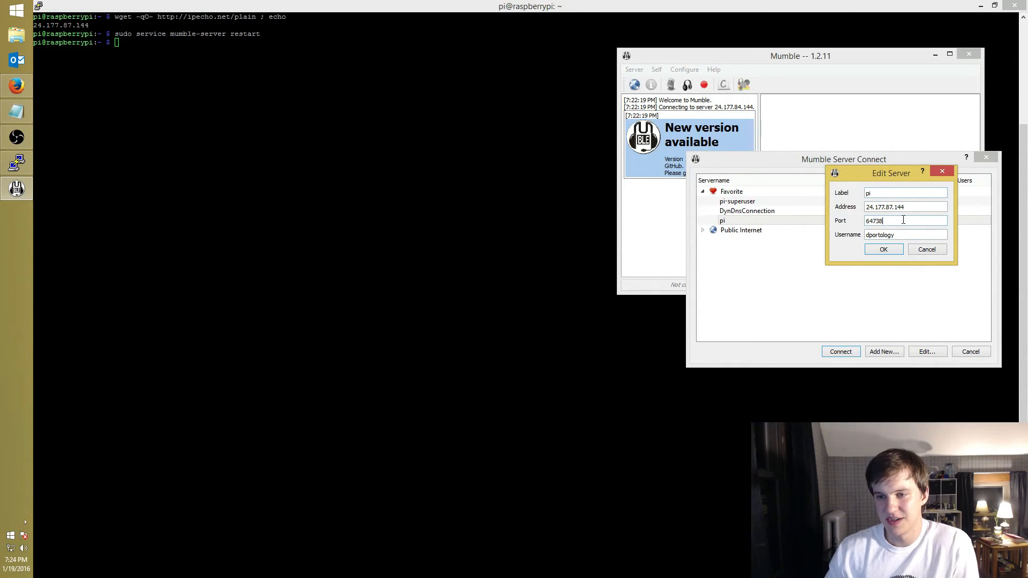
click(884, 250)
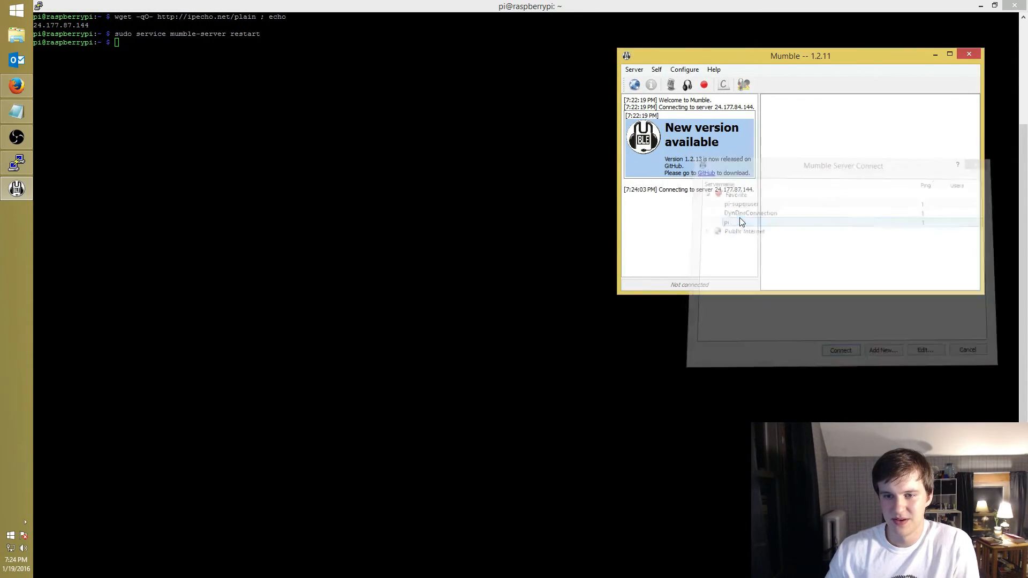
click(840, 349)
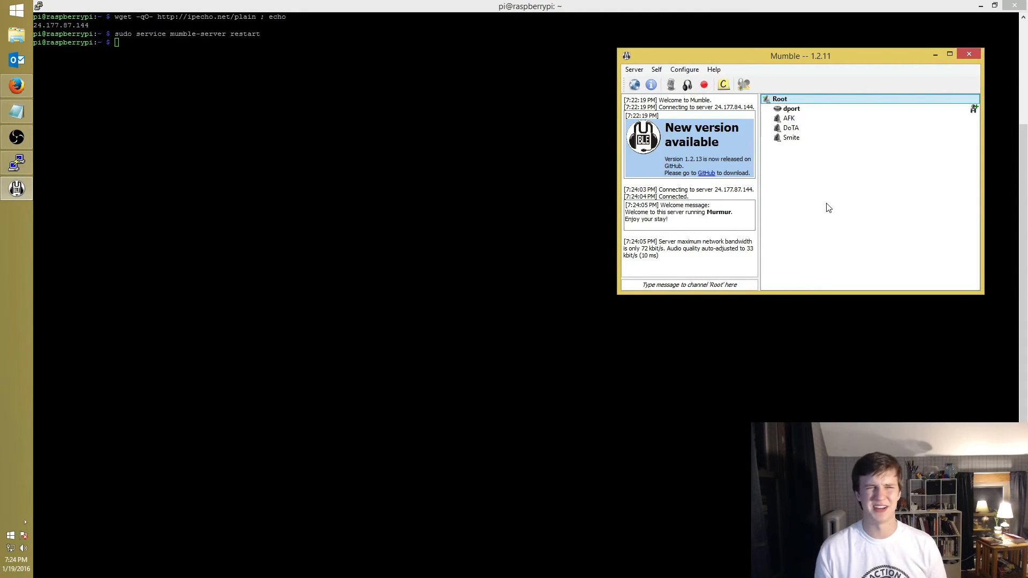
mouse_move(846, 207)
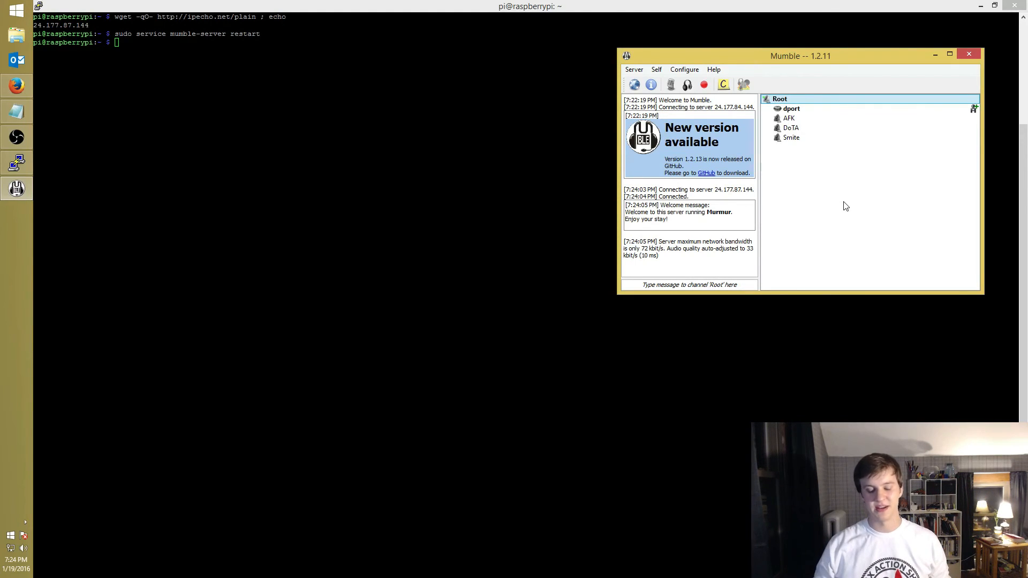
click(791, 127)
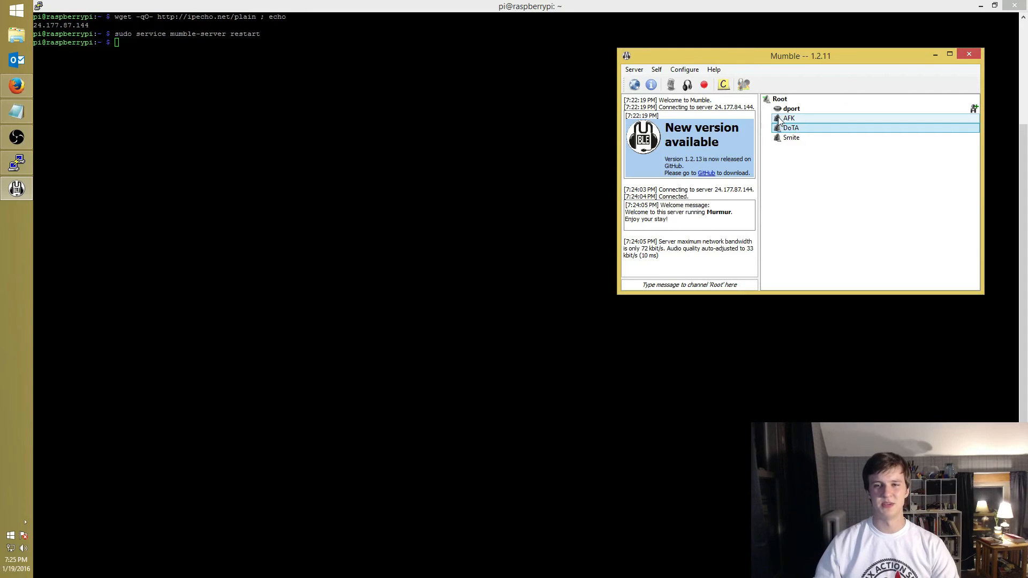
click(790, 117)
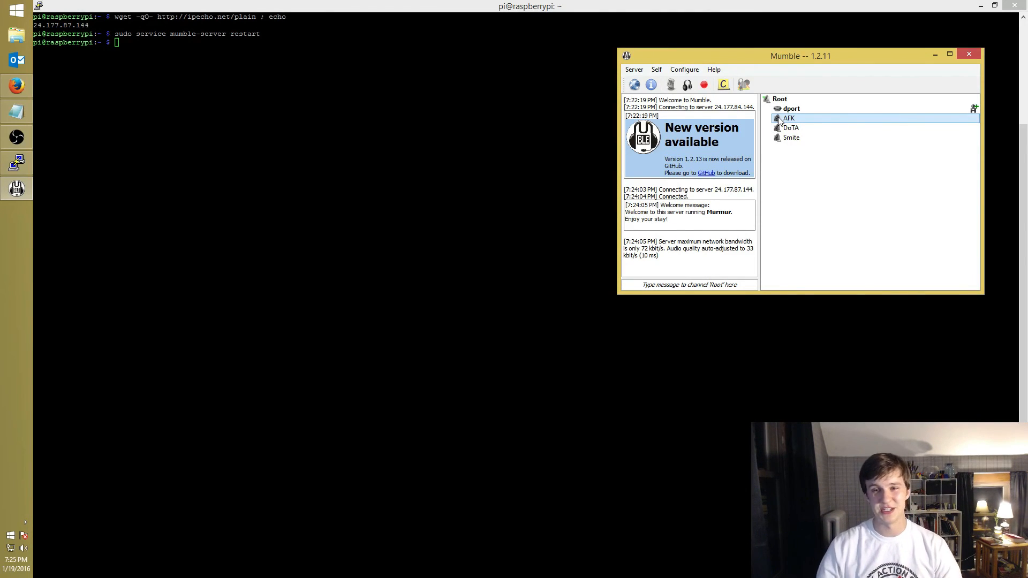
click(791, 127)
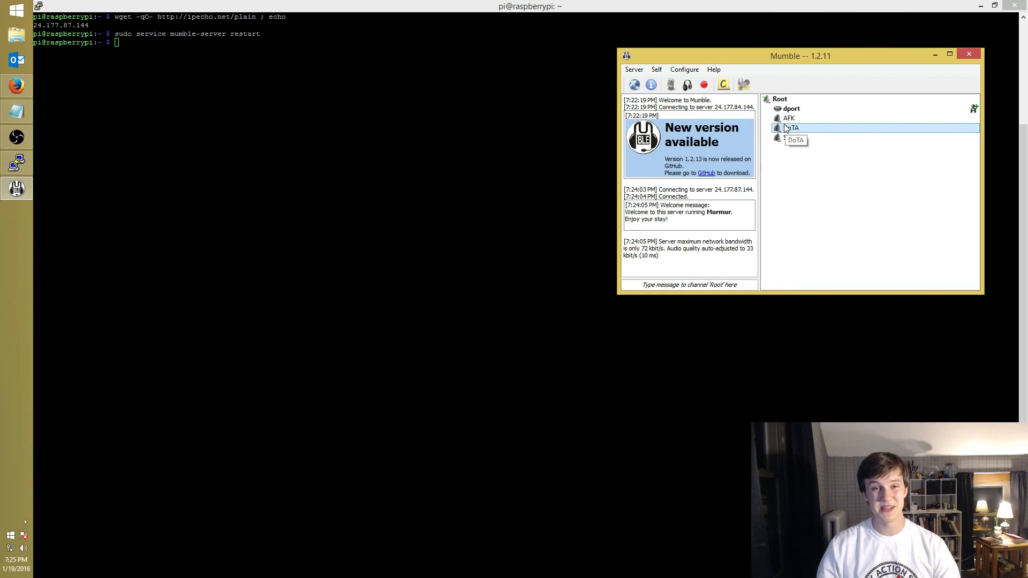